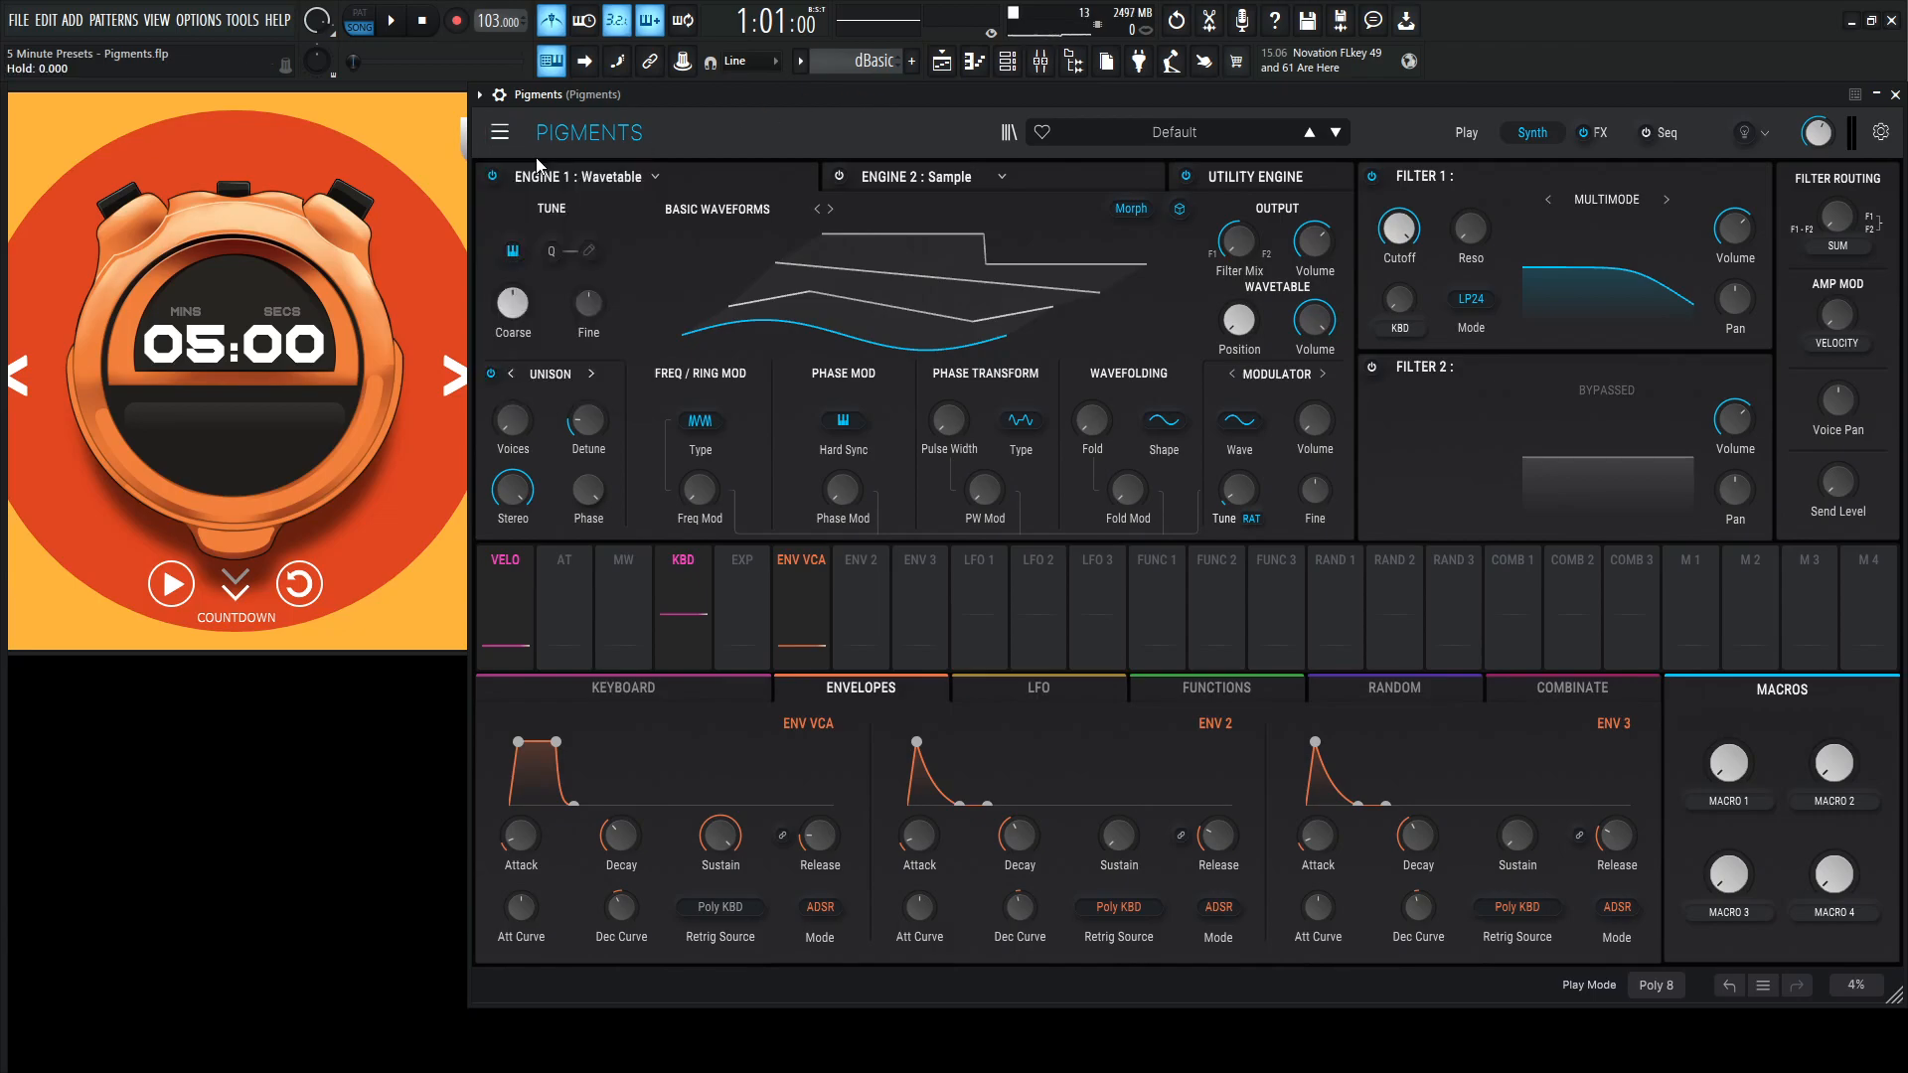
pyautogui.moveTo(489, 270)
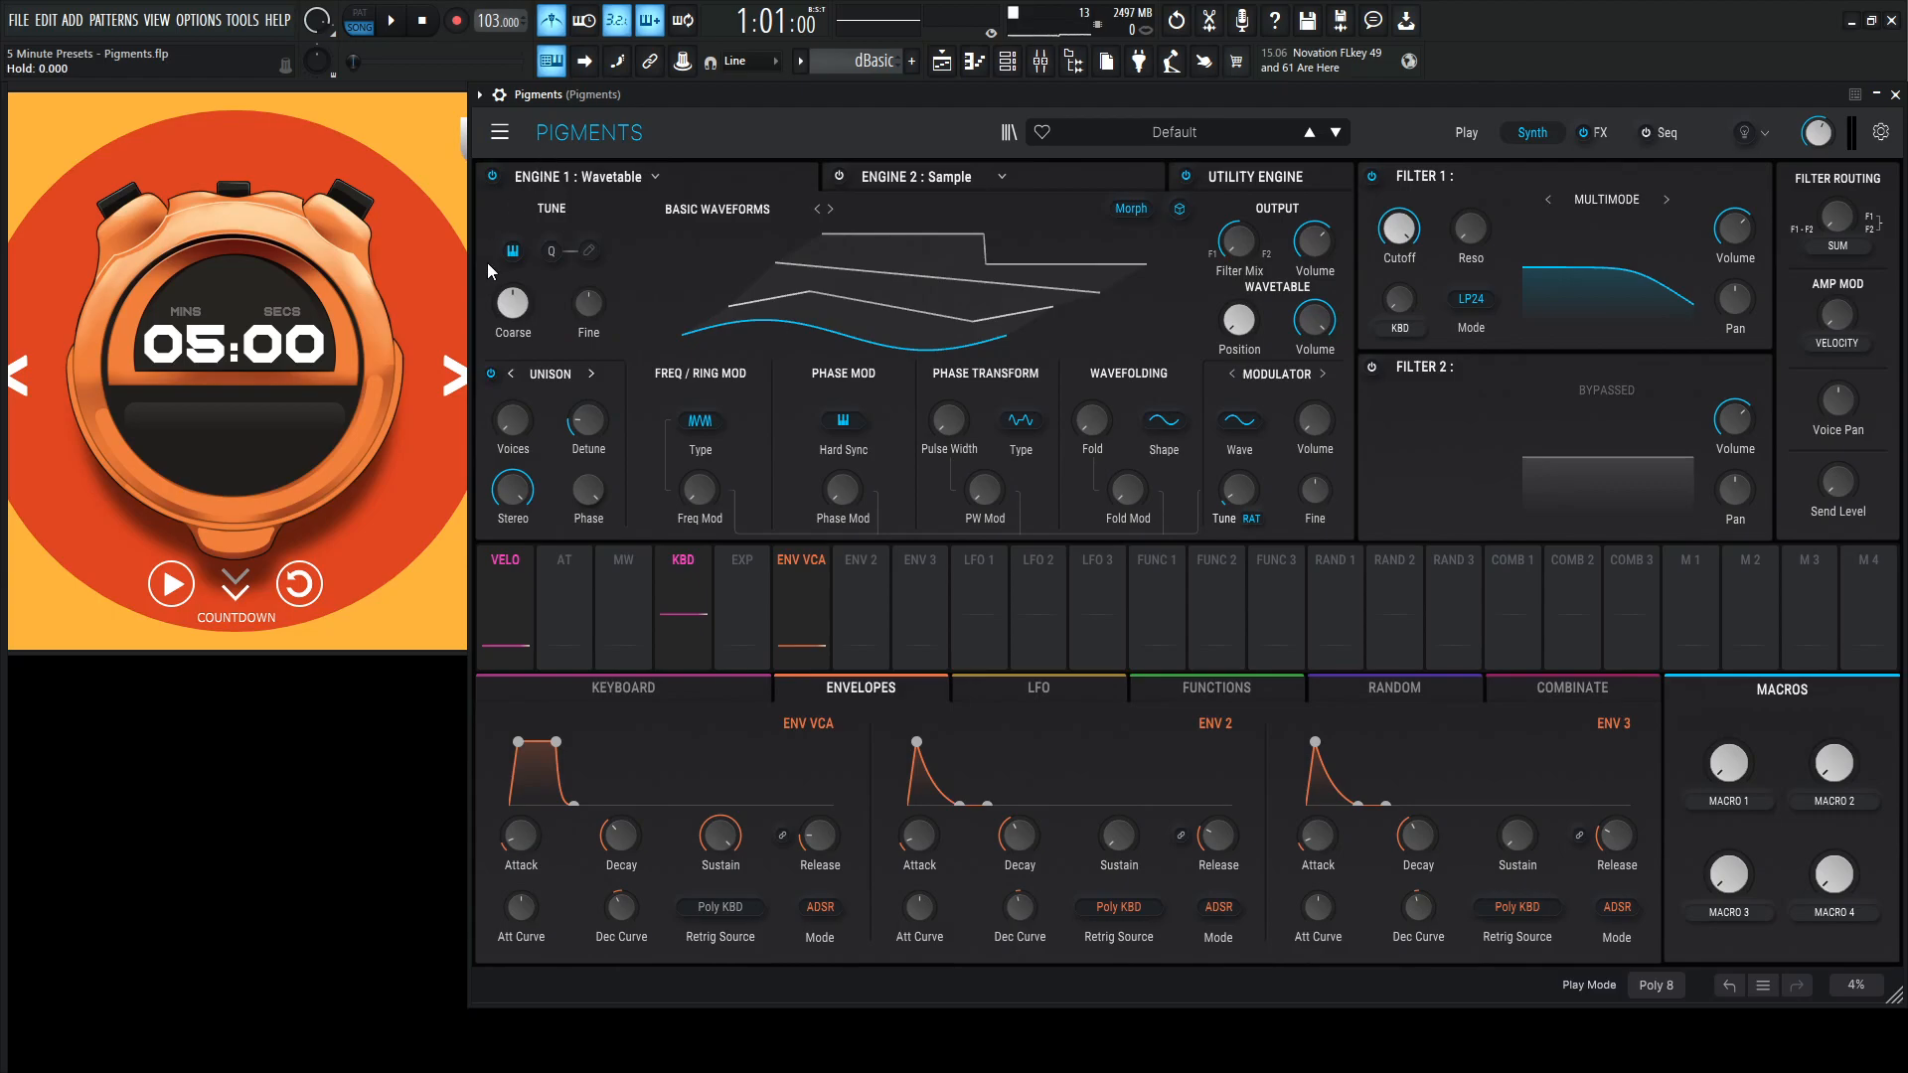
# Shift Engine 1's wavetable position, then move to the step sequencer page.
pyautogui.click(171, 584)
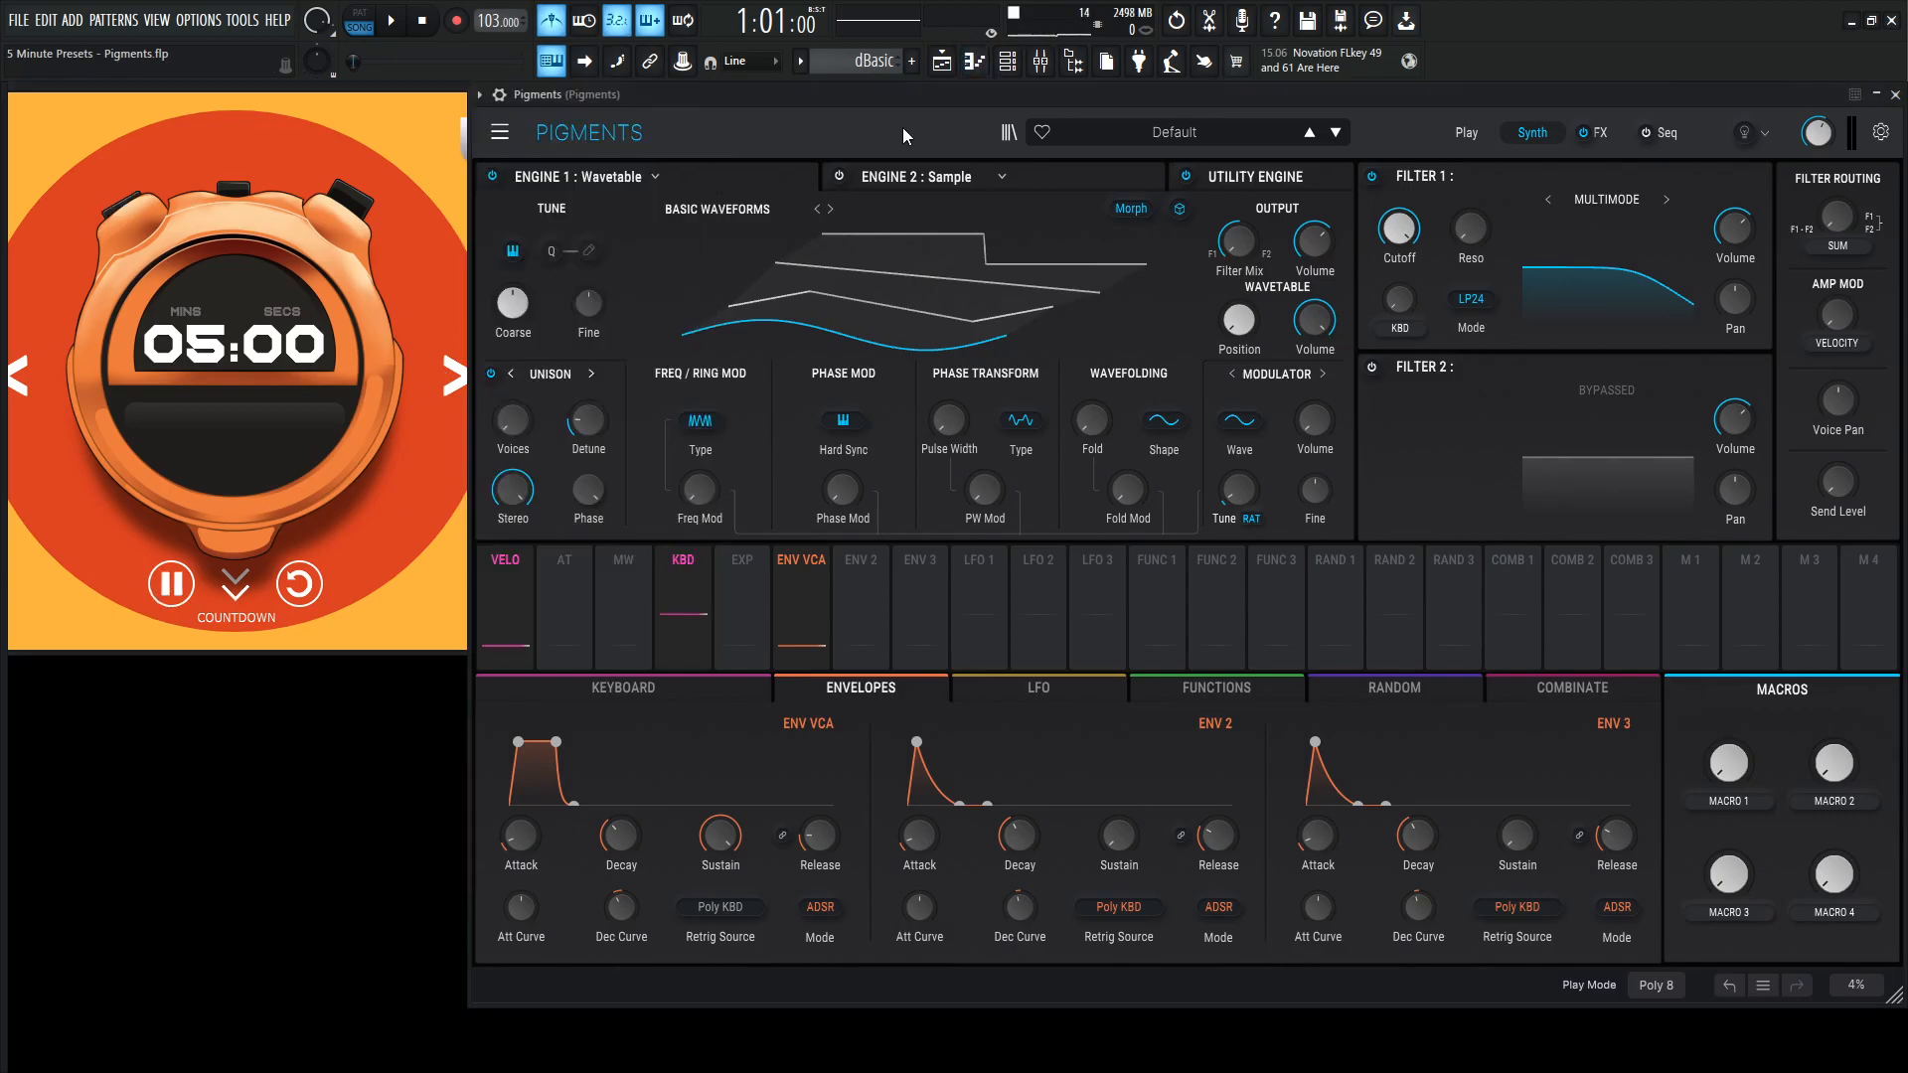
pyautogui.moveTo(1236, 318); pyautogui.dragTo(1236, 310)
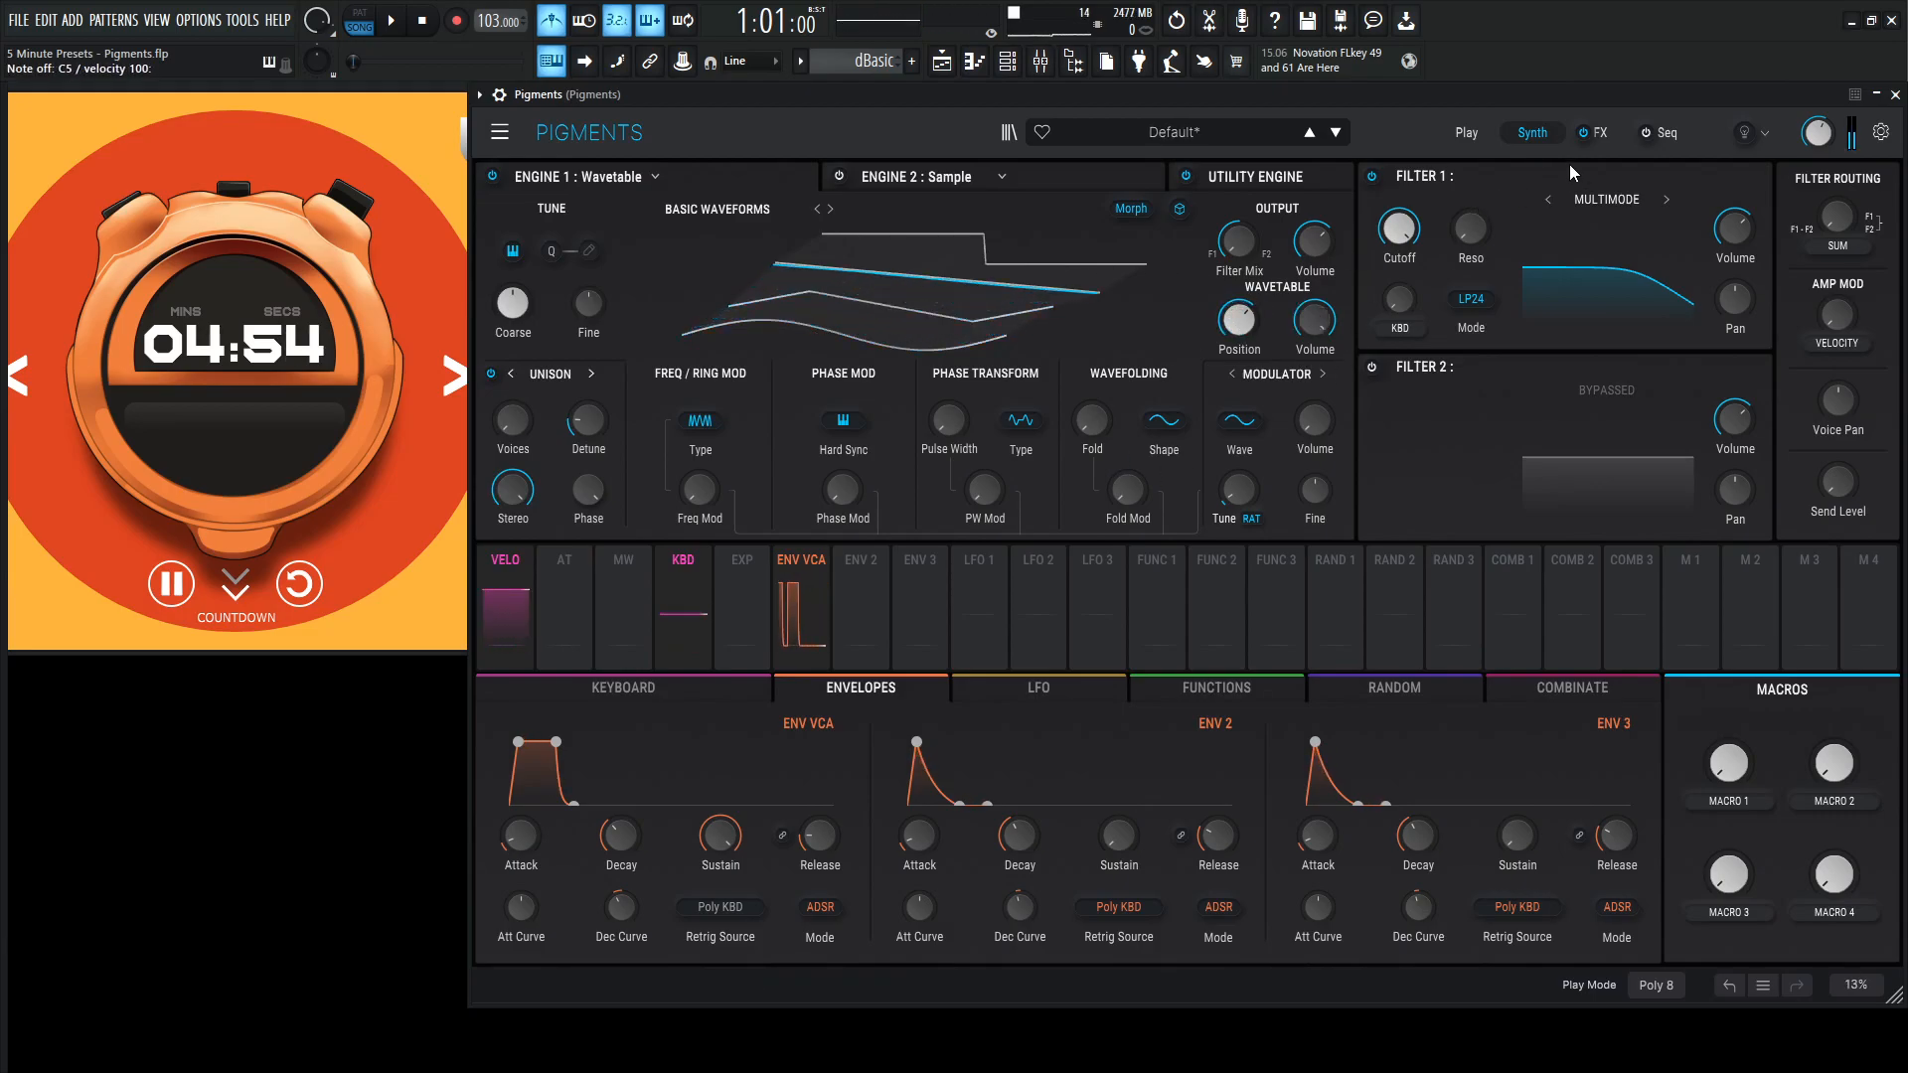
pyautogui.click(1665, 134)
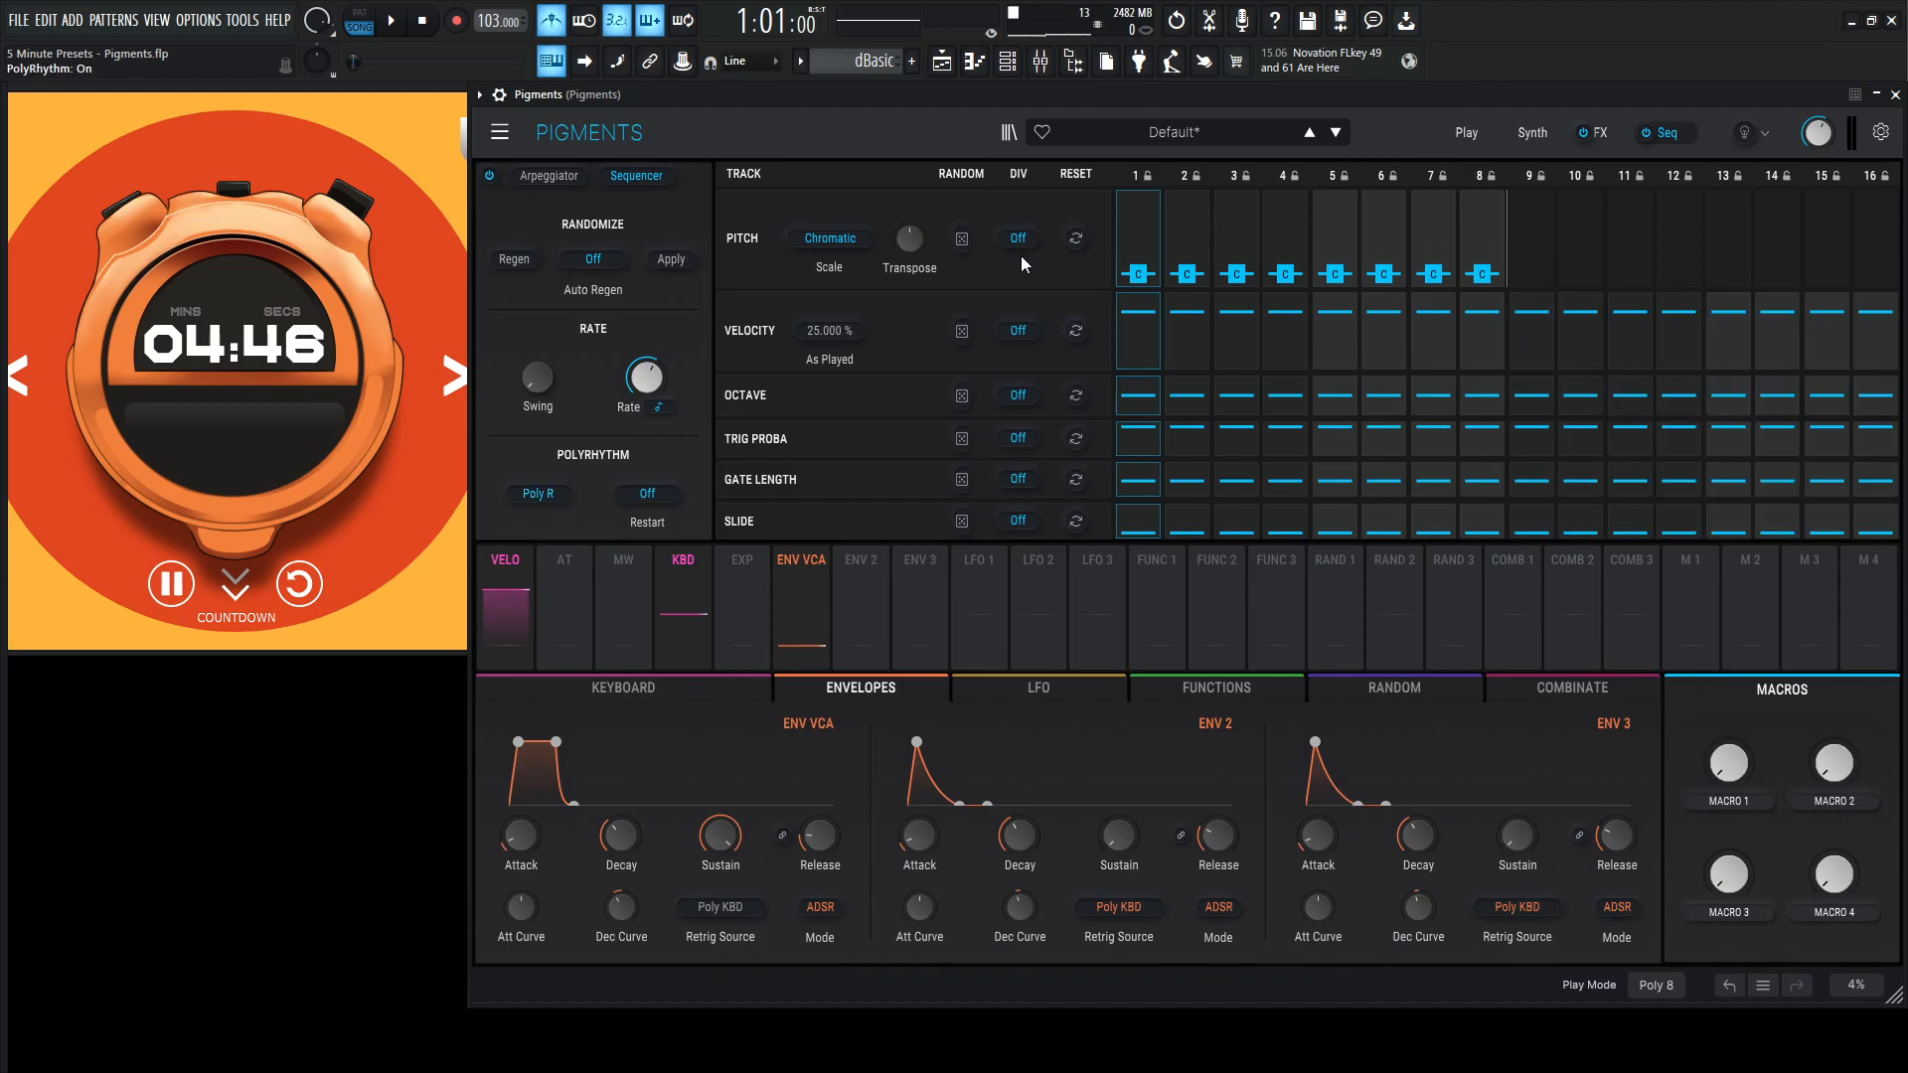
# Set the sequencer scale to Phrygian and auto-regeneration to 1/8 bar.
pyautogui.click(828, 237)
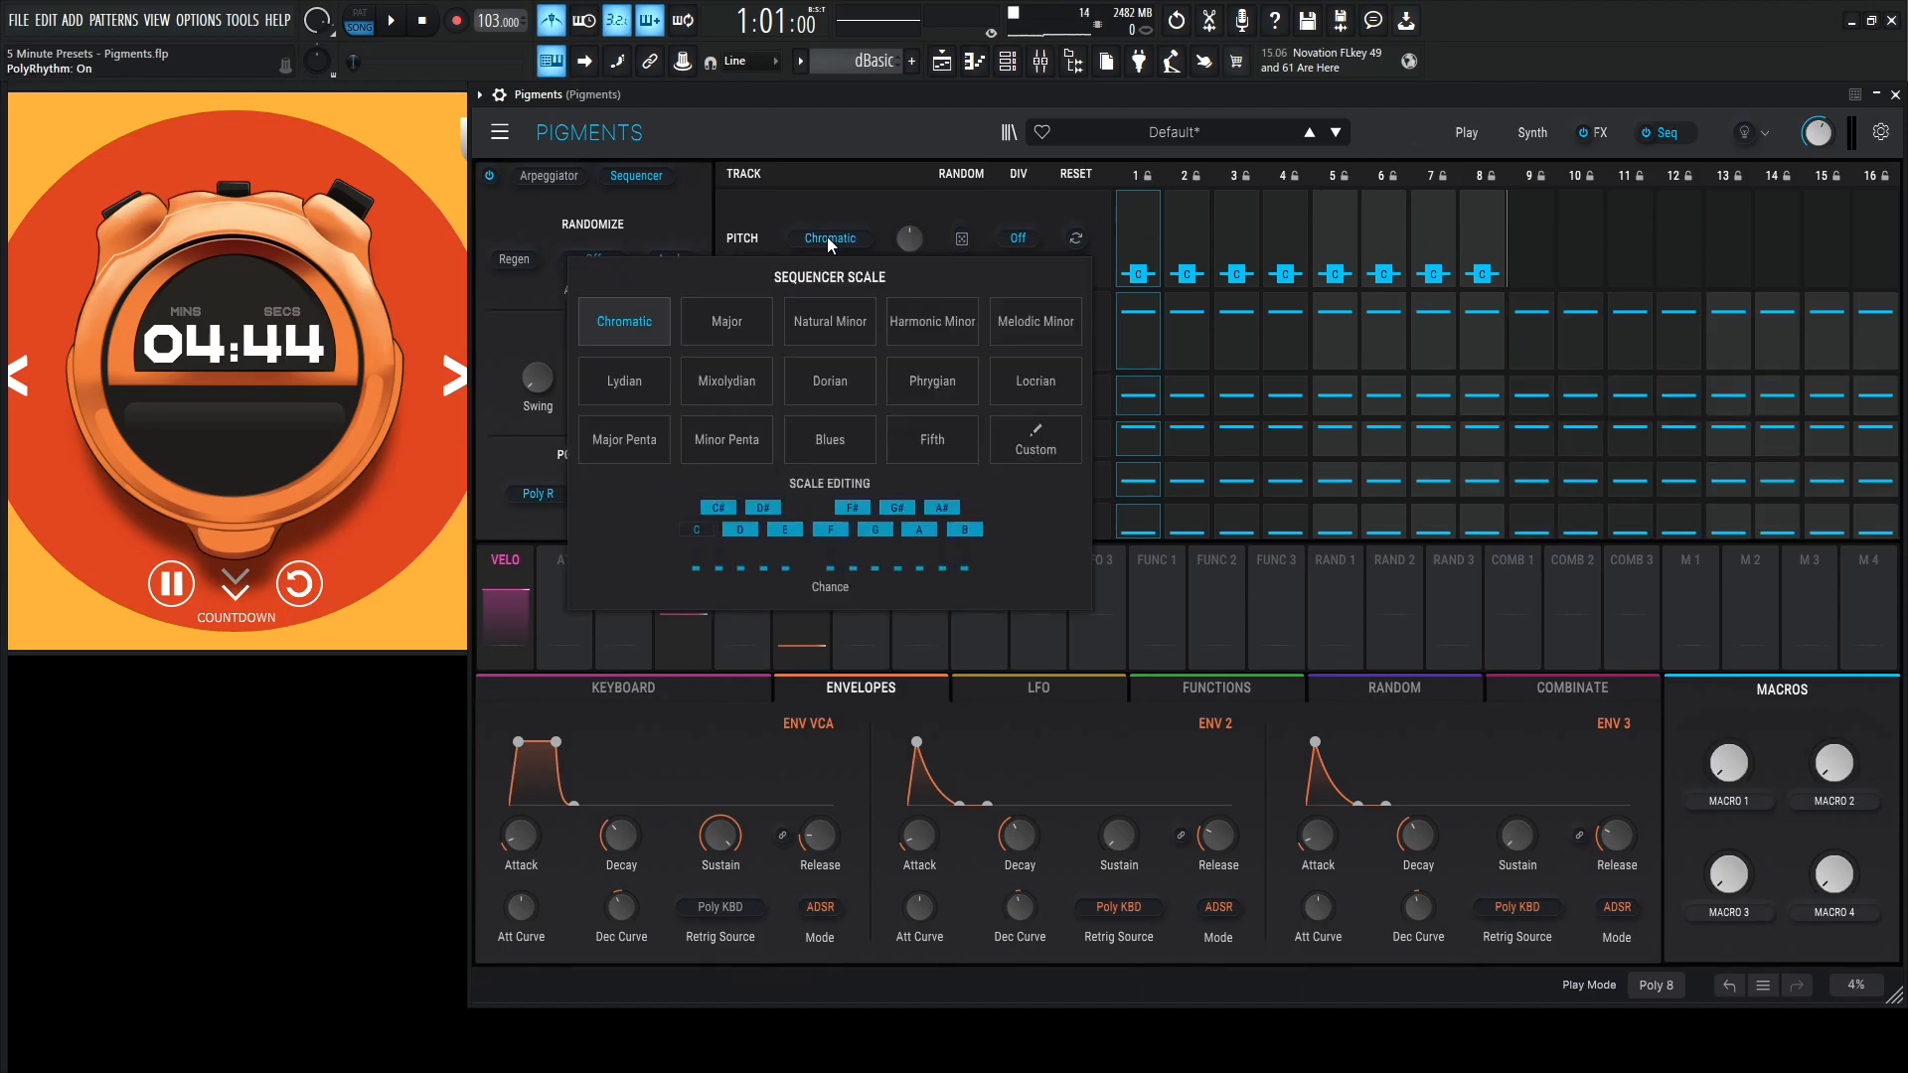
pyautogui.click(930, 382)
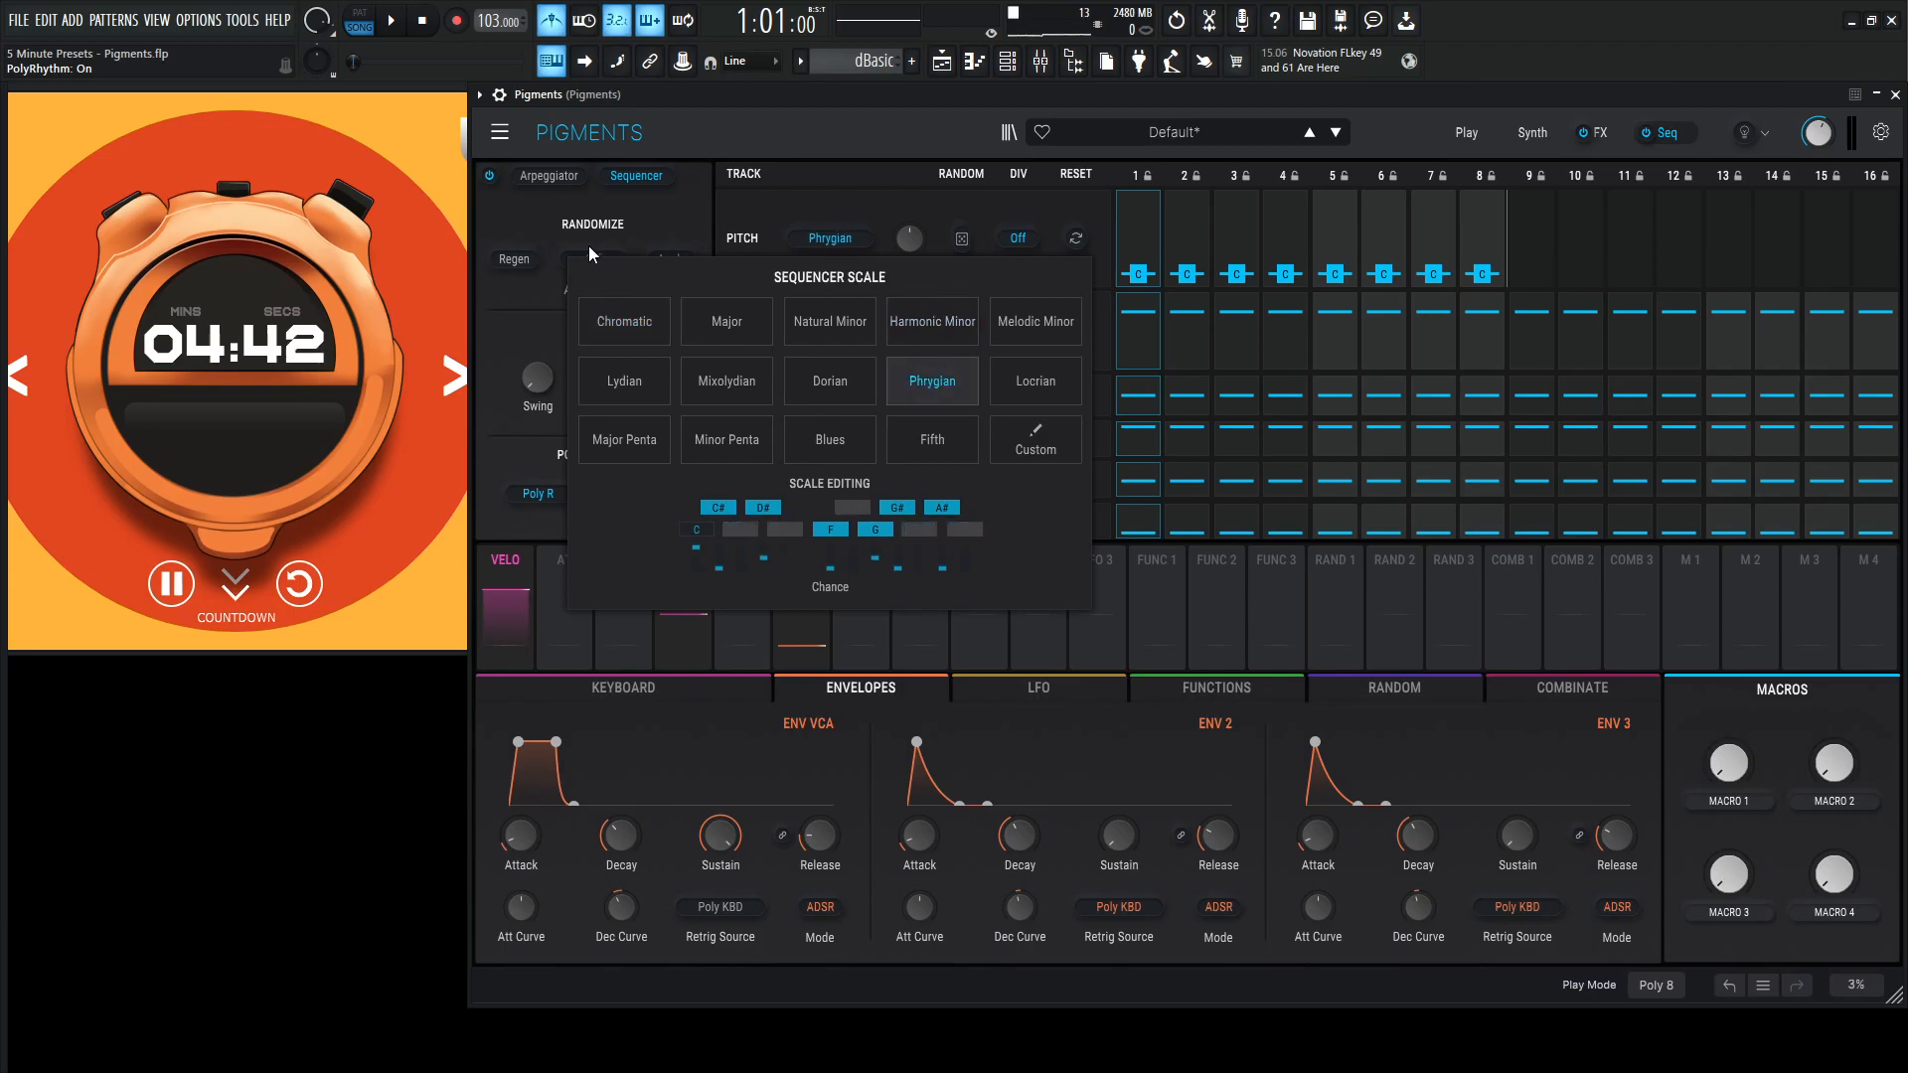
pyautogui.click(592, 258)
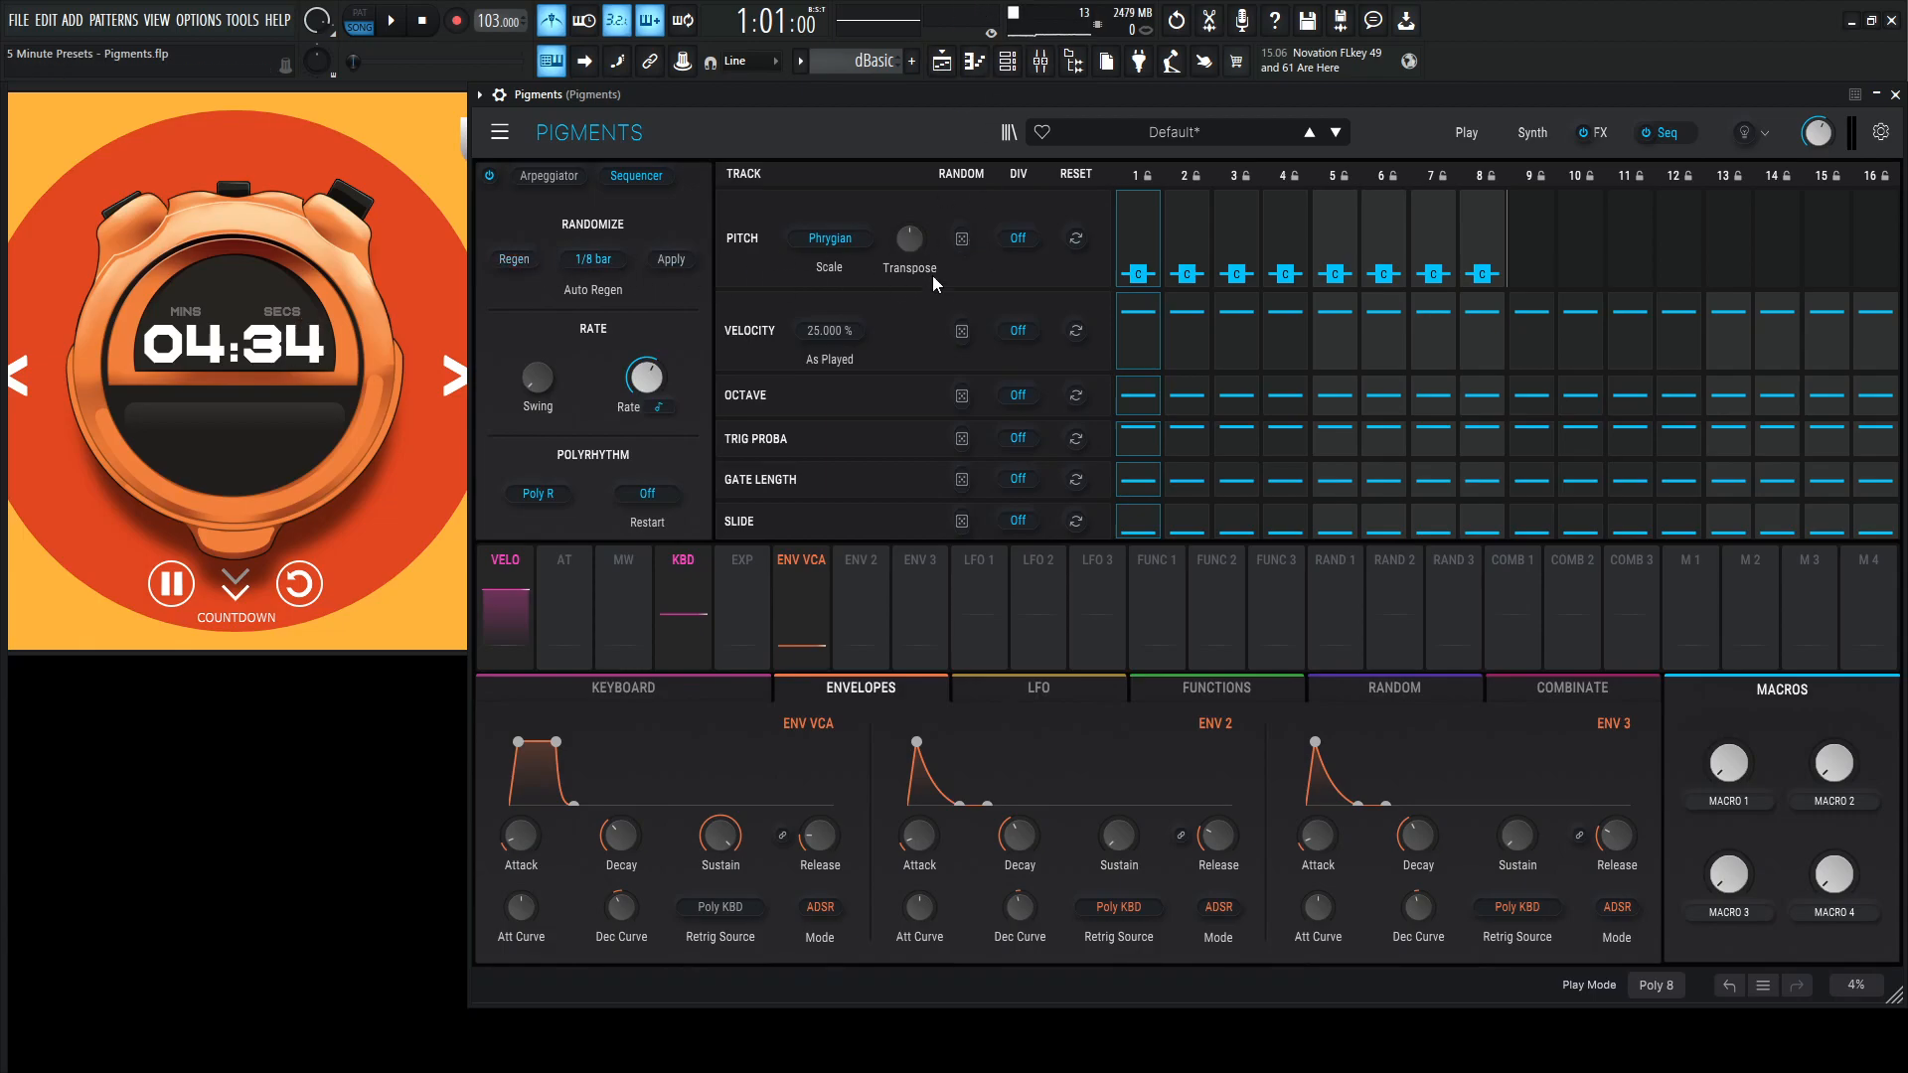
pyautogui.click(513, 258)
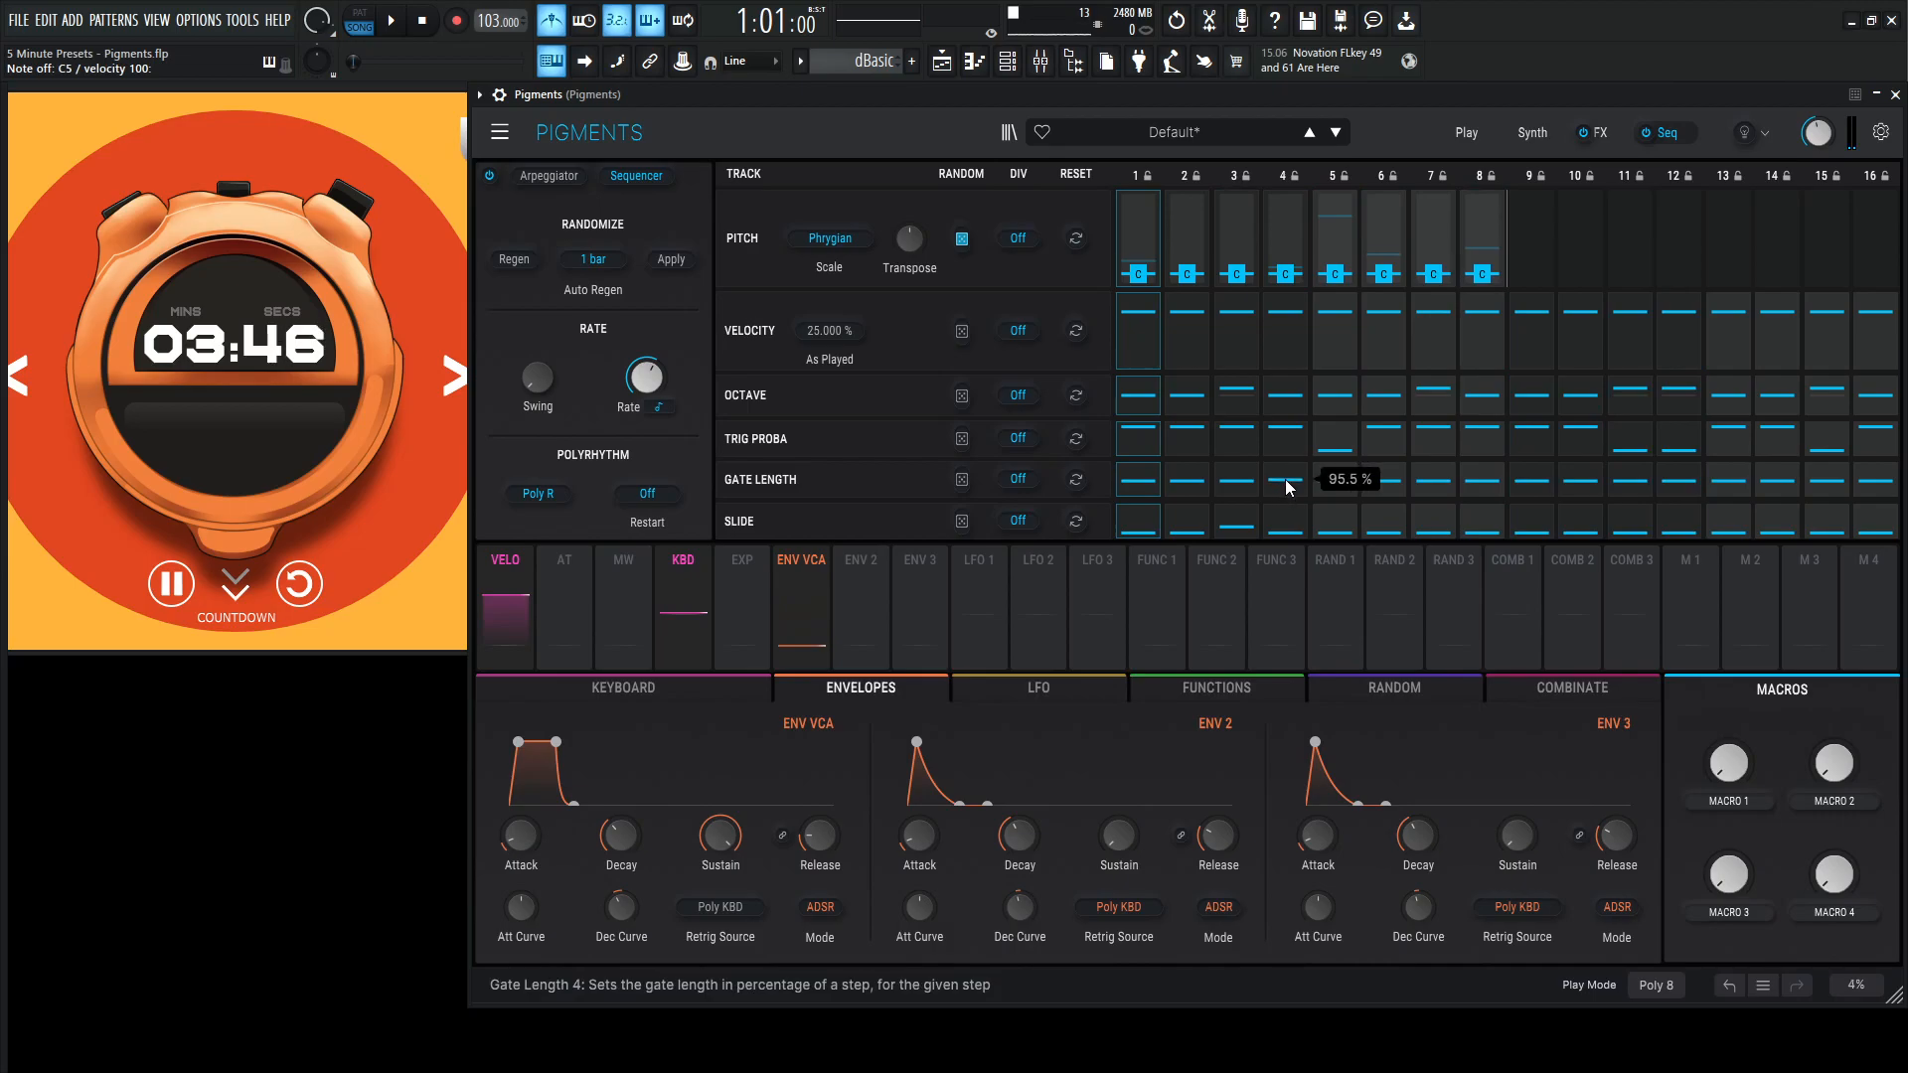
# Set step 4's gate length to about 95.5 %.
pyautogui.moveTo(1284, 487); pyautogui.dragTo(1284, 469)
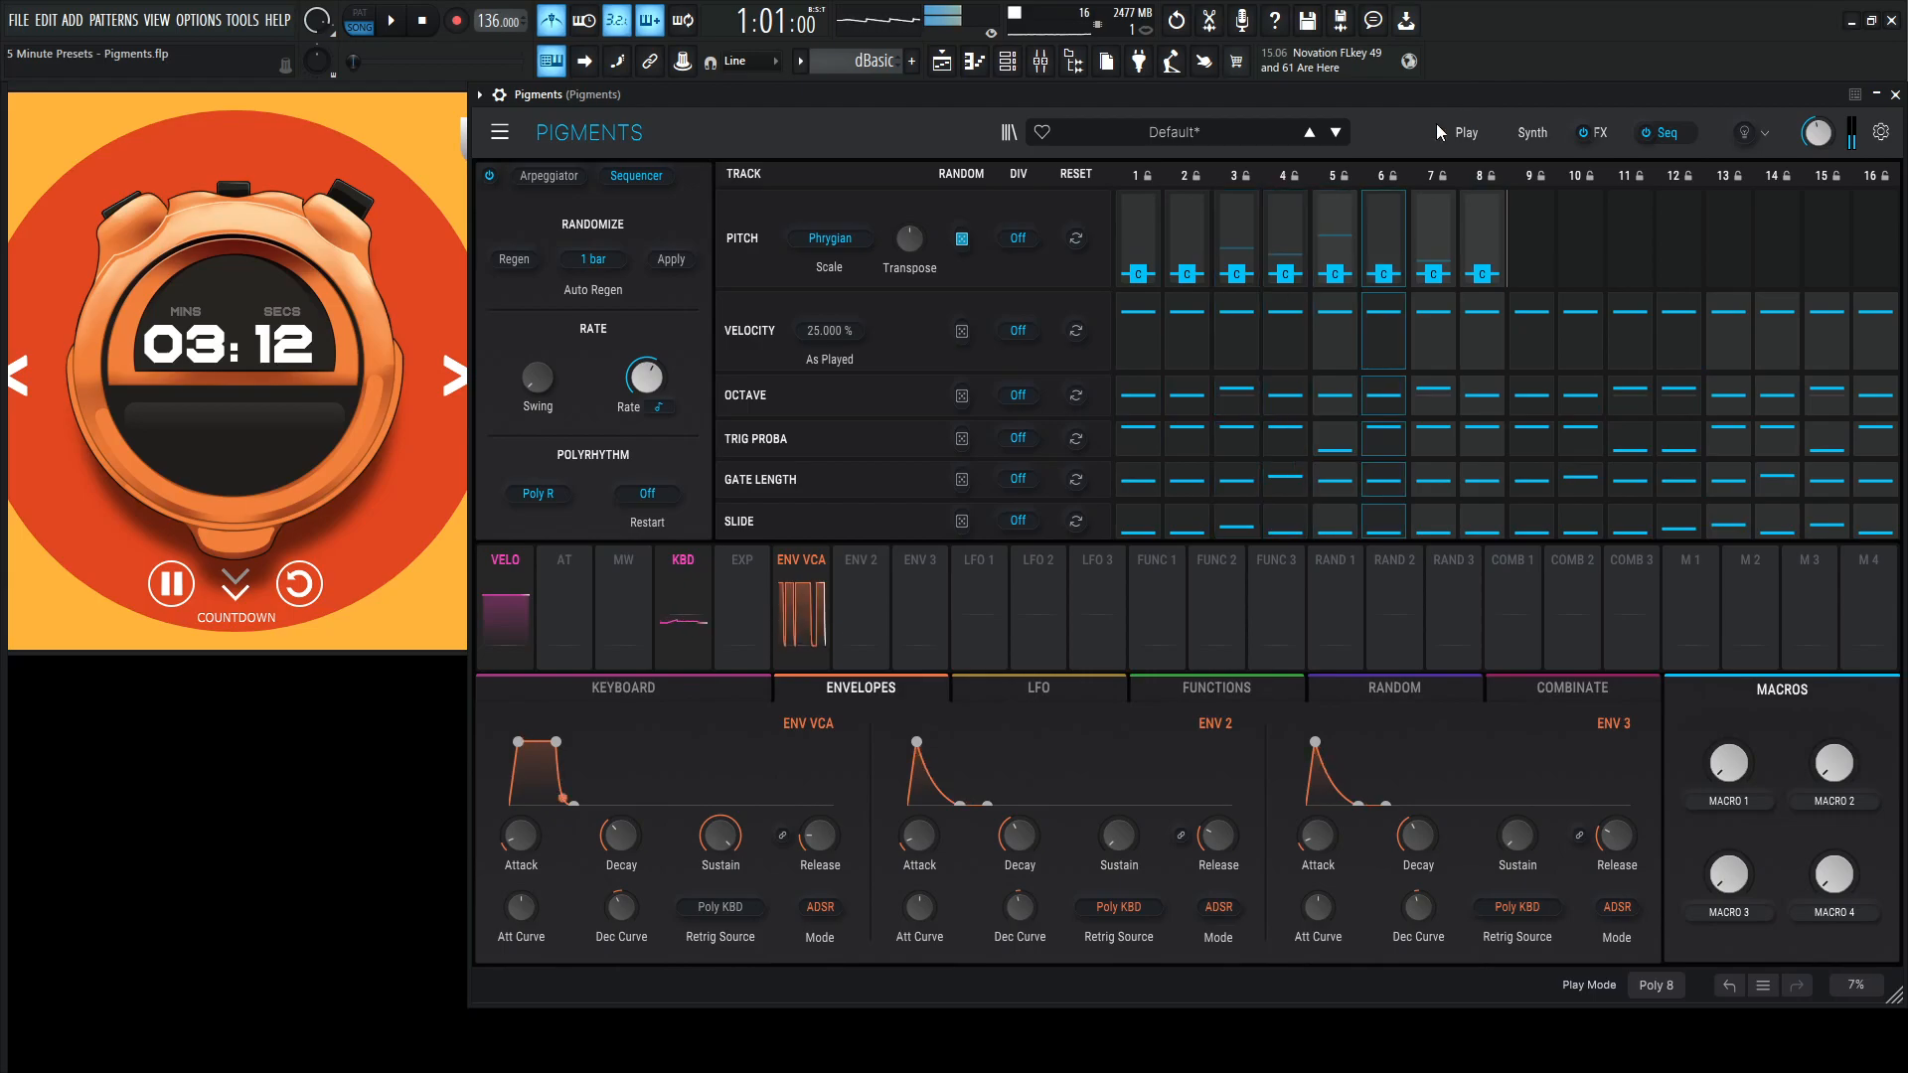
# Set the sequencer's auto-regeneration rate to 1/2 bar.
pyautogui.click(592, 259)
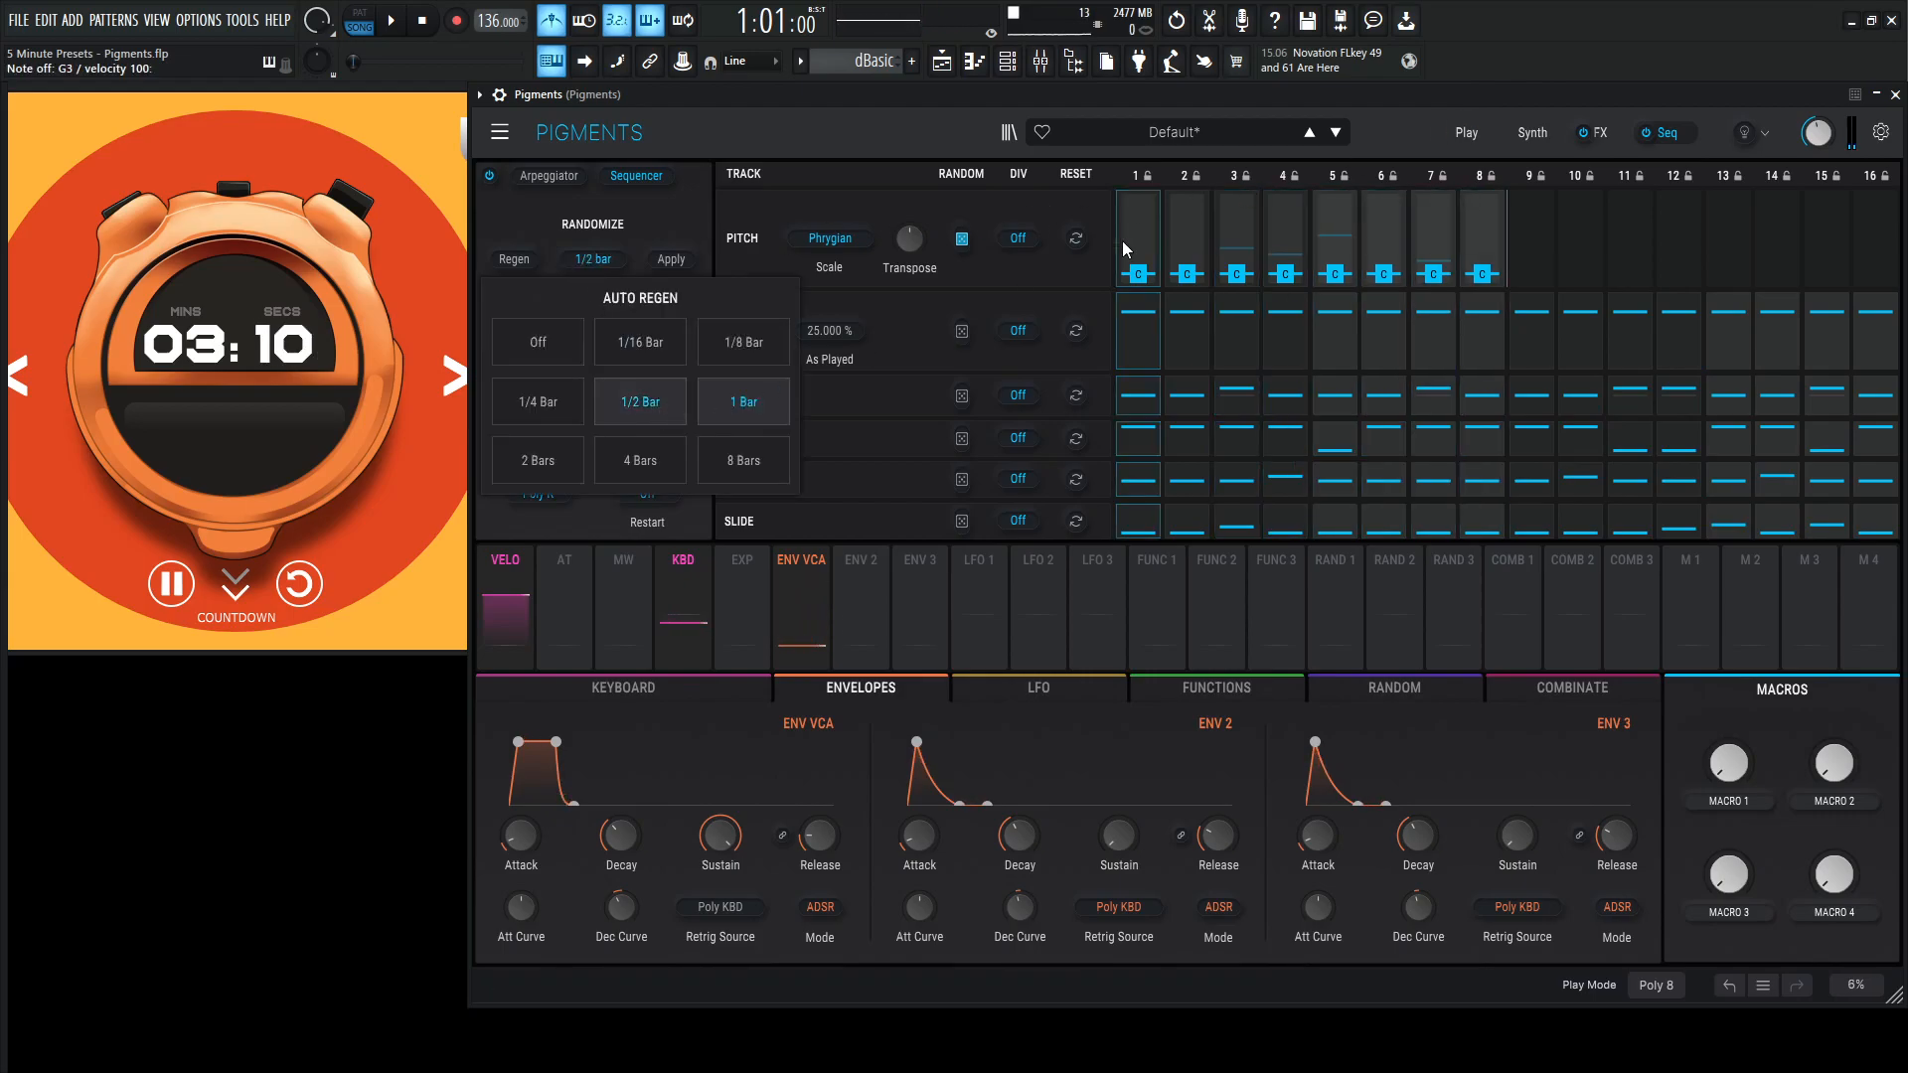
pyautogui.click(1530, 133)
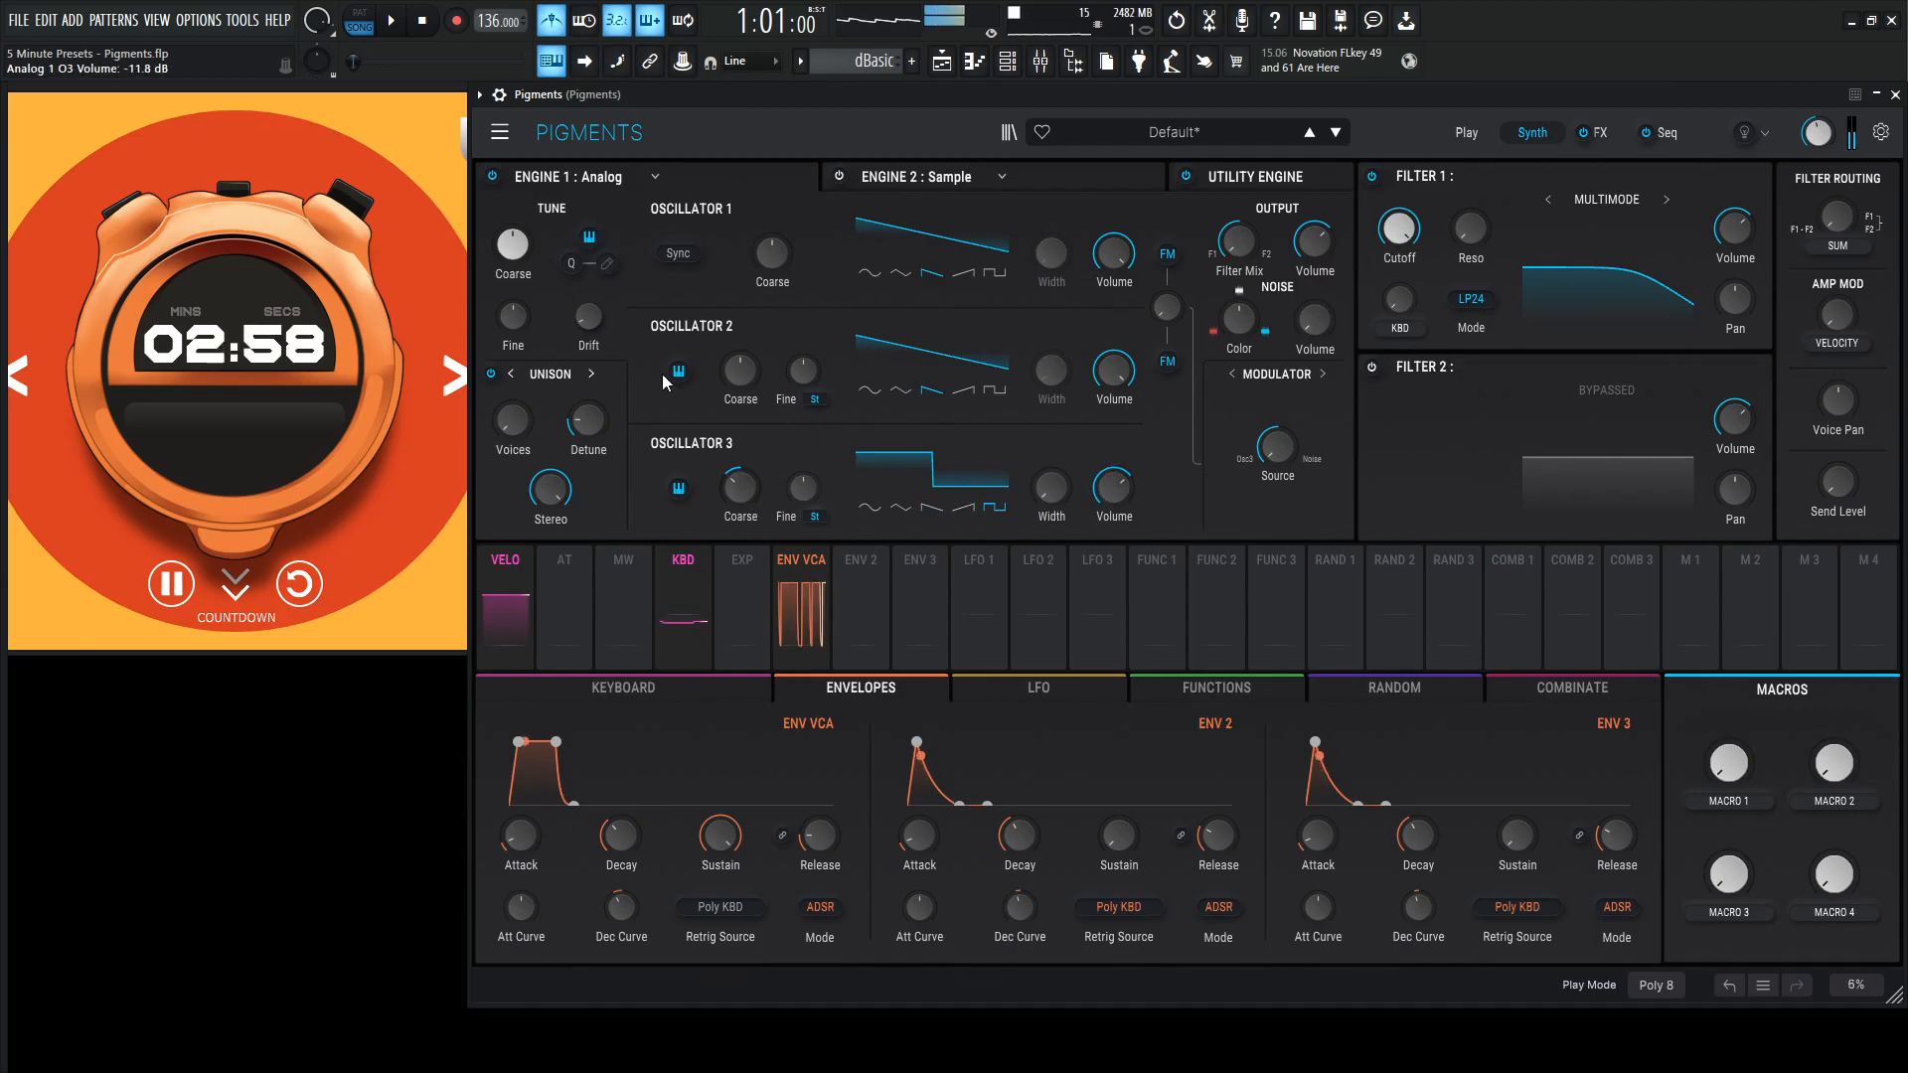
# Lower analog engine 1's oscillator 3 volume to about -11.8 dB.
pyautogui.moveTo(588, 419); pyautogui.dragTo(588, 407)
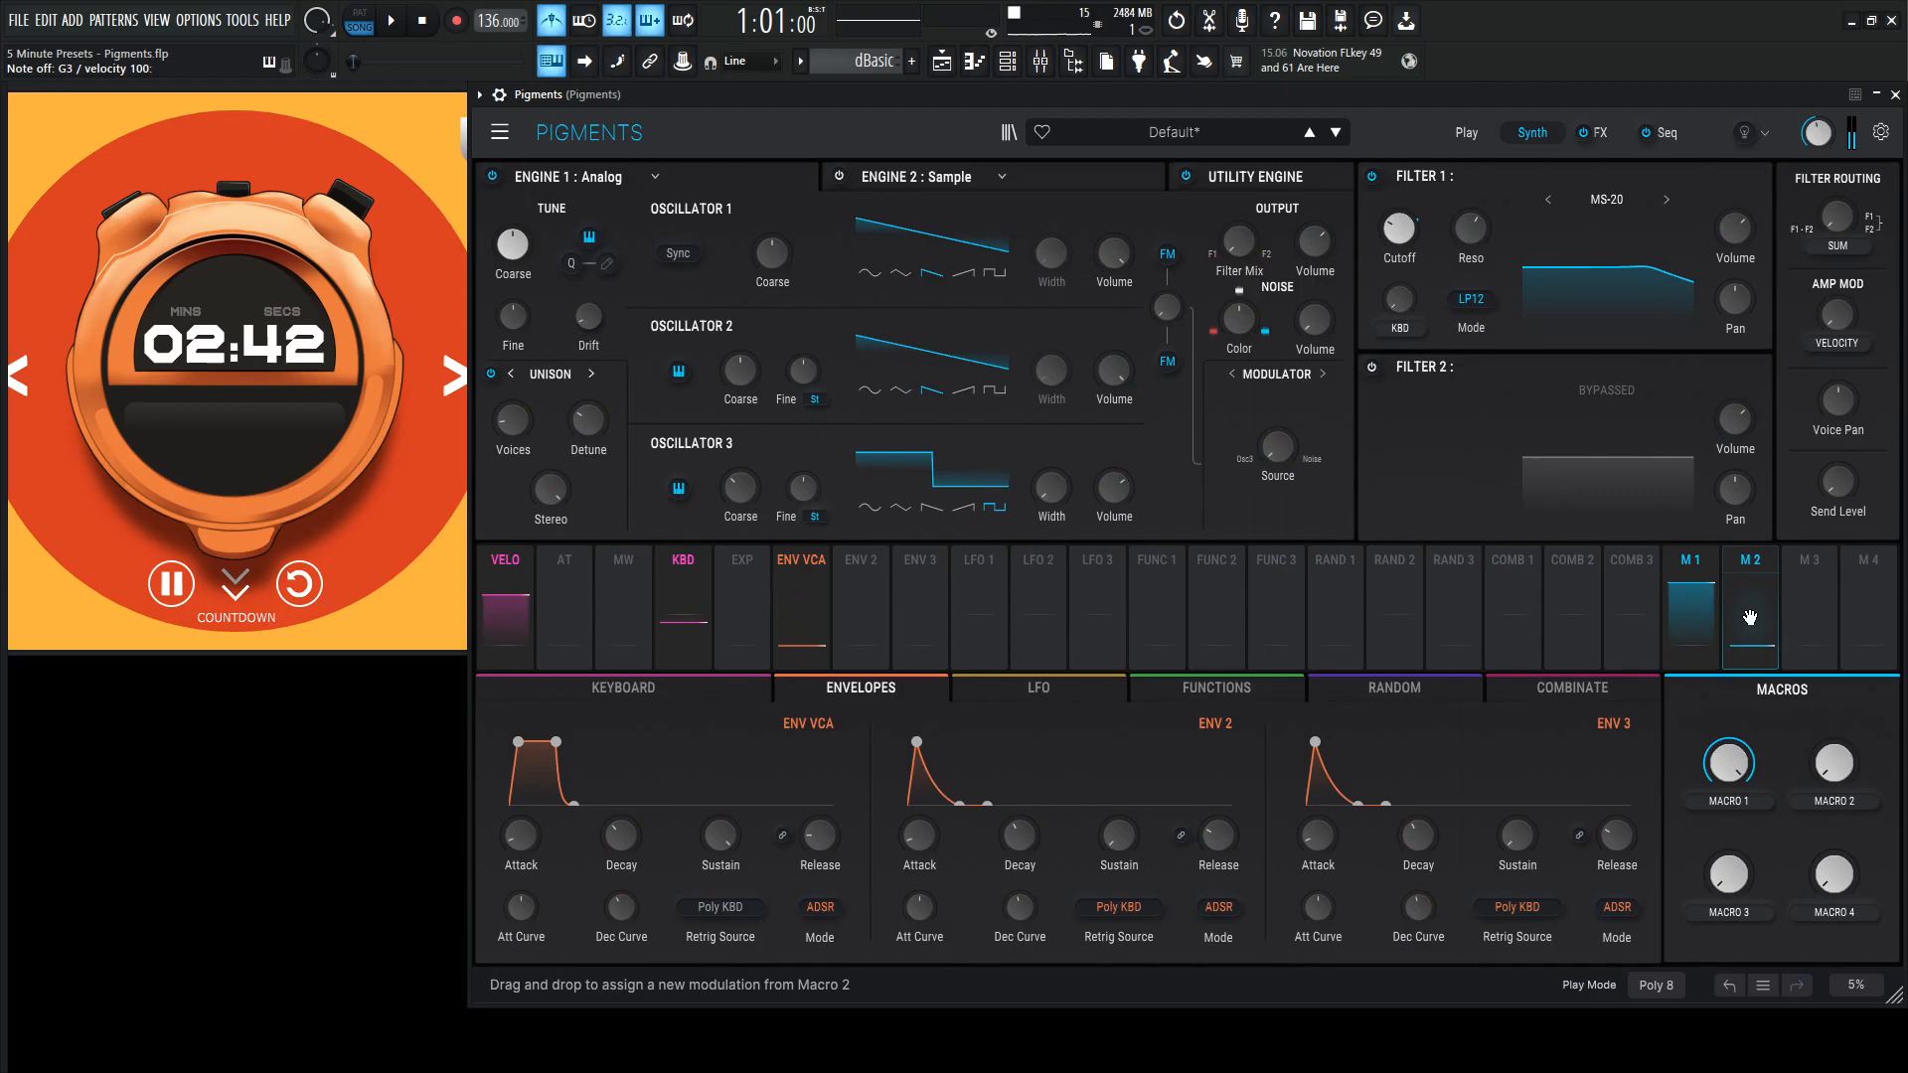
# Assign macro 2 to the MS-20 filter, set the CUT macro near 0.53 and sweep it to audition.
pyautogui.click(1470, 288)
pyautogui.write('CUT')
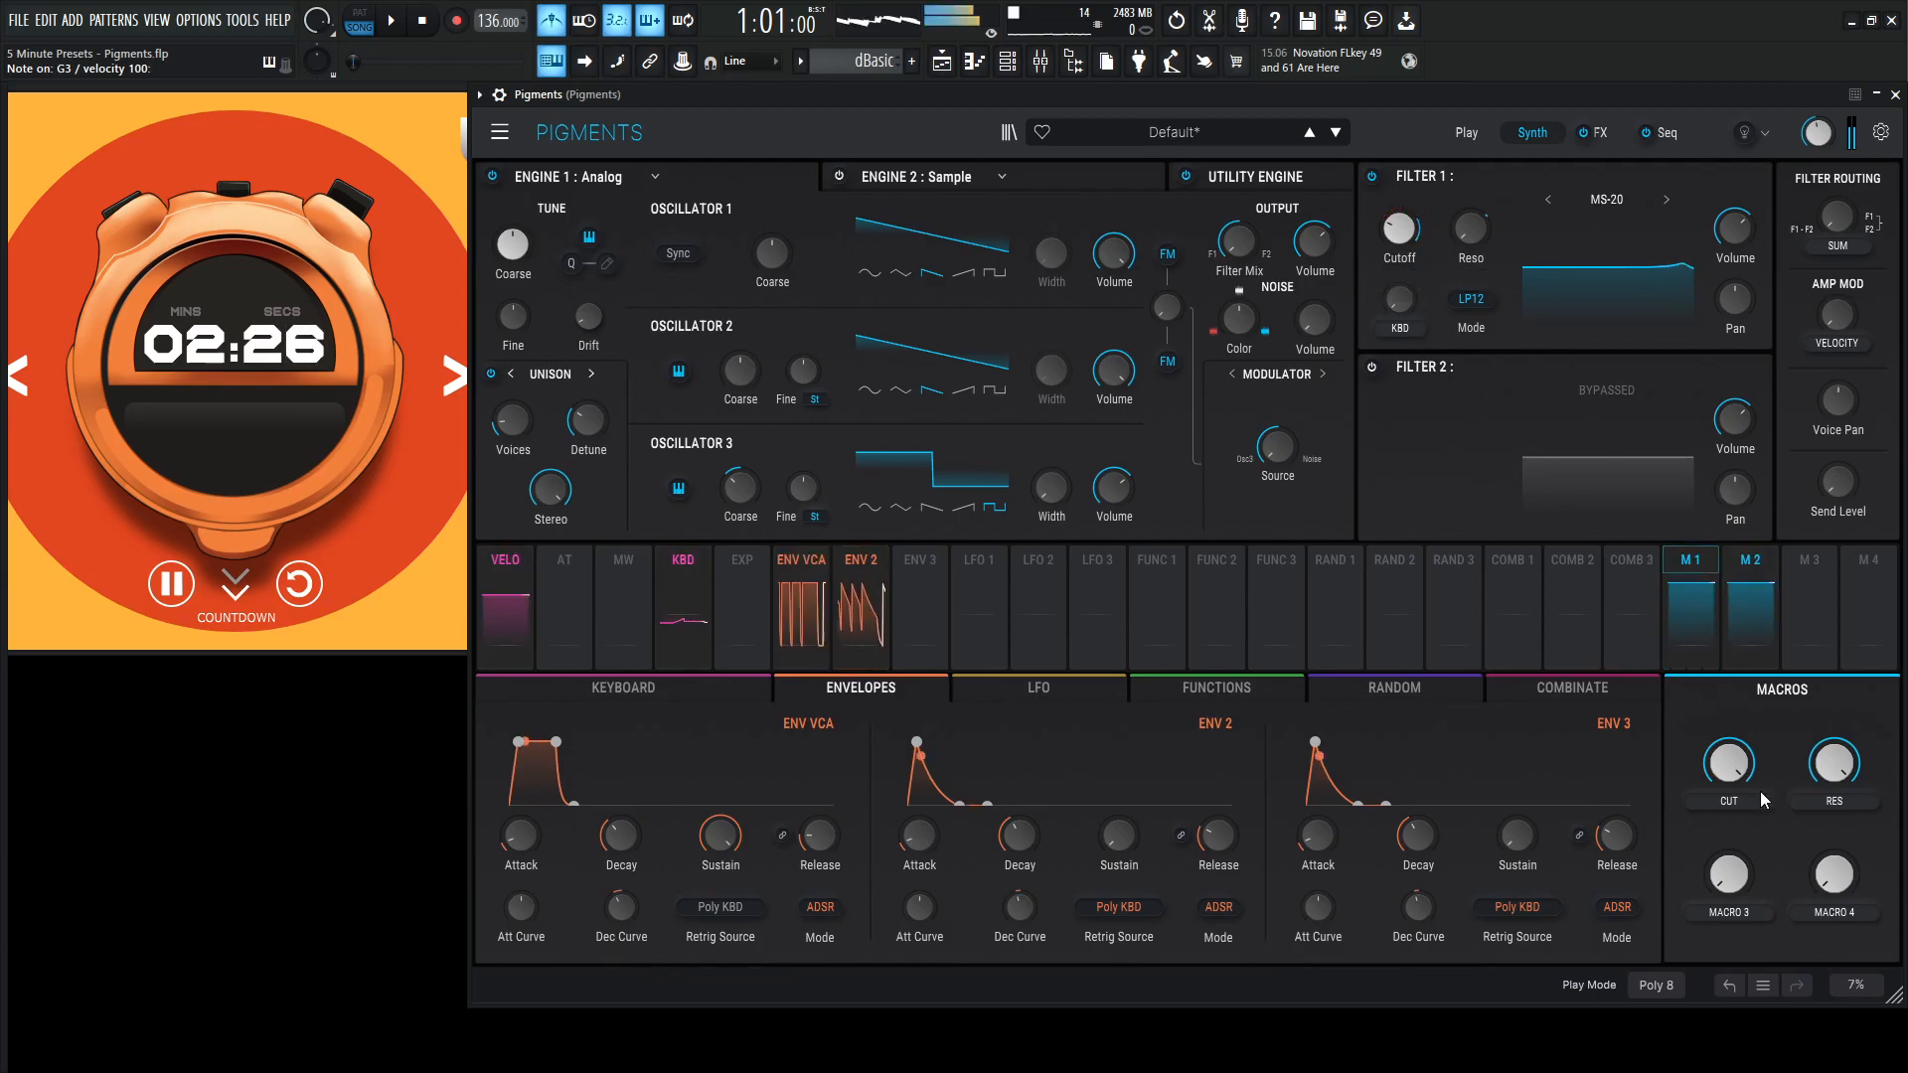
pyautogui.moveTo(1726, 763); pyautogui.dragTo(1727, 755)
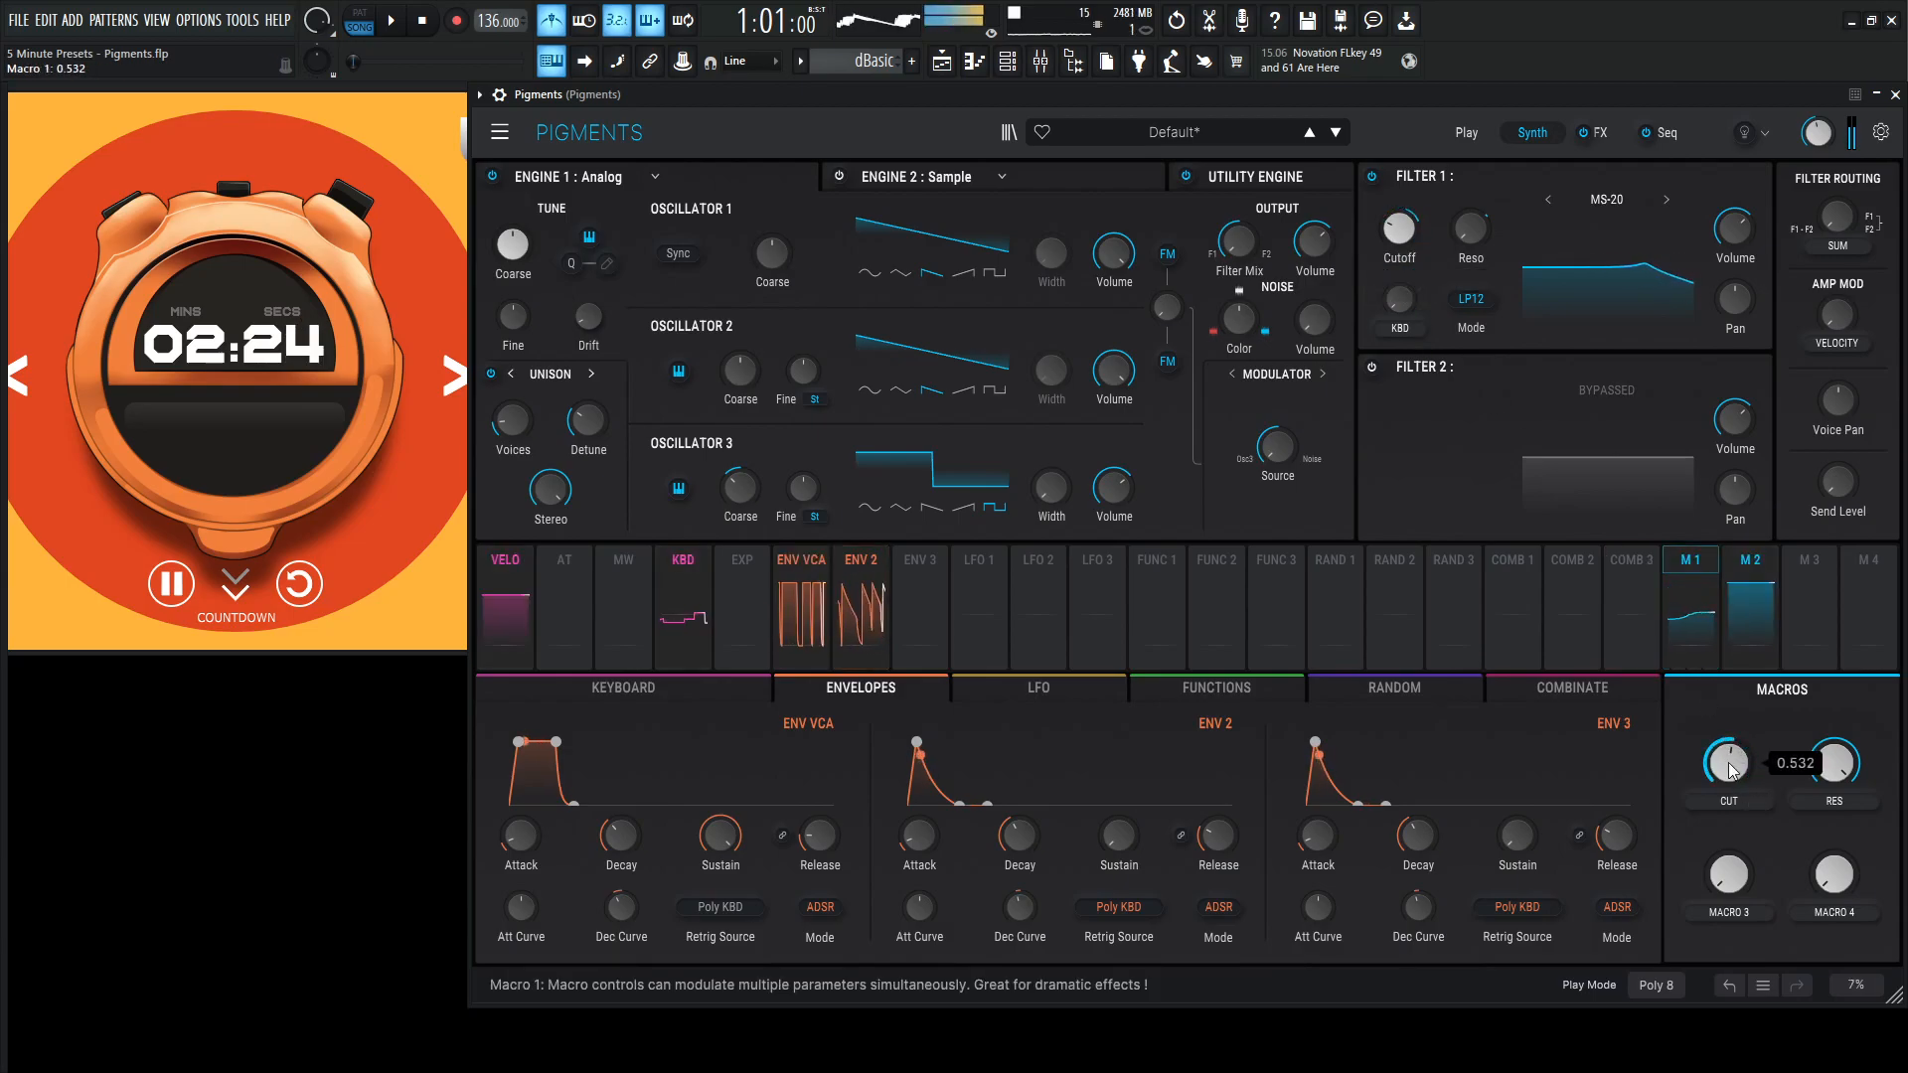
pyautogui.moveTo(1020, 837); pyautogui.dragTo(1020, 809)
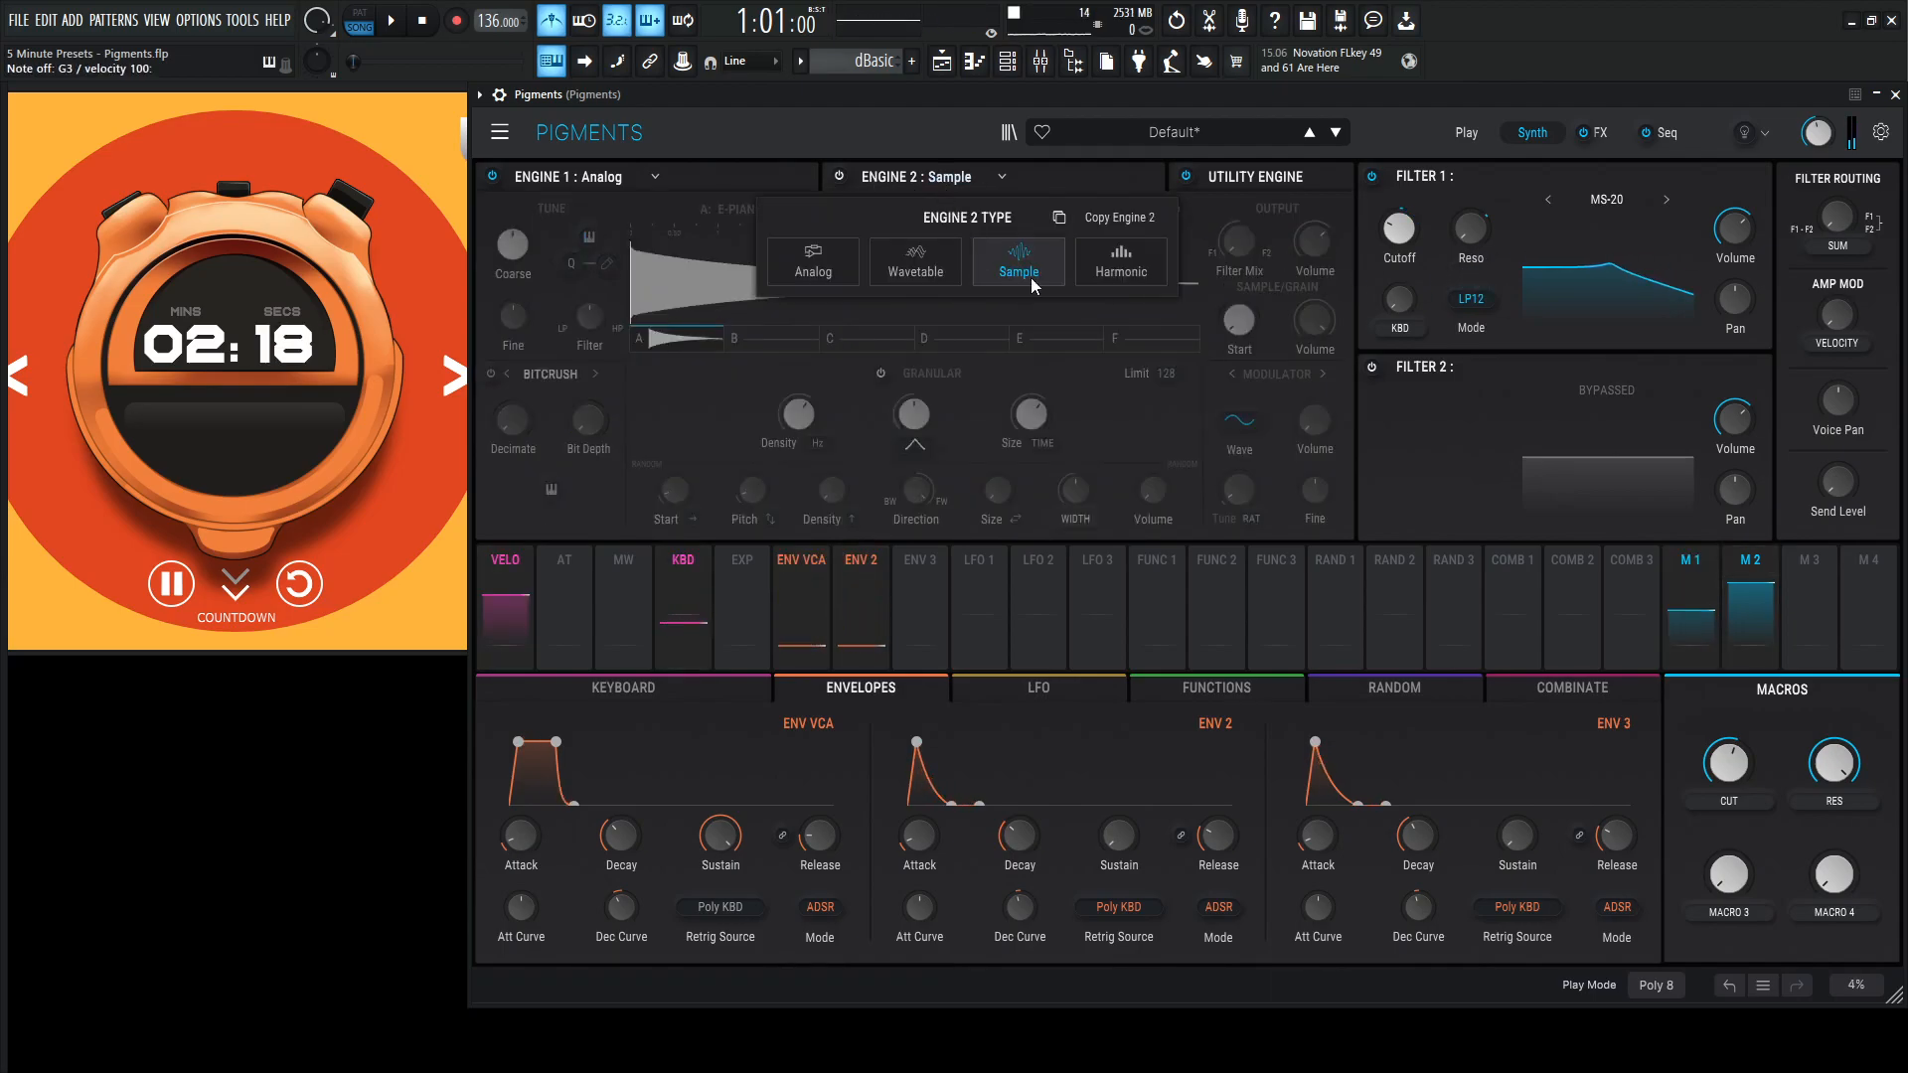
# Make engine 2 a wavetable engine with position 1.00, adjusted PW mod and frequency mod about 0.216.
pyautogui.click(914, 268)
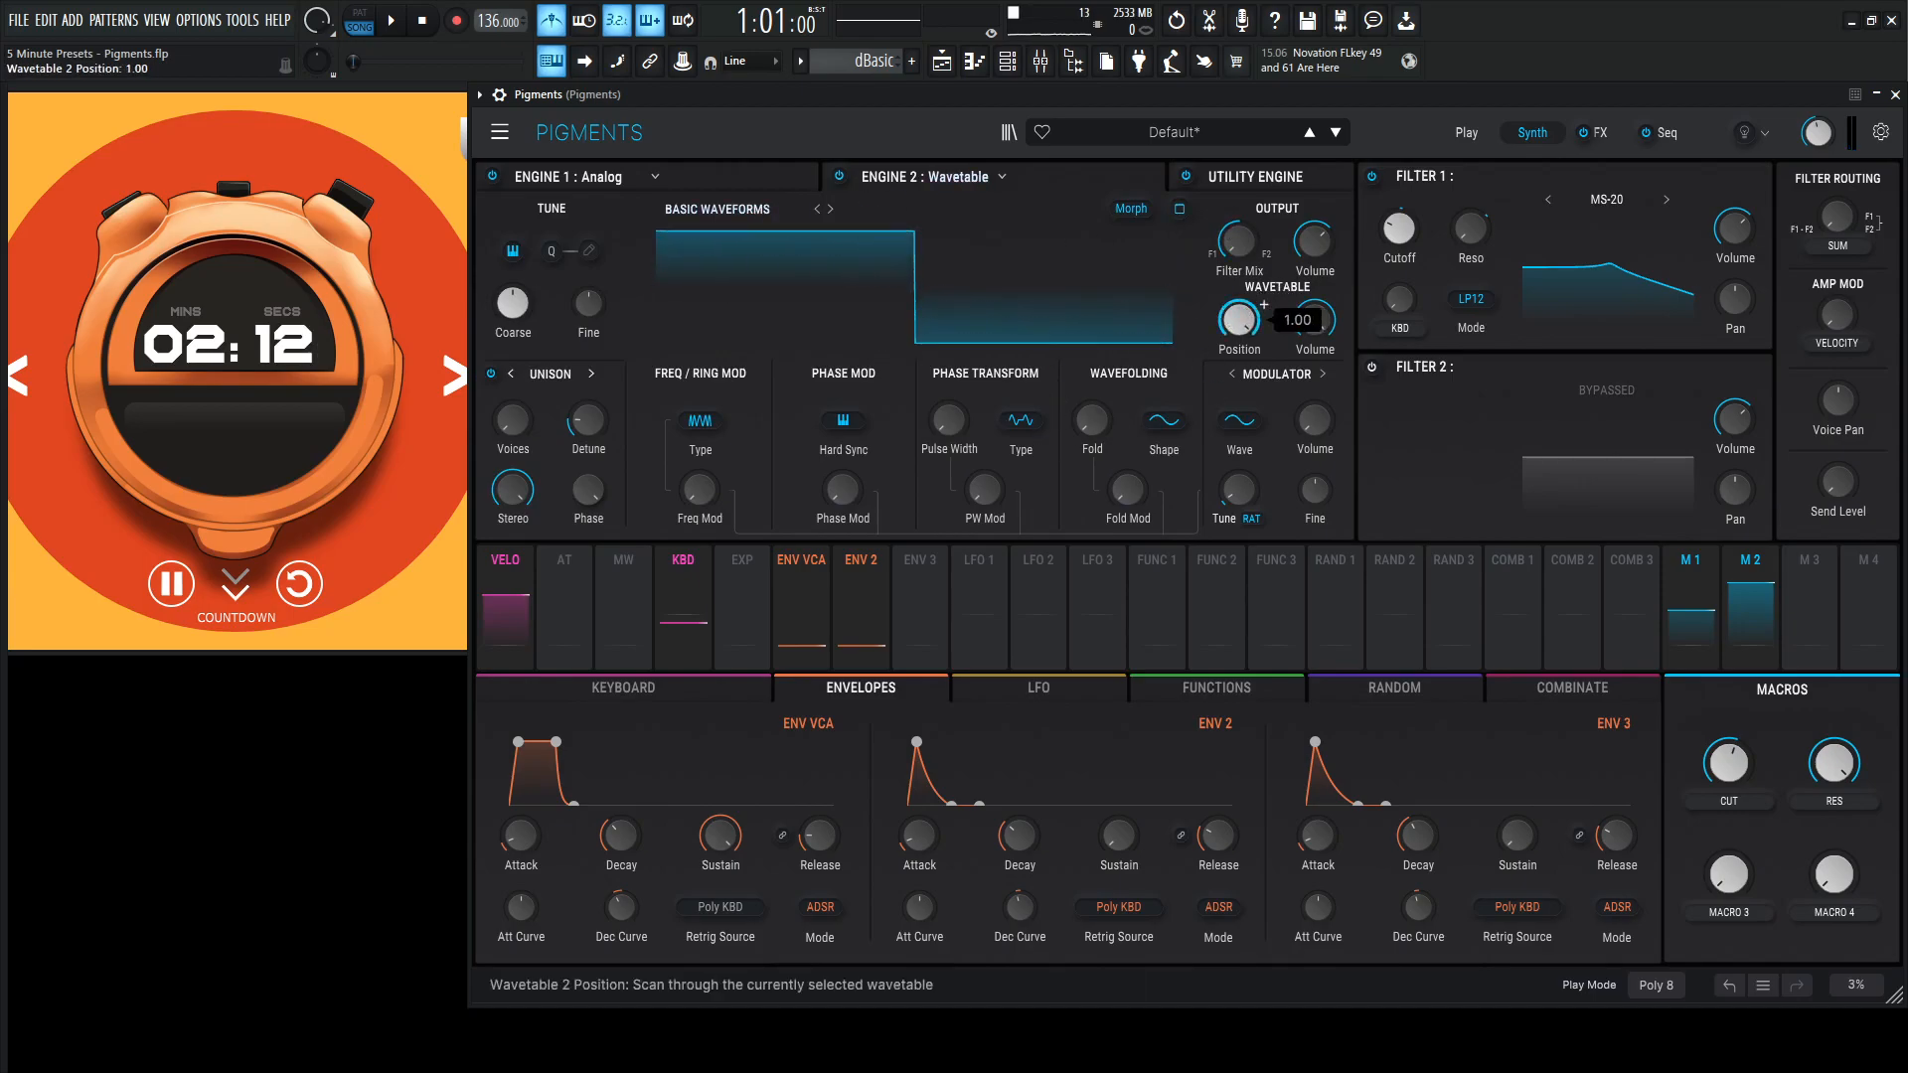
pyautogui.moveTo(1236, 316); pyautogui.dragTo(1235, 292)
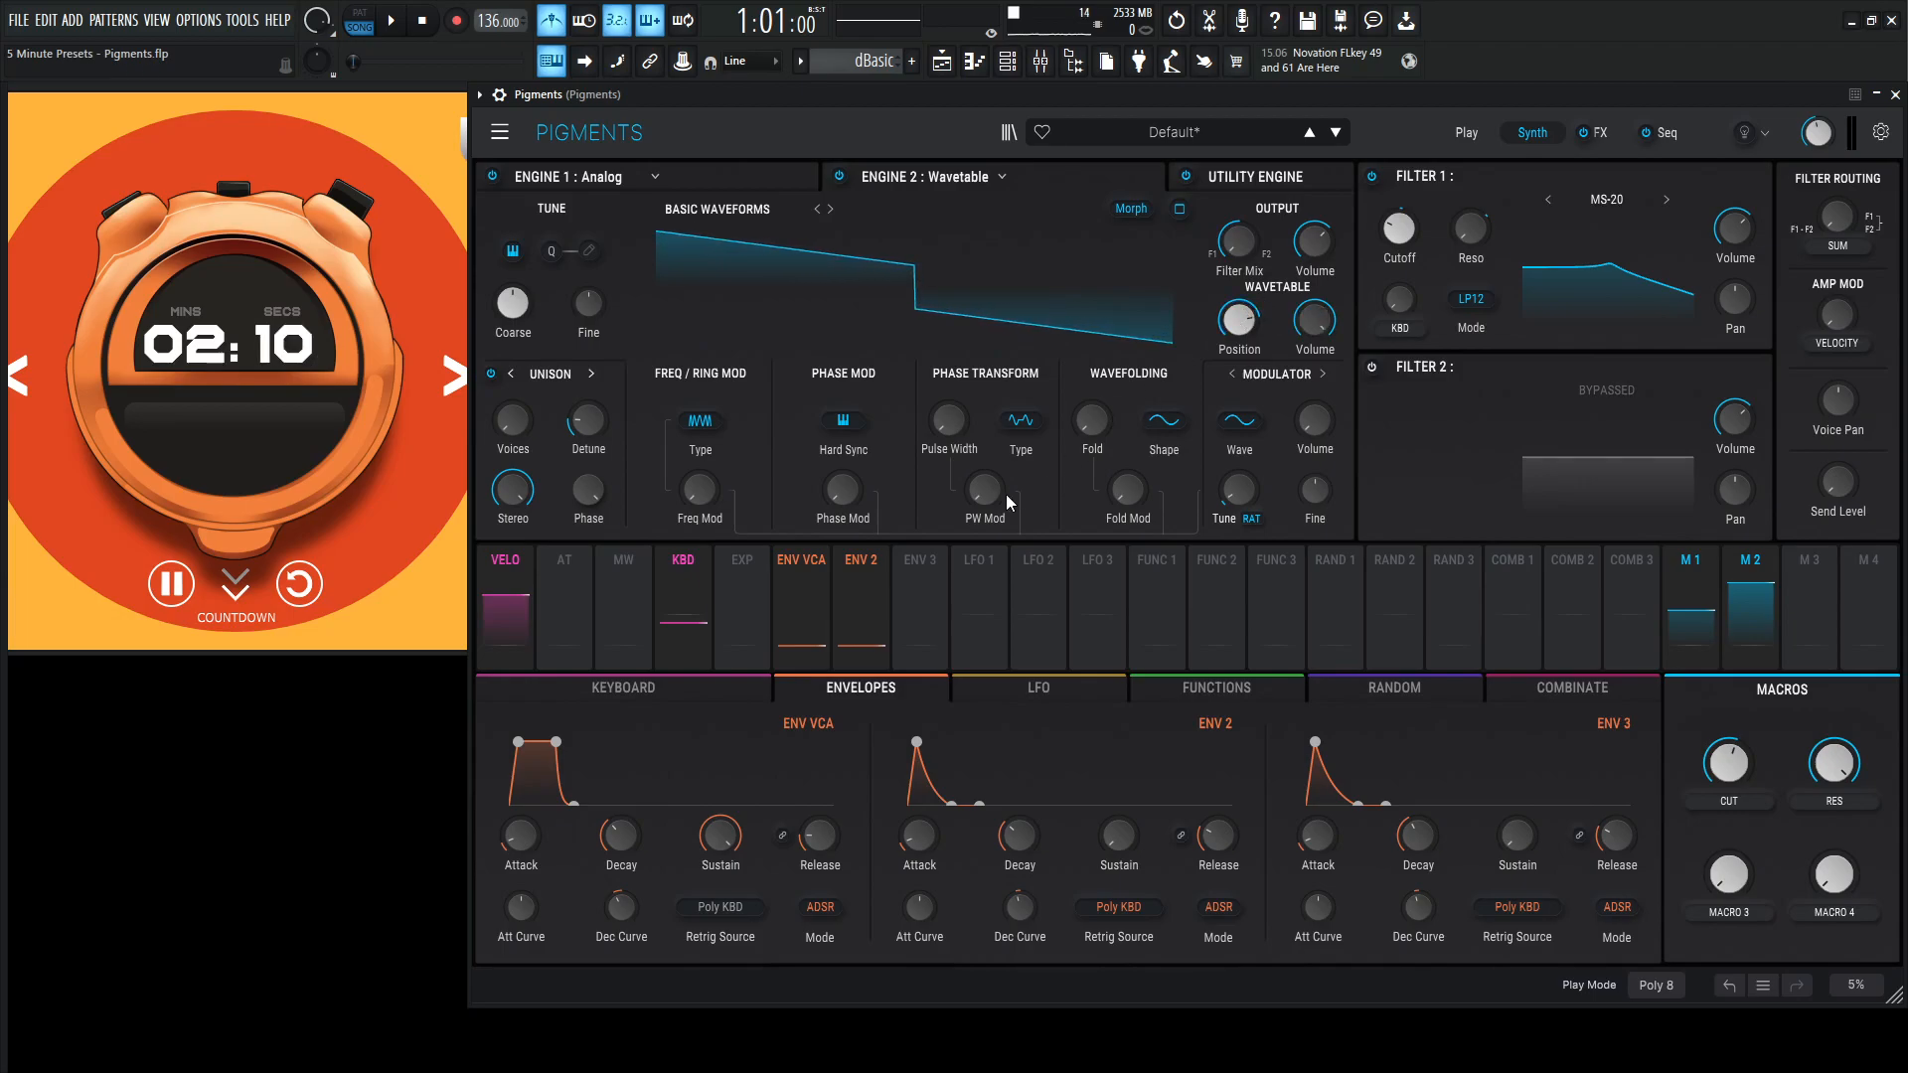
pyautogui.moveTo(838, 489); pyautogui.dragTo(838, 481)
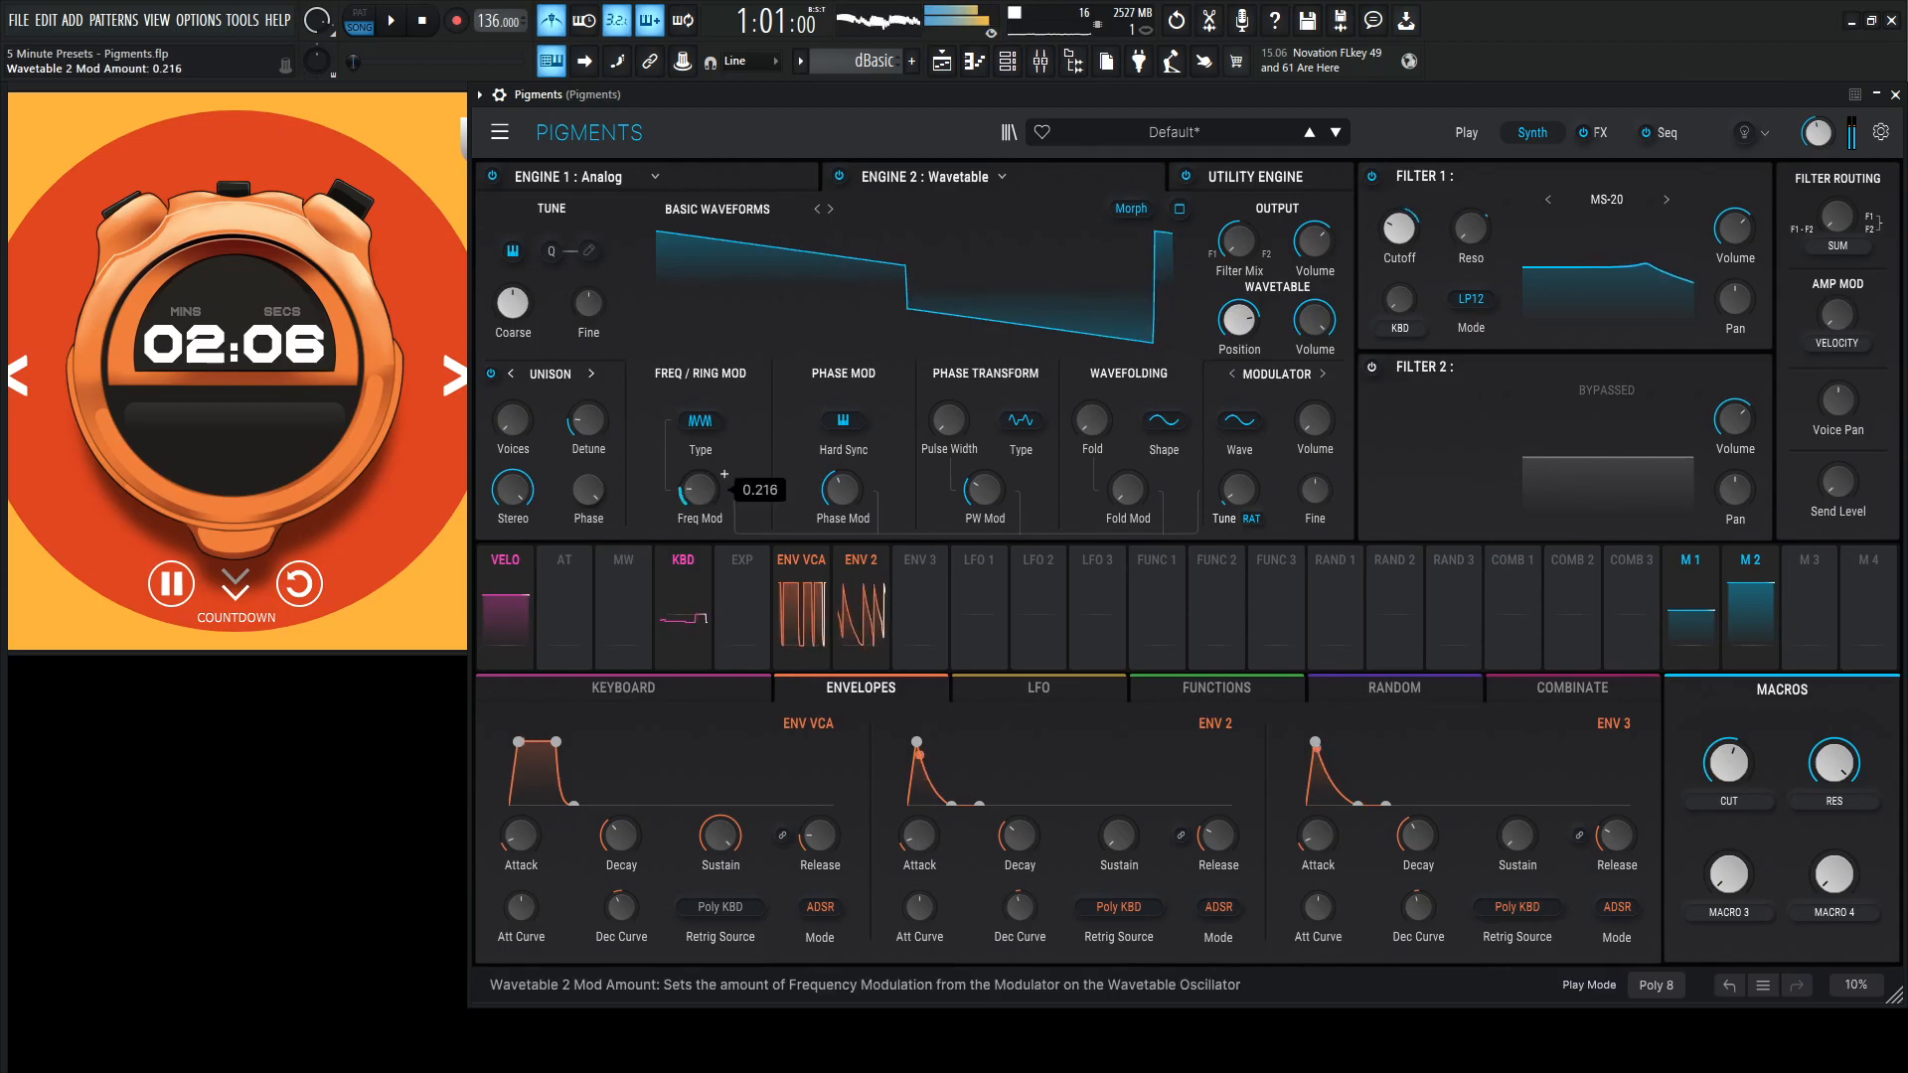
pyautogui.moveTo(1123, 487); pyautogui.dragTo(1122, 463)
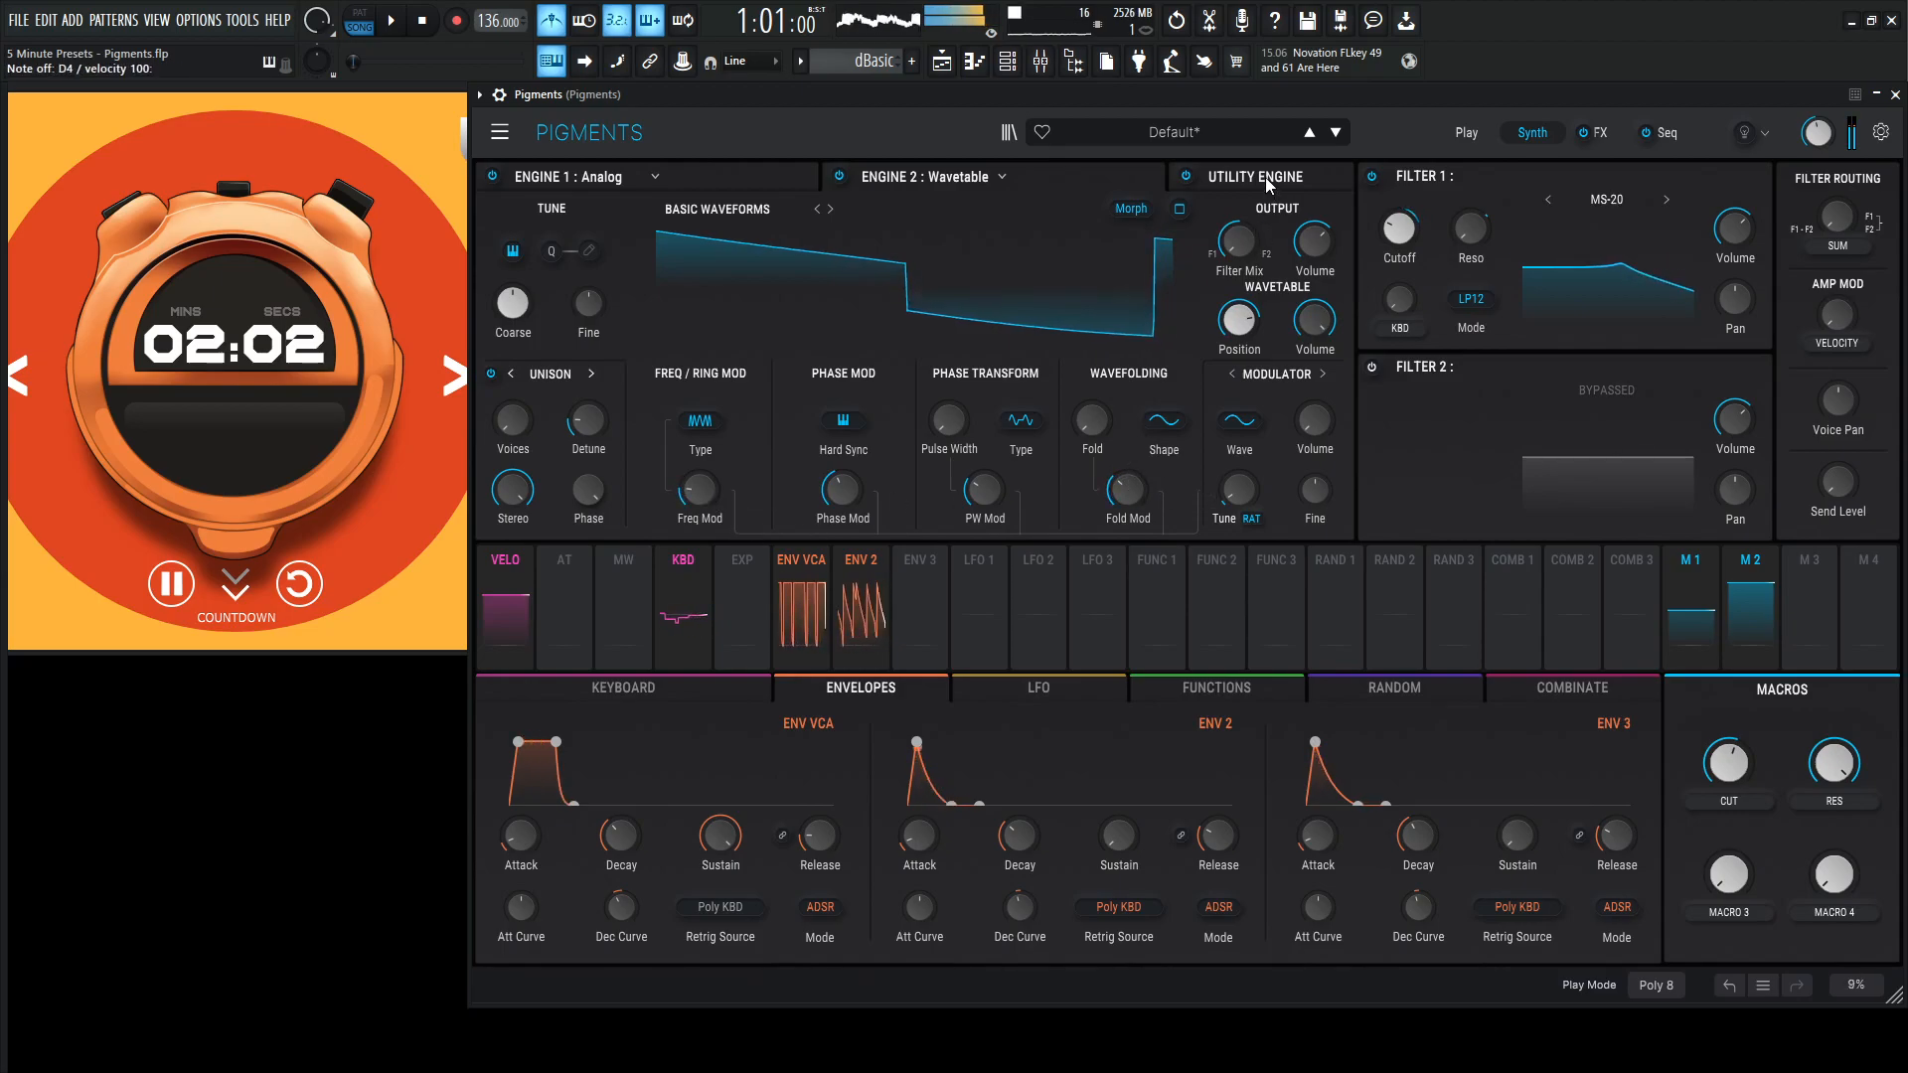
pyautogui.moveTo(1055, 212)
pyautogui.write('SUB')
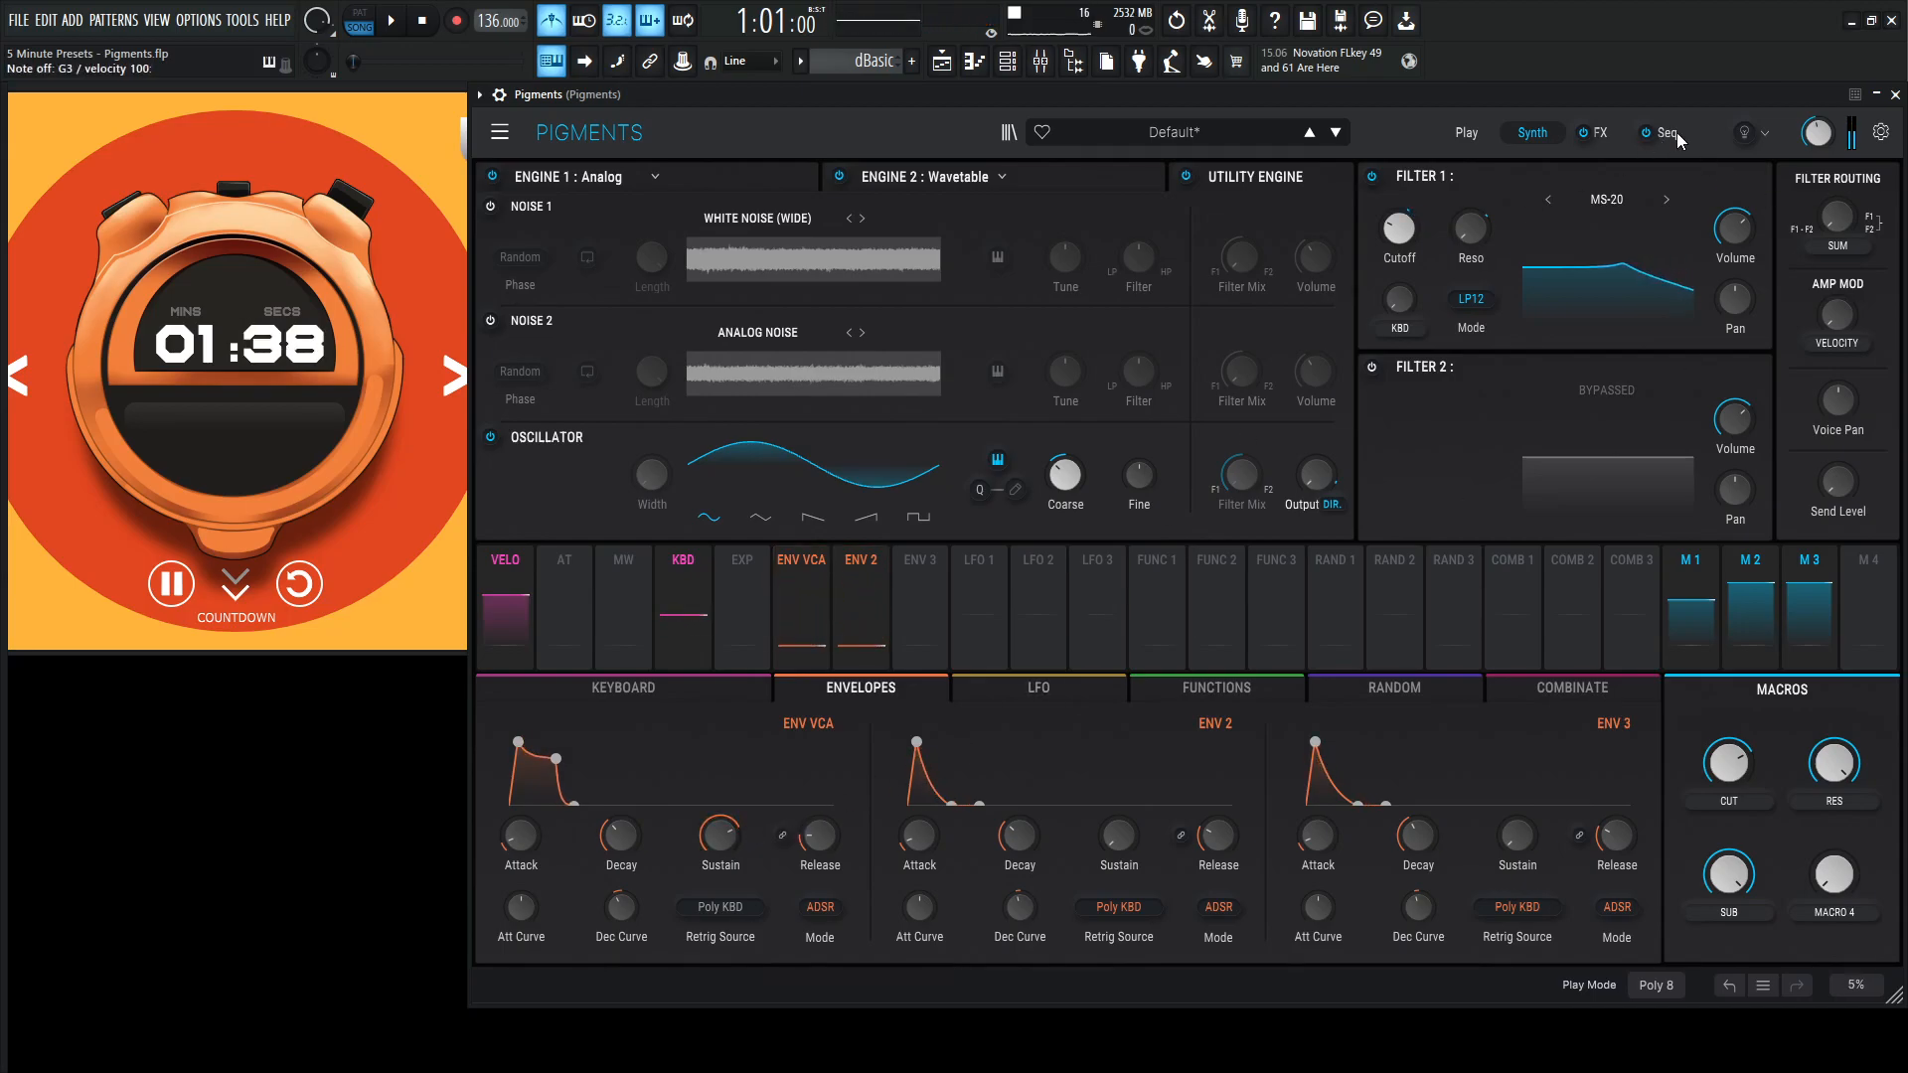
# On the FX page, swap the bitcrusher slot for a Germanium-type distortion in insert chain A.
pyautogui.click(1601, 131)
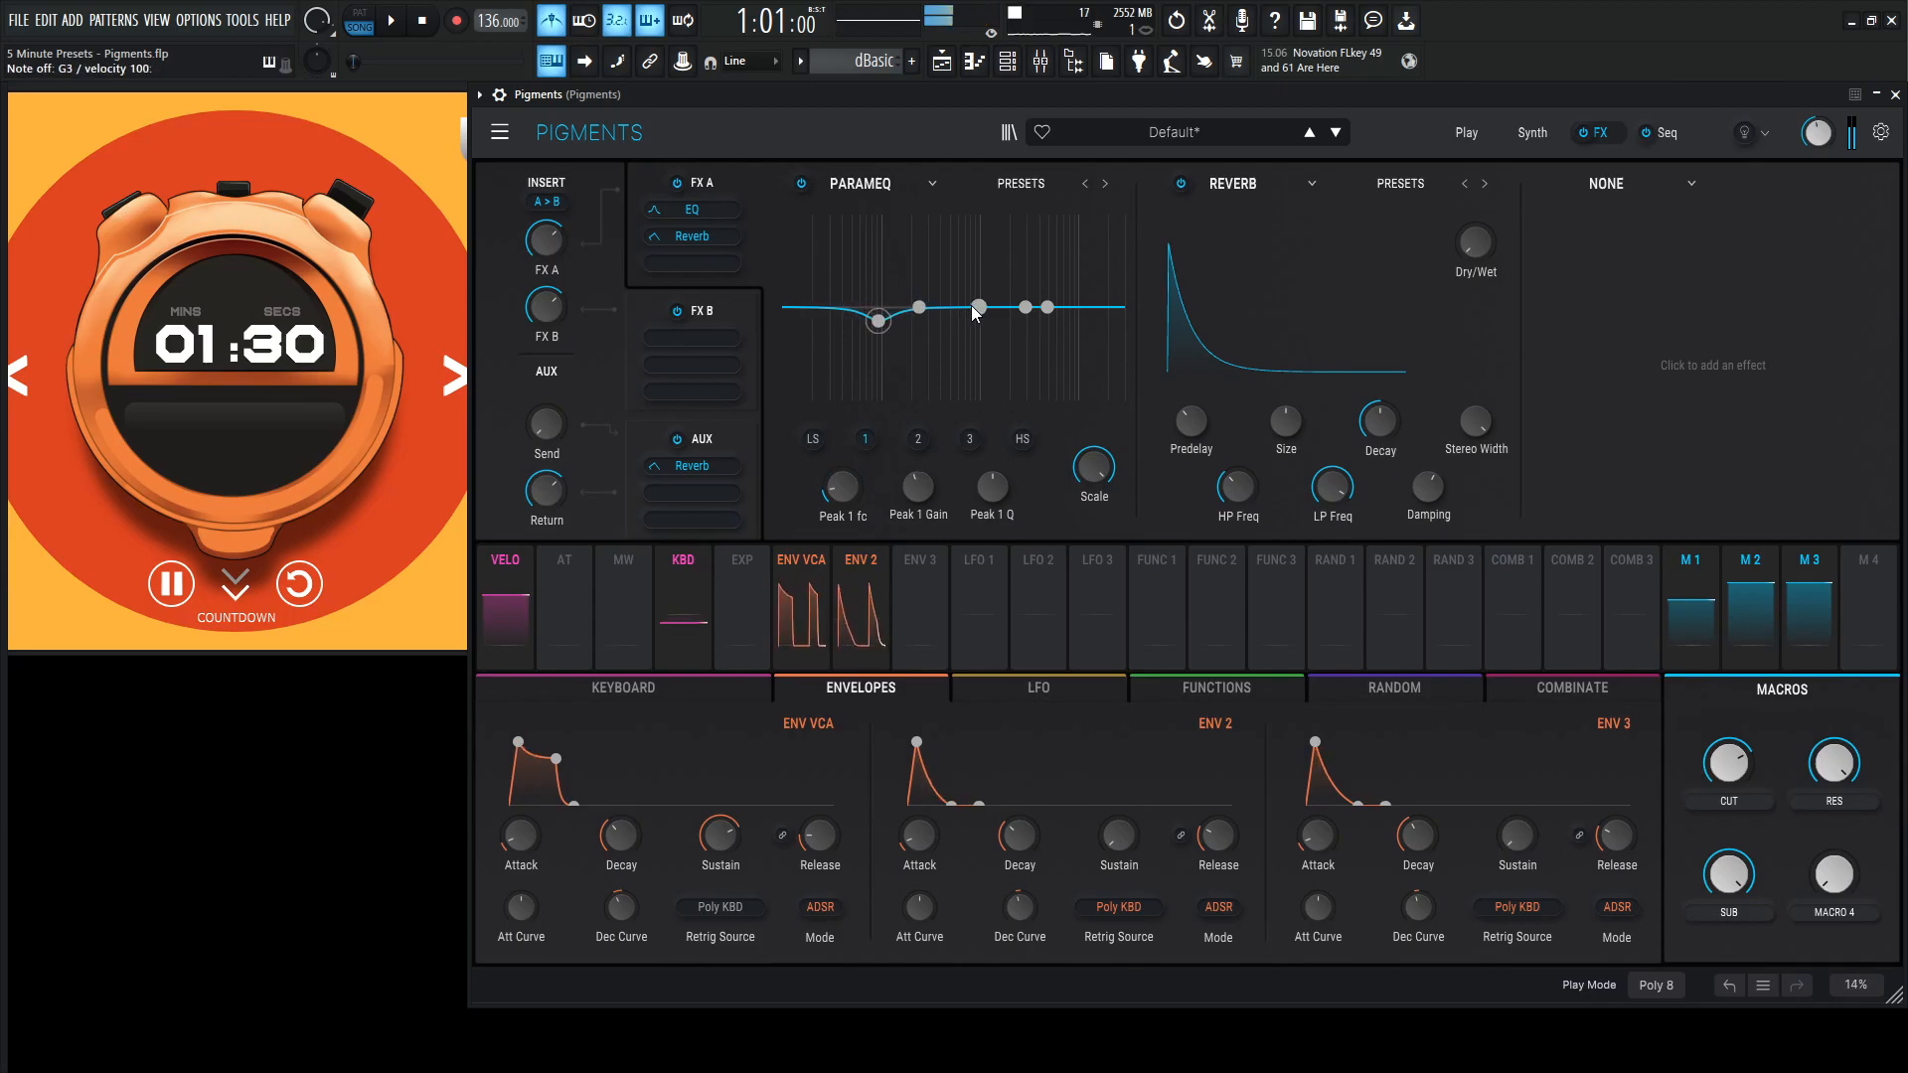
pyautogui.click(1308, 182)
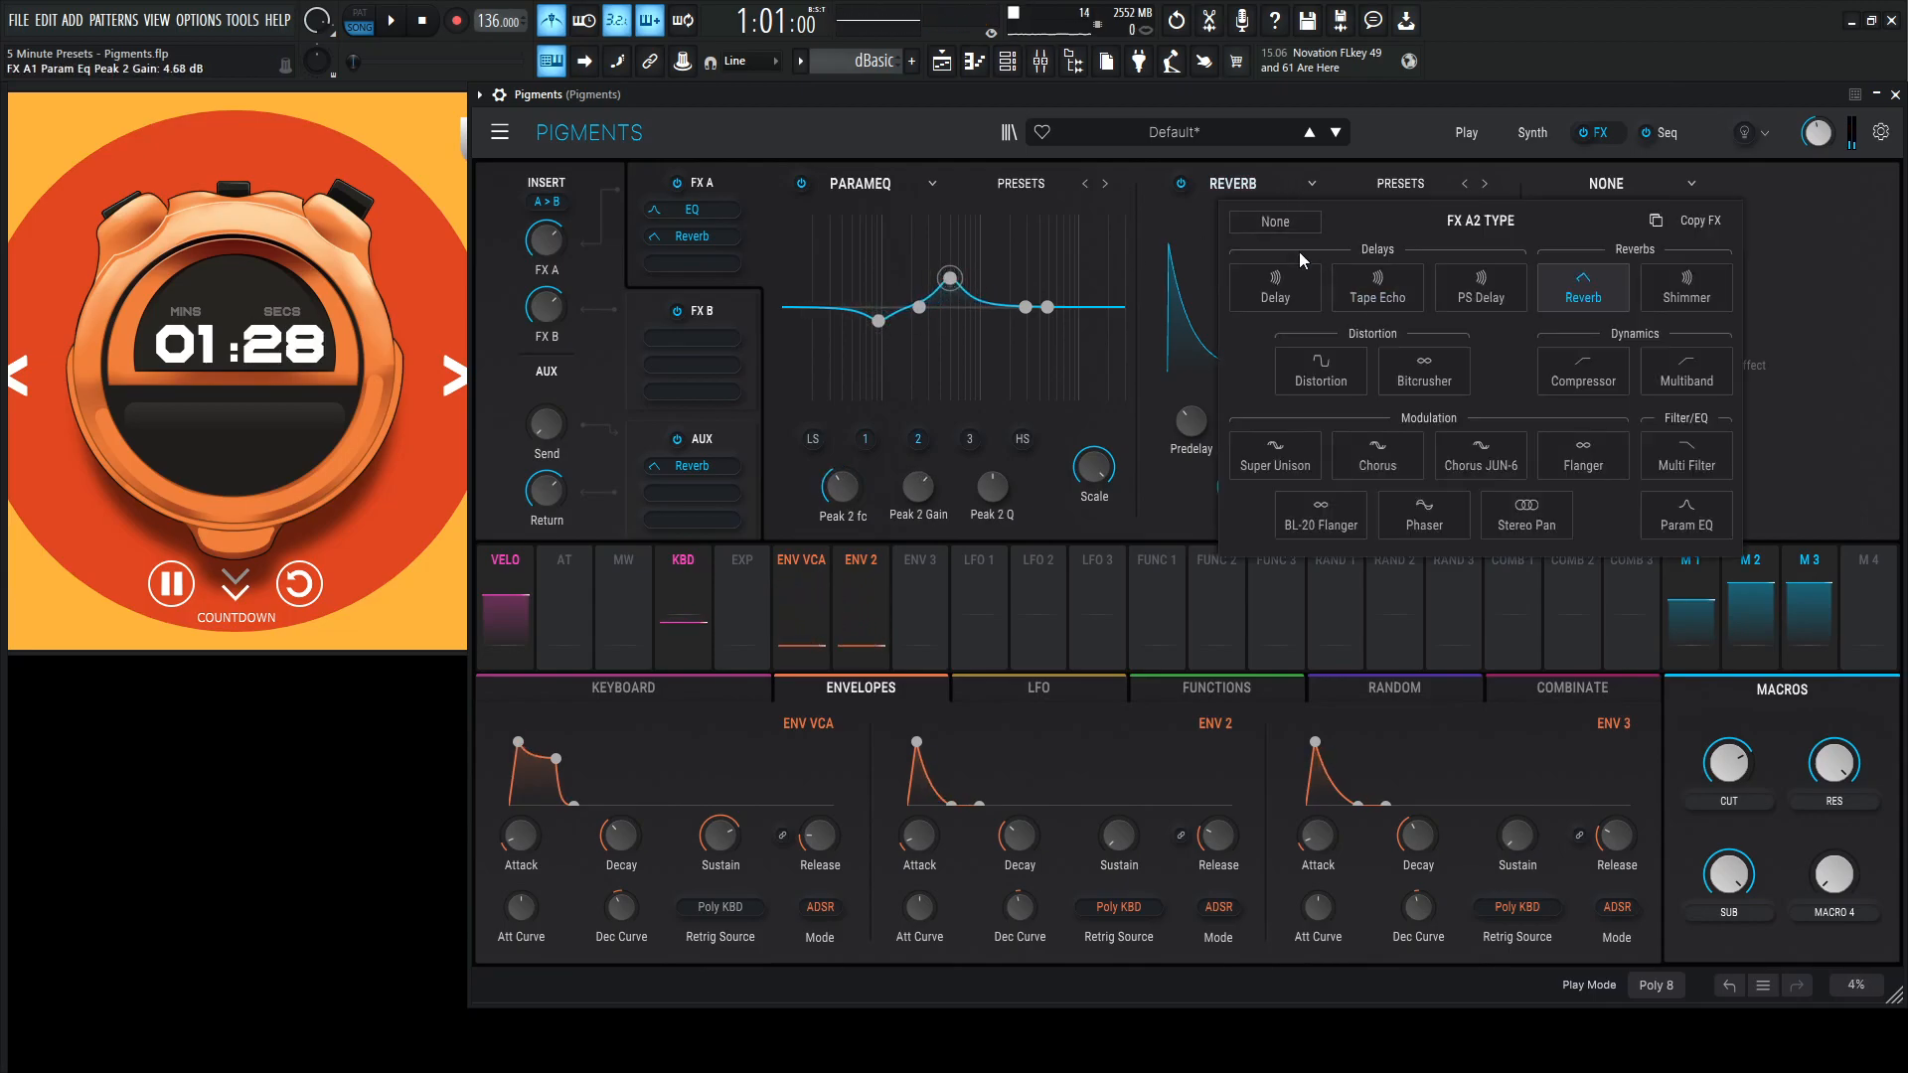
pyautogui.click(1317, 372)
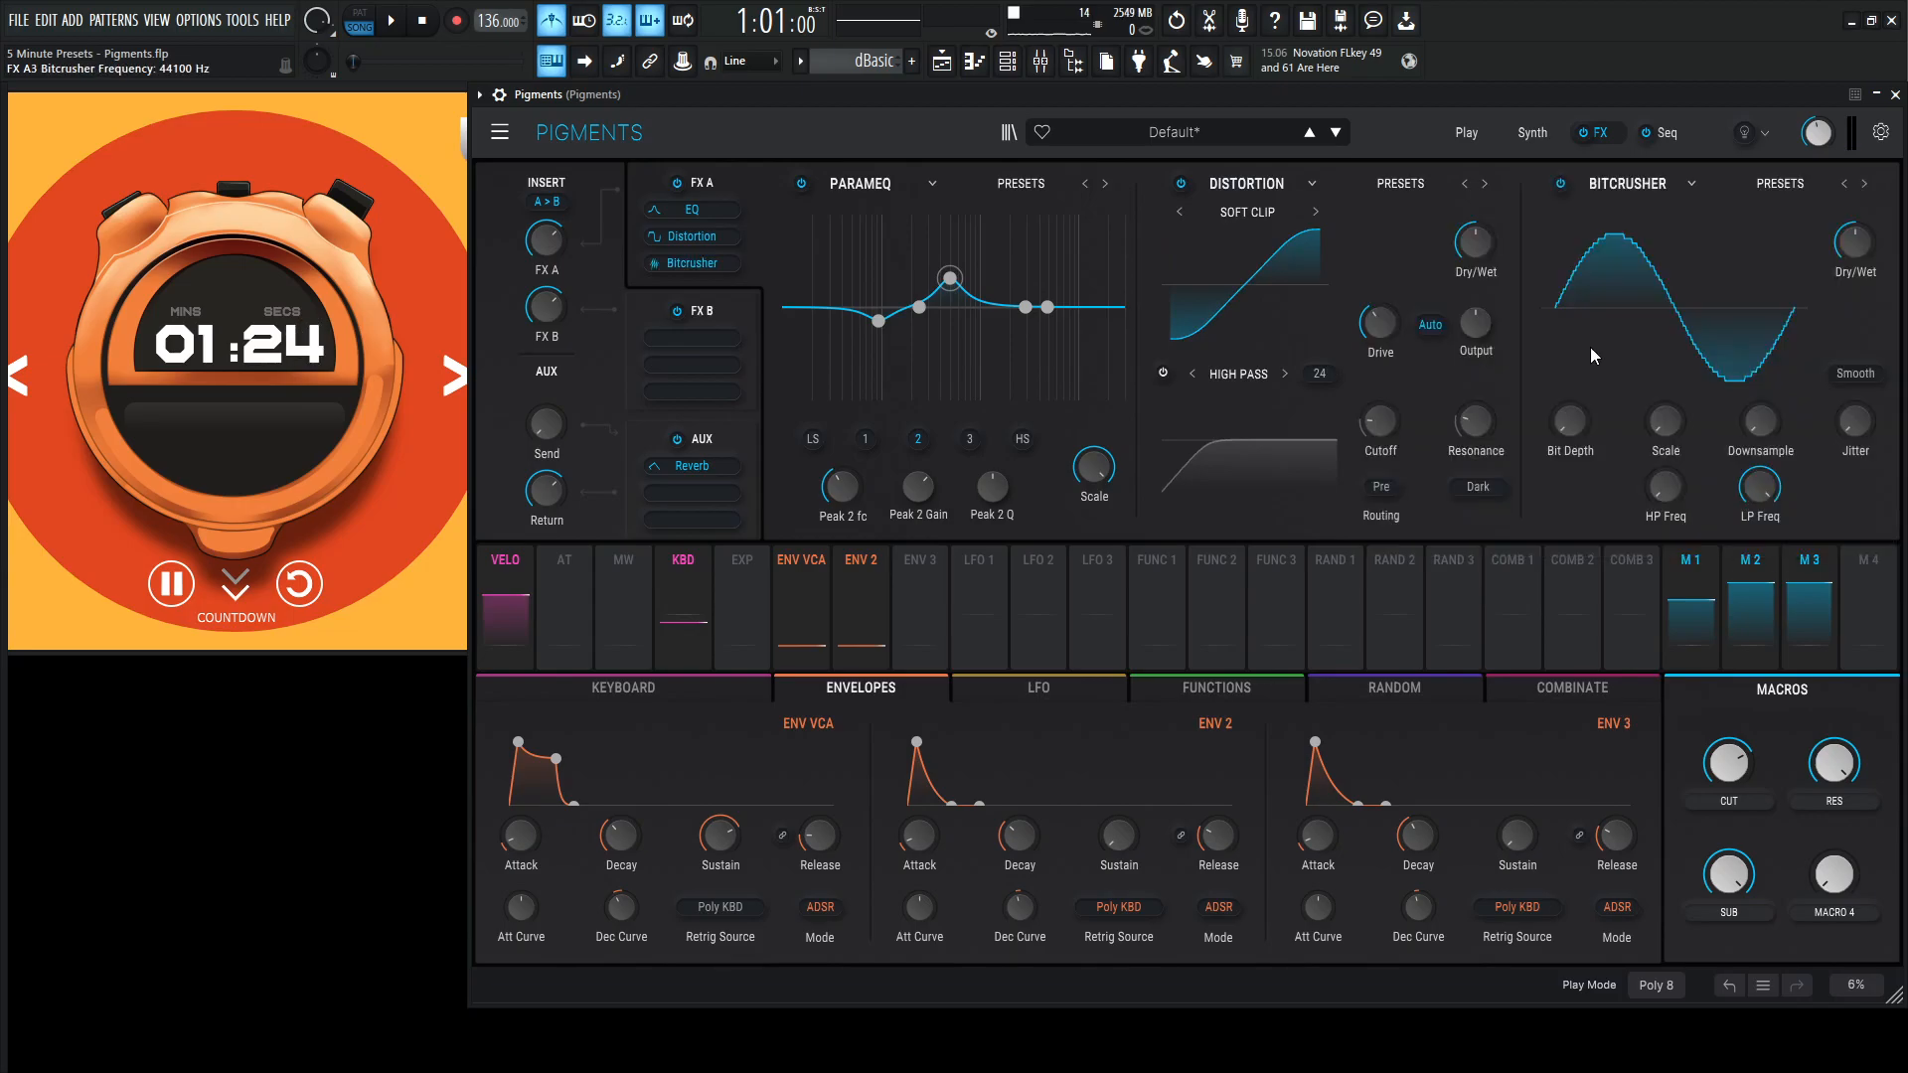
pyautogui.click(1625, 183)
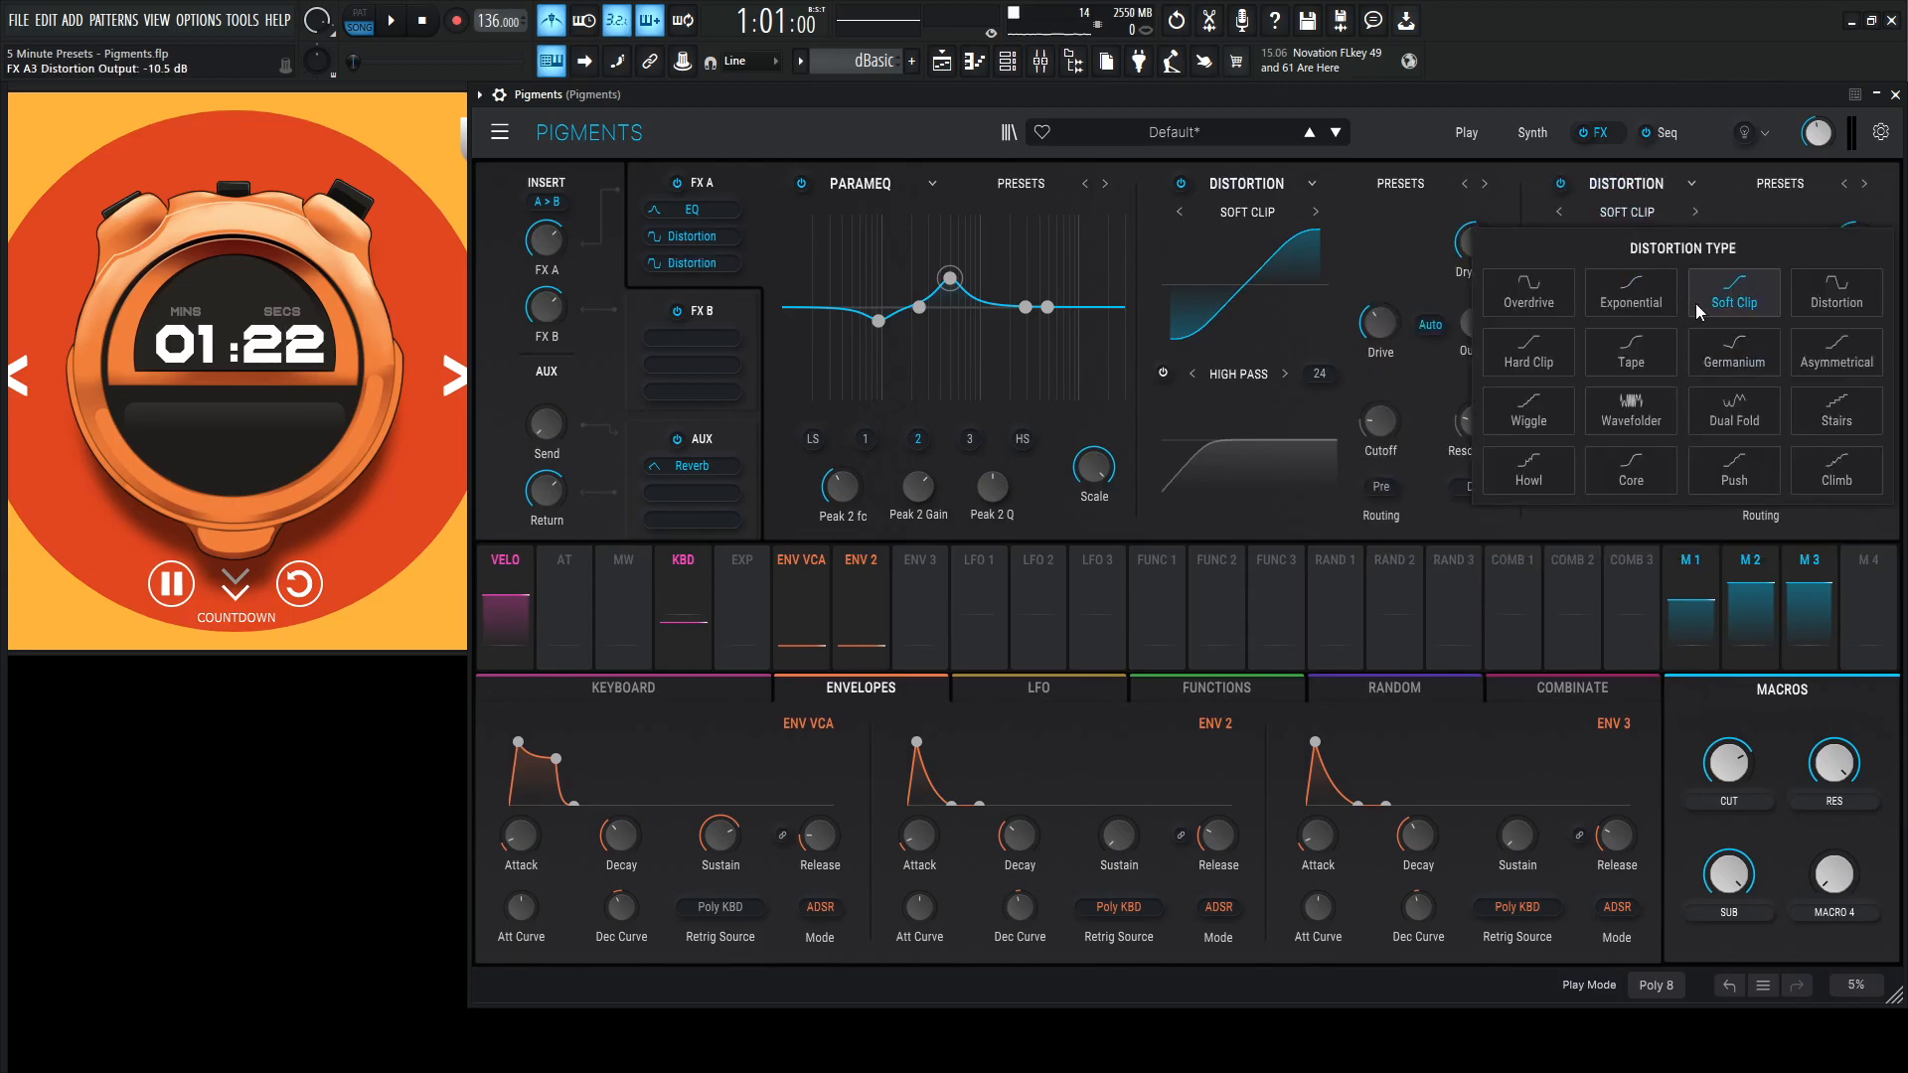
pyautogui.click(1733, 361)
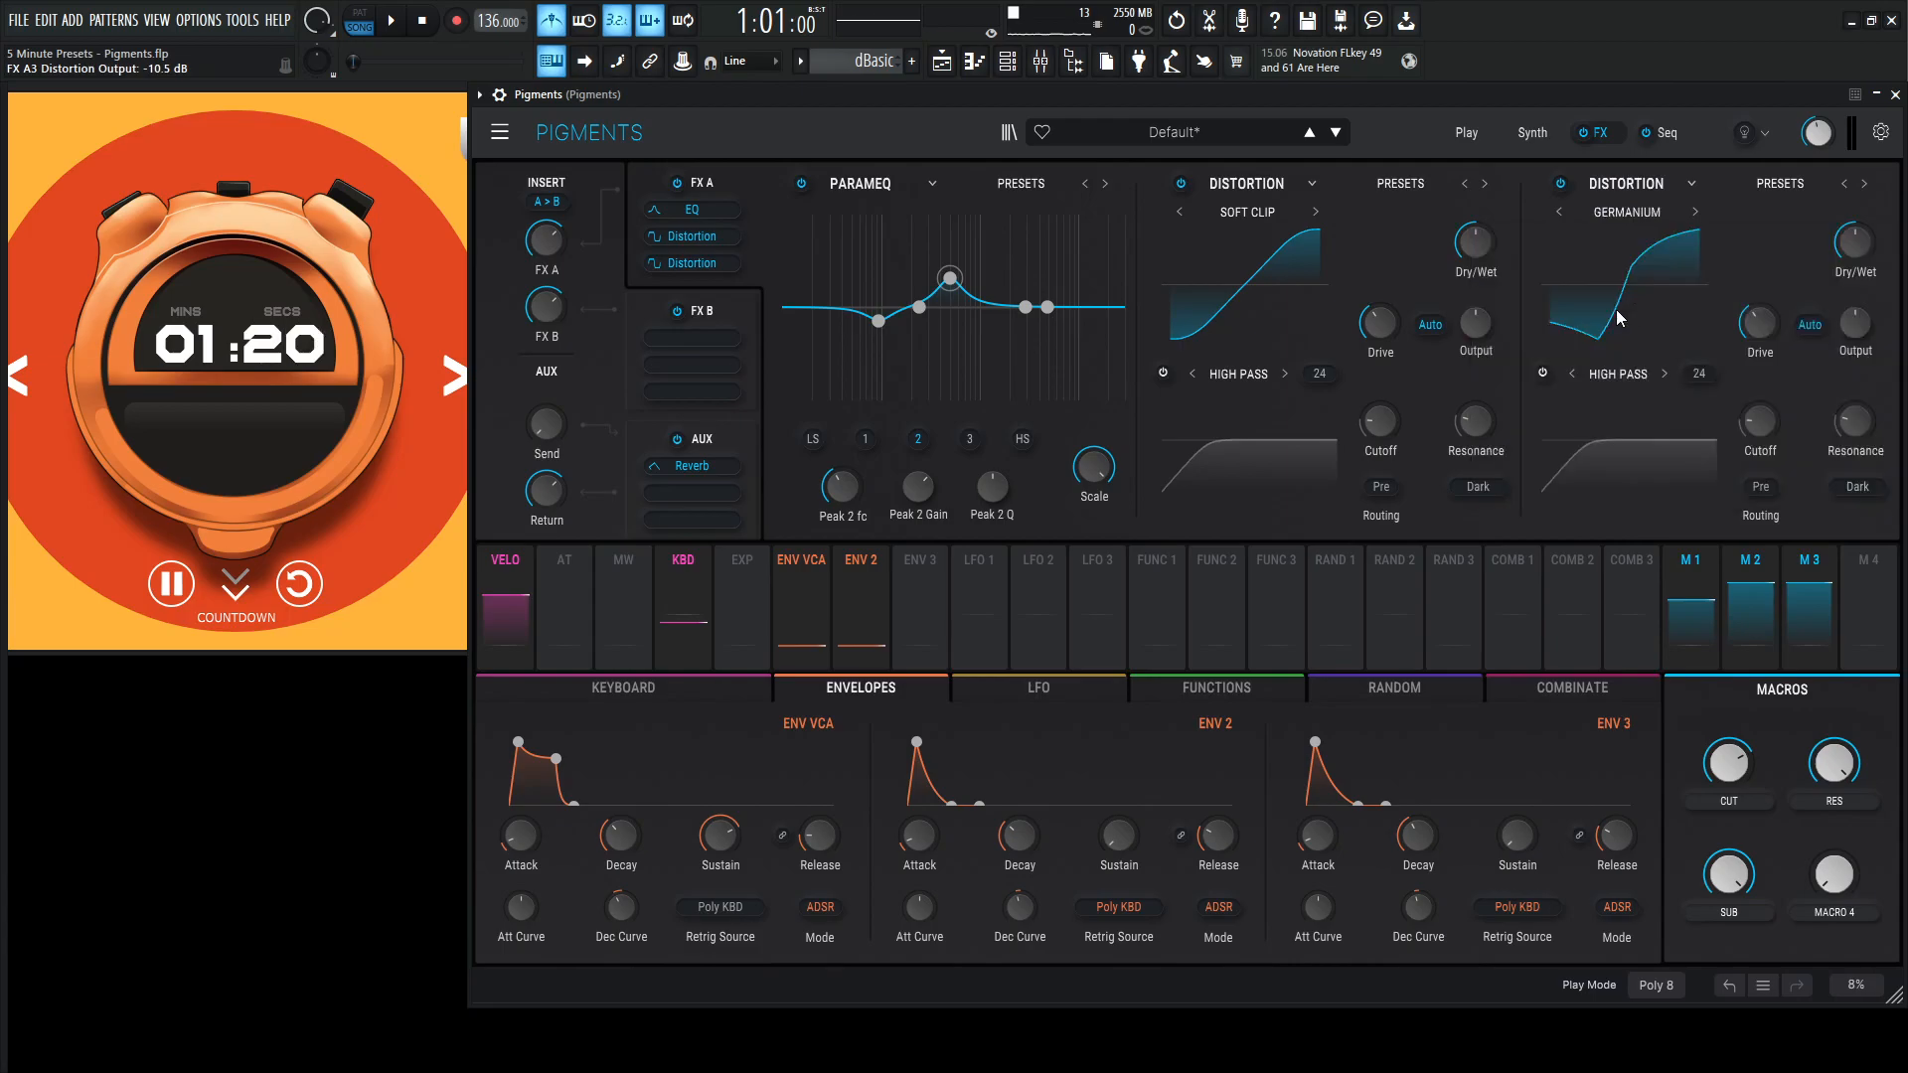
pyautogui.moveTo(1093, 294)
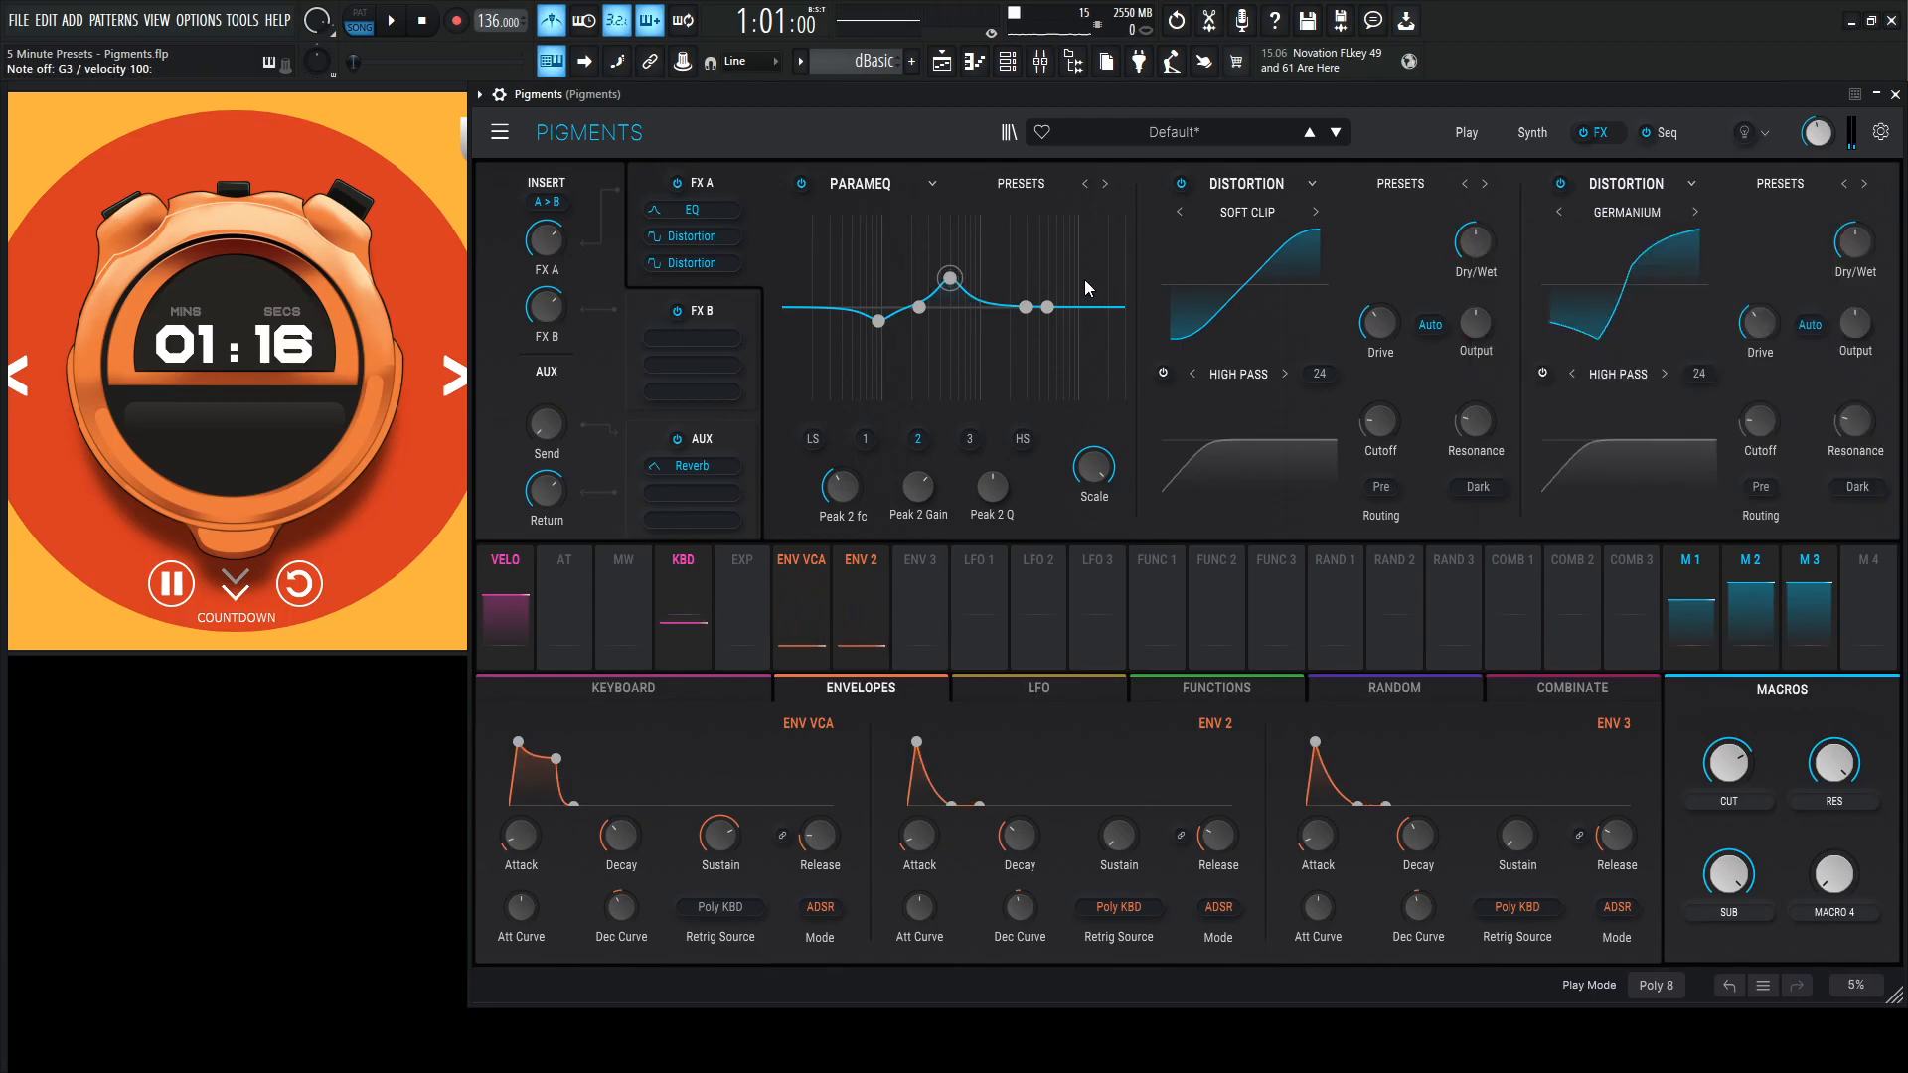
# Boost the parametric EQ's middle peak band to about 5.48 dB.
pyautogui.moveTo(950, 279); pyautogui.dragTo(979, 242)
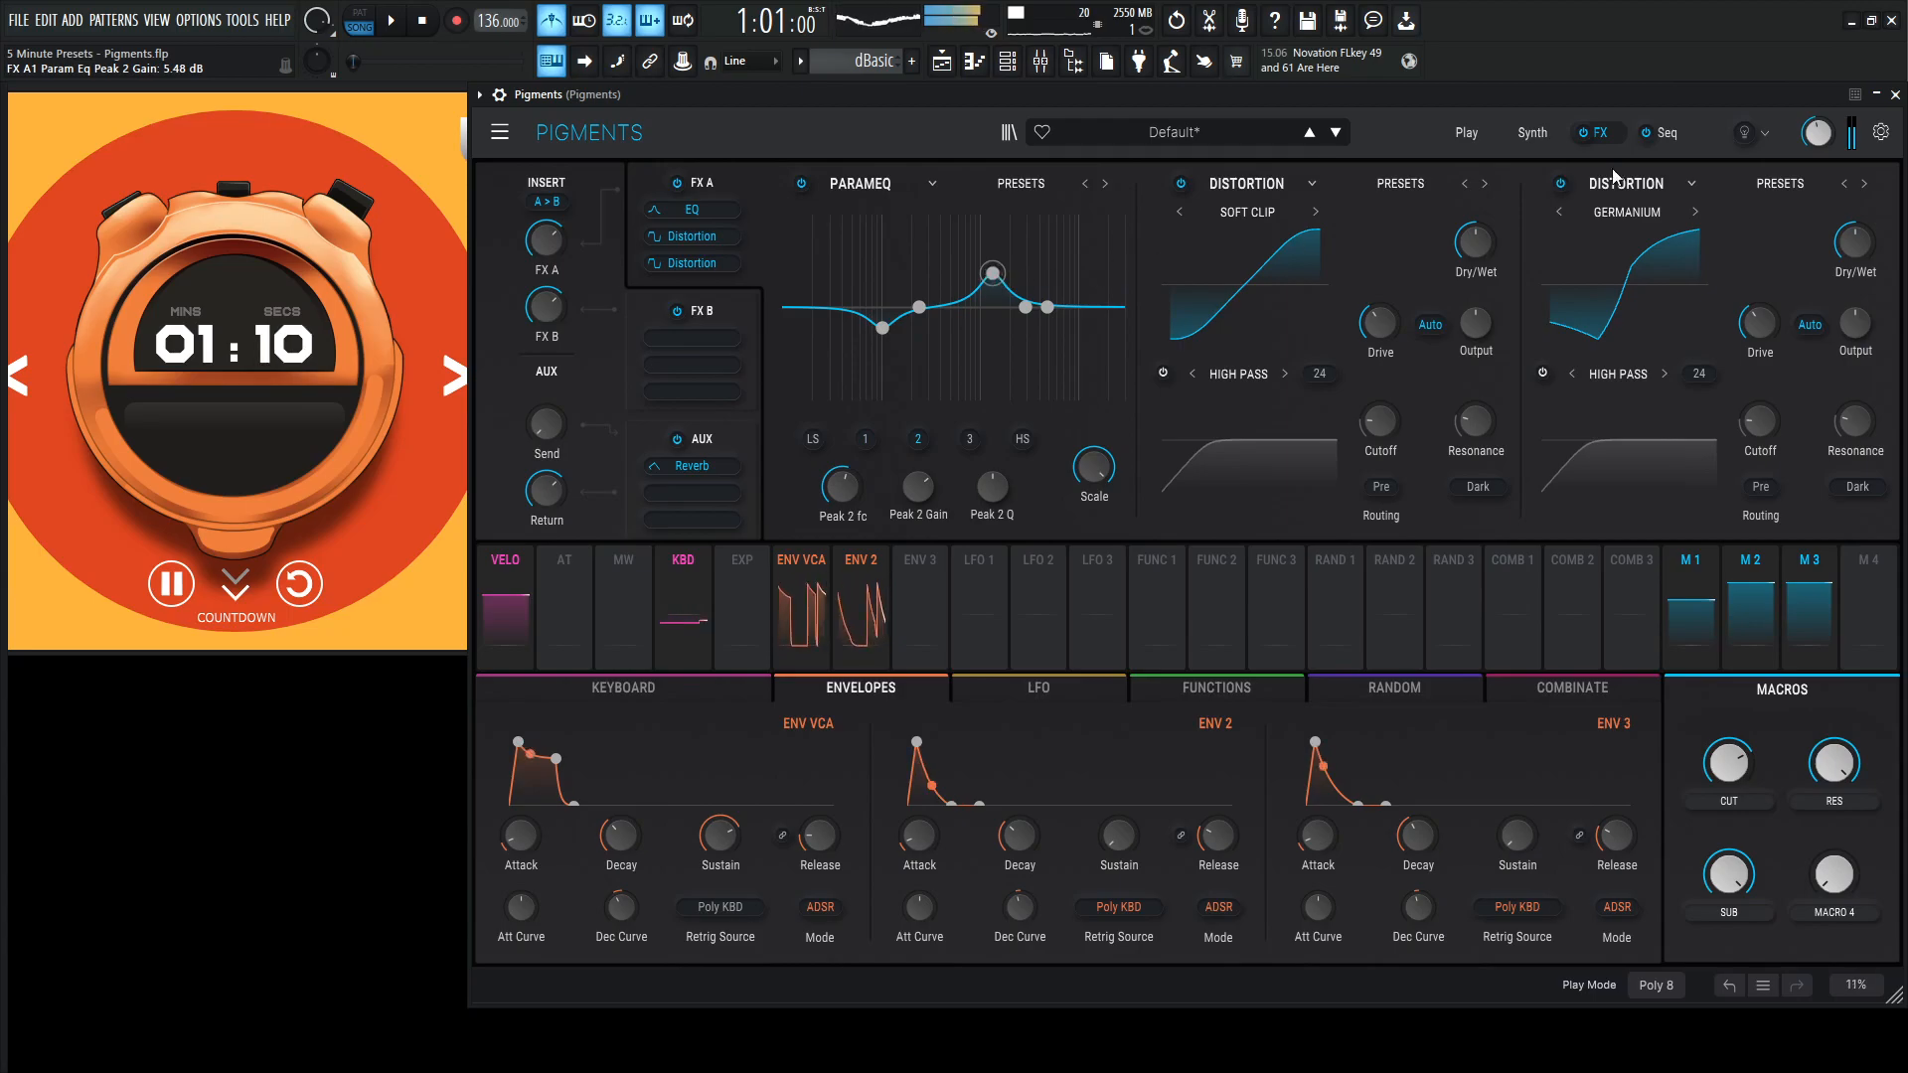
pyautogui.moveTo(1830, 875); pyautogui.dragTo(1830, 852)
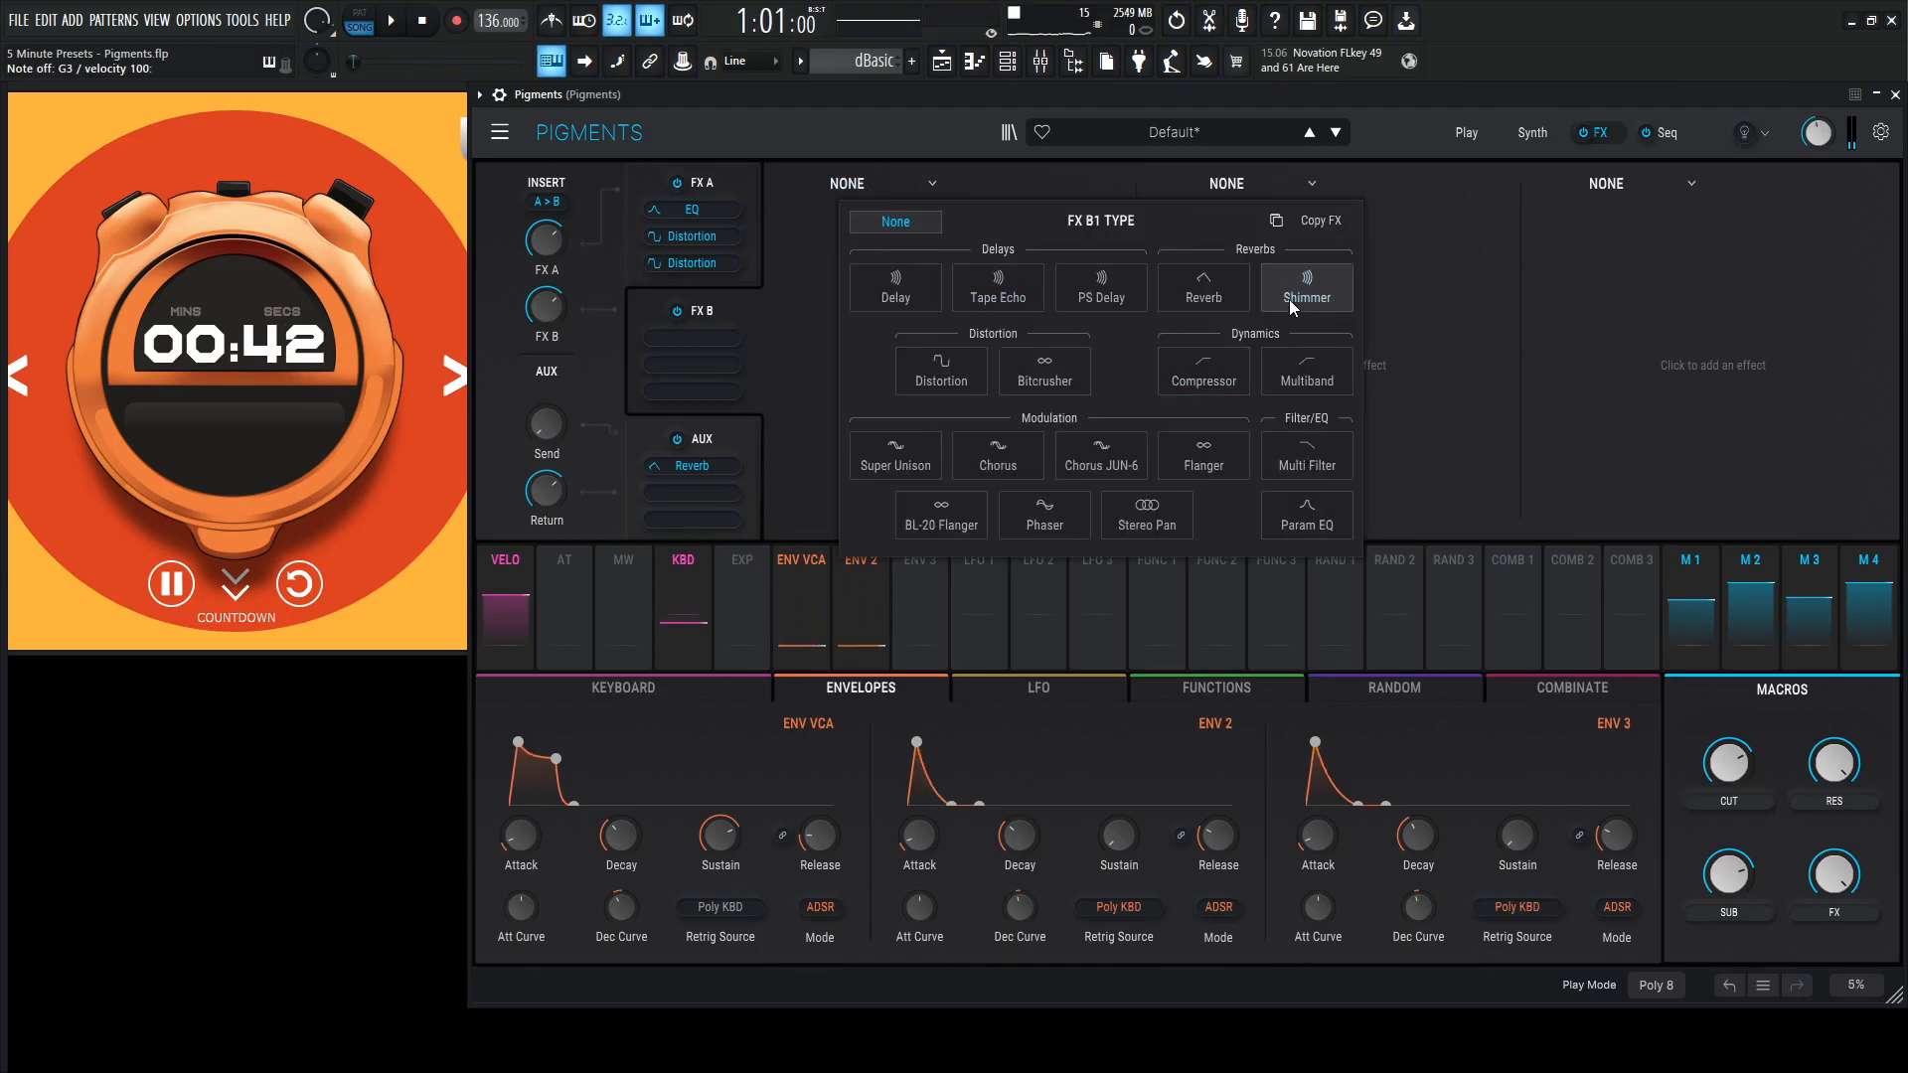
# Add a delay to insert chain B with low-pass near 3718 Hz and 32% dry/wet.
pyautogui.click(896, 288)
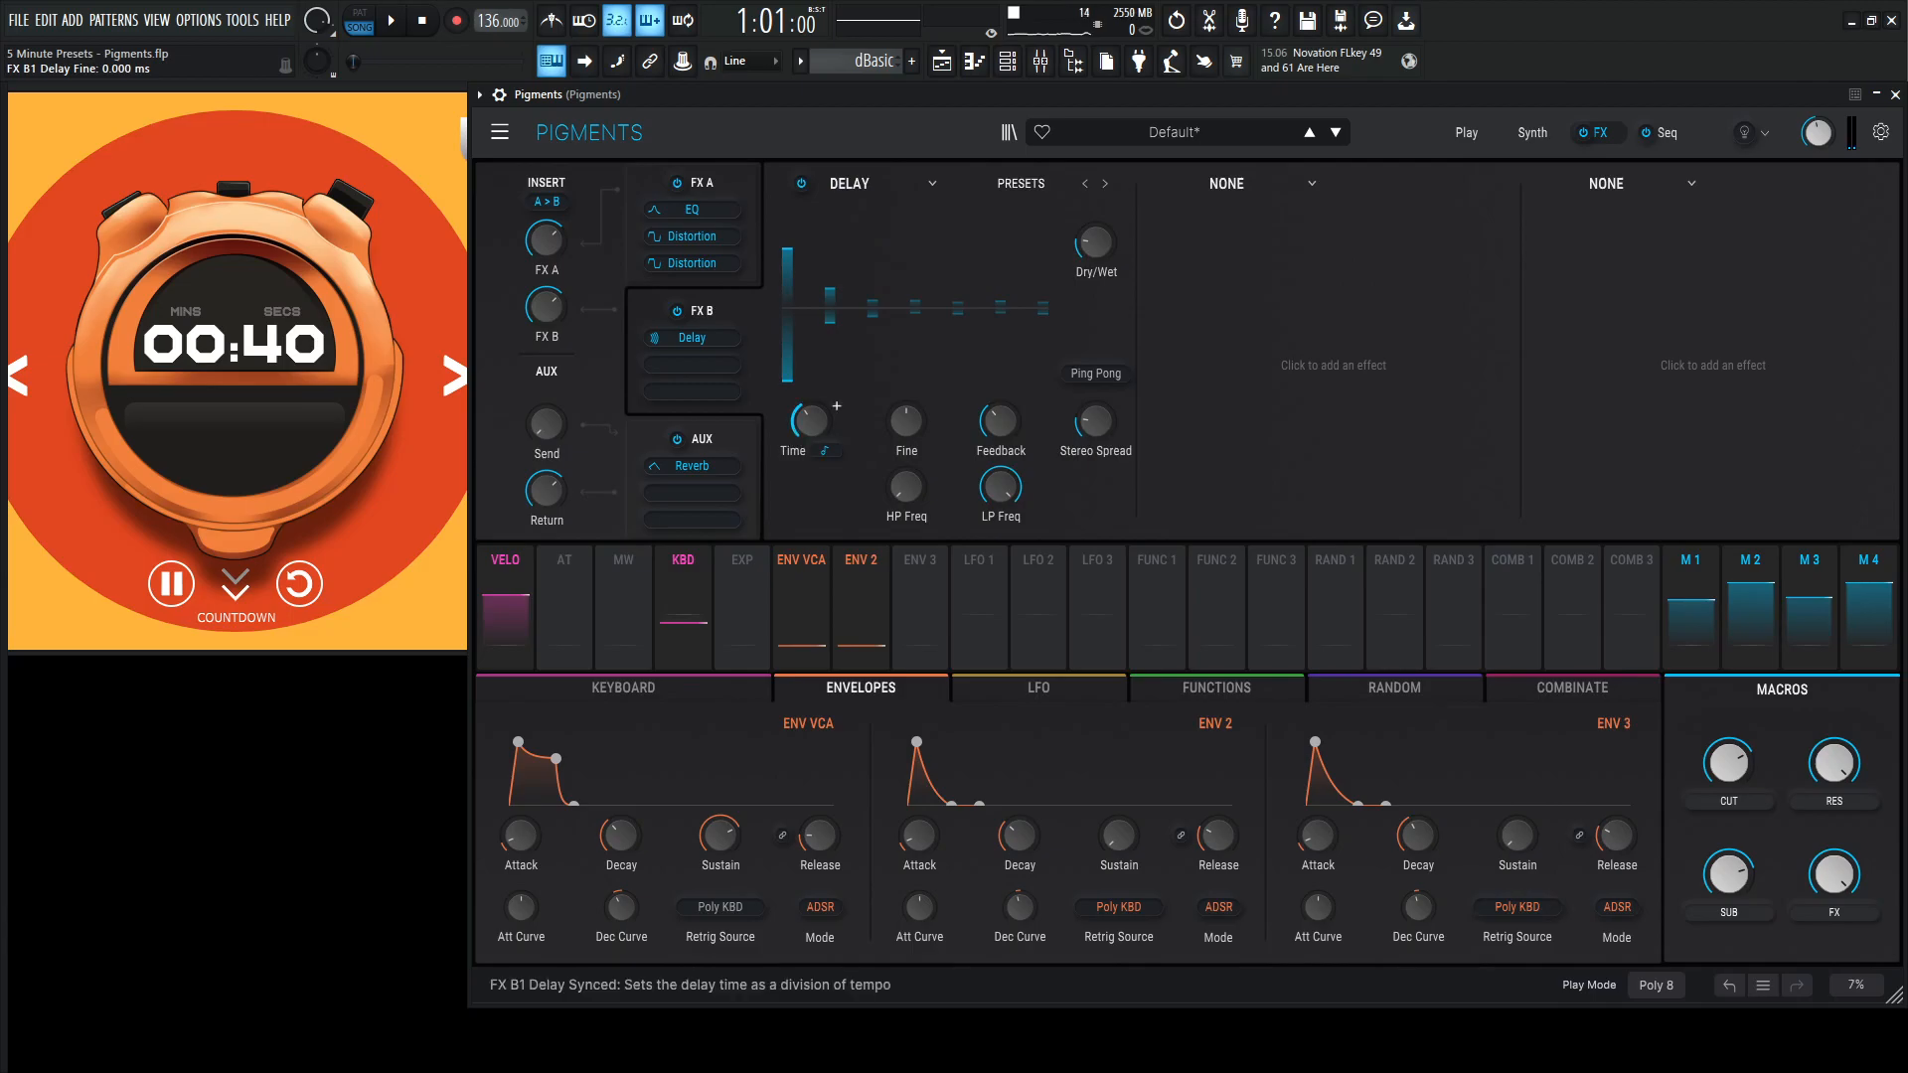
pyautogui.moveTo(999, 420); pyautogui.dragTo(999, 389)
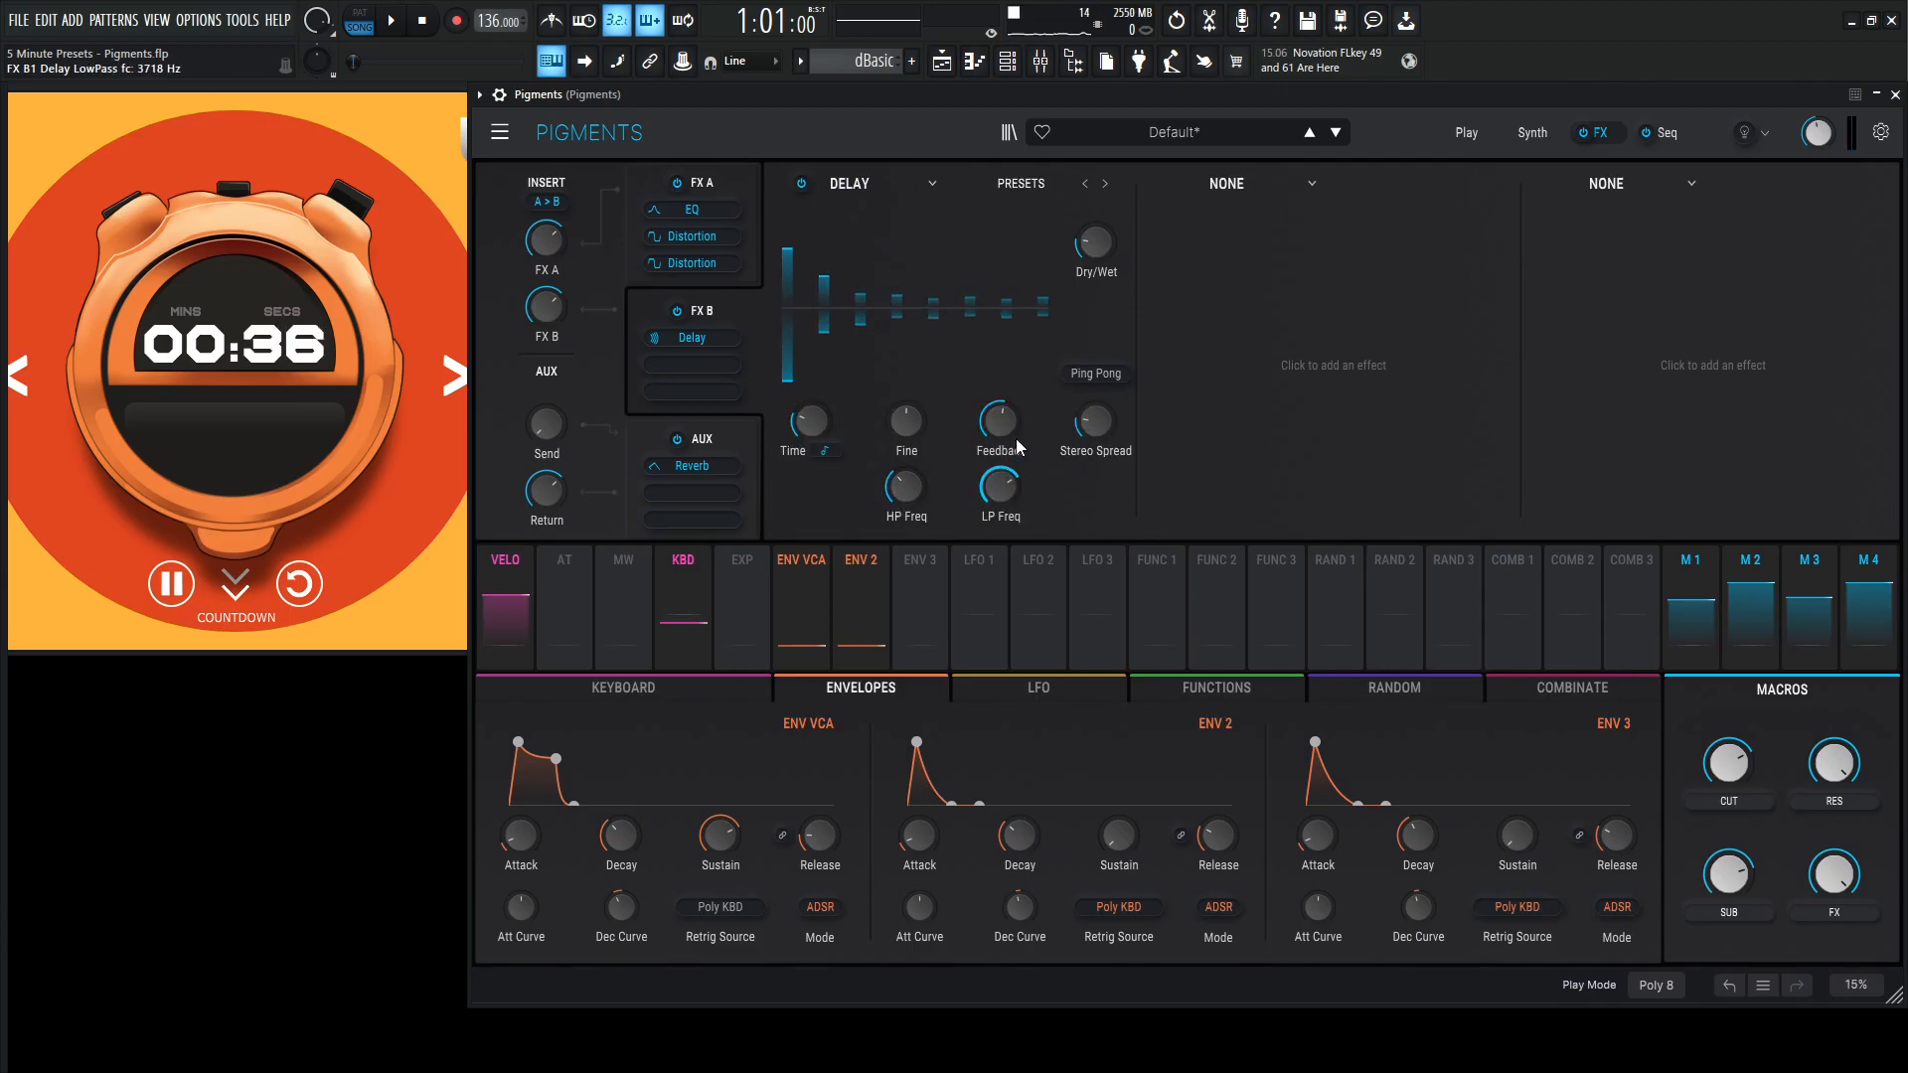
pyautogui.moveTo(1093, 242); pyautogui.dragTo(1092, 256)
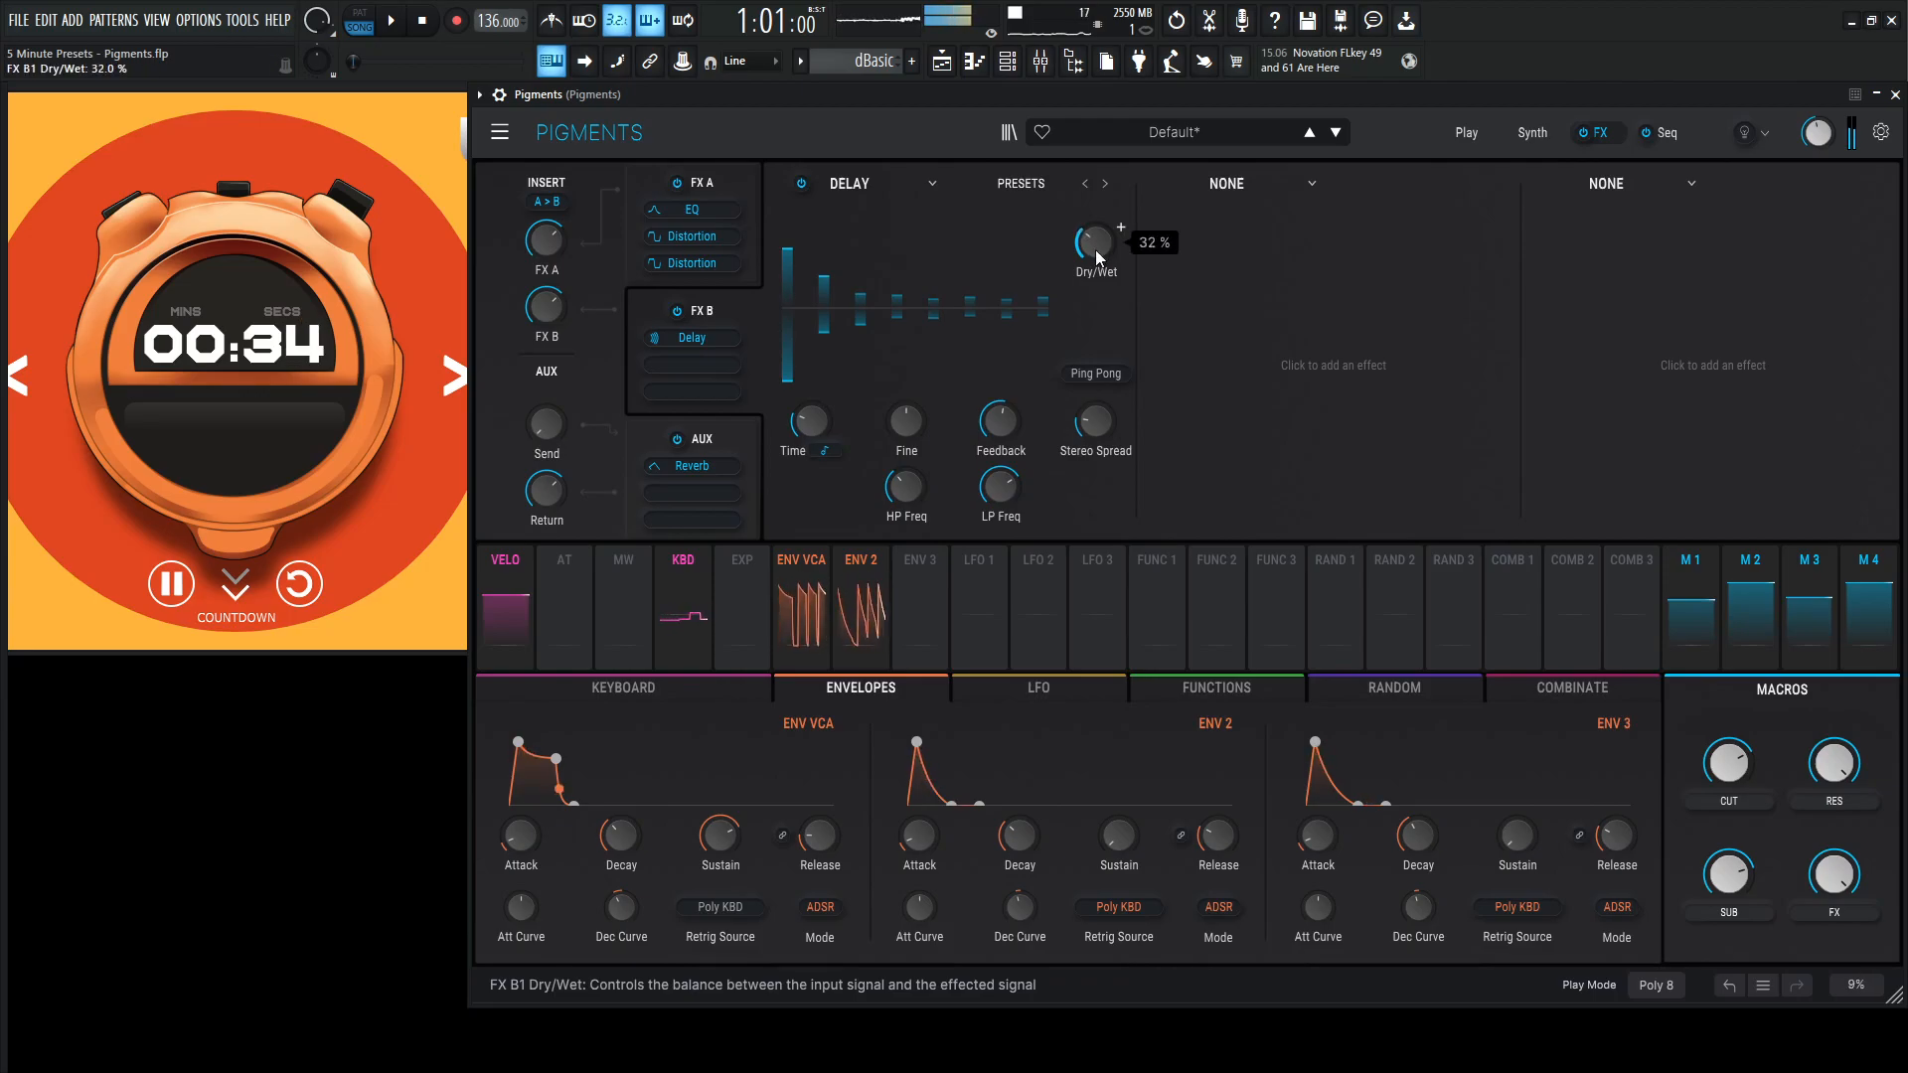
pyautogui.moveTo(1093, 419); pyautogui.dragTo(1093, 414)
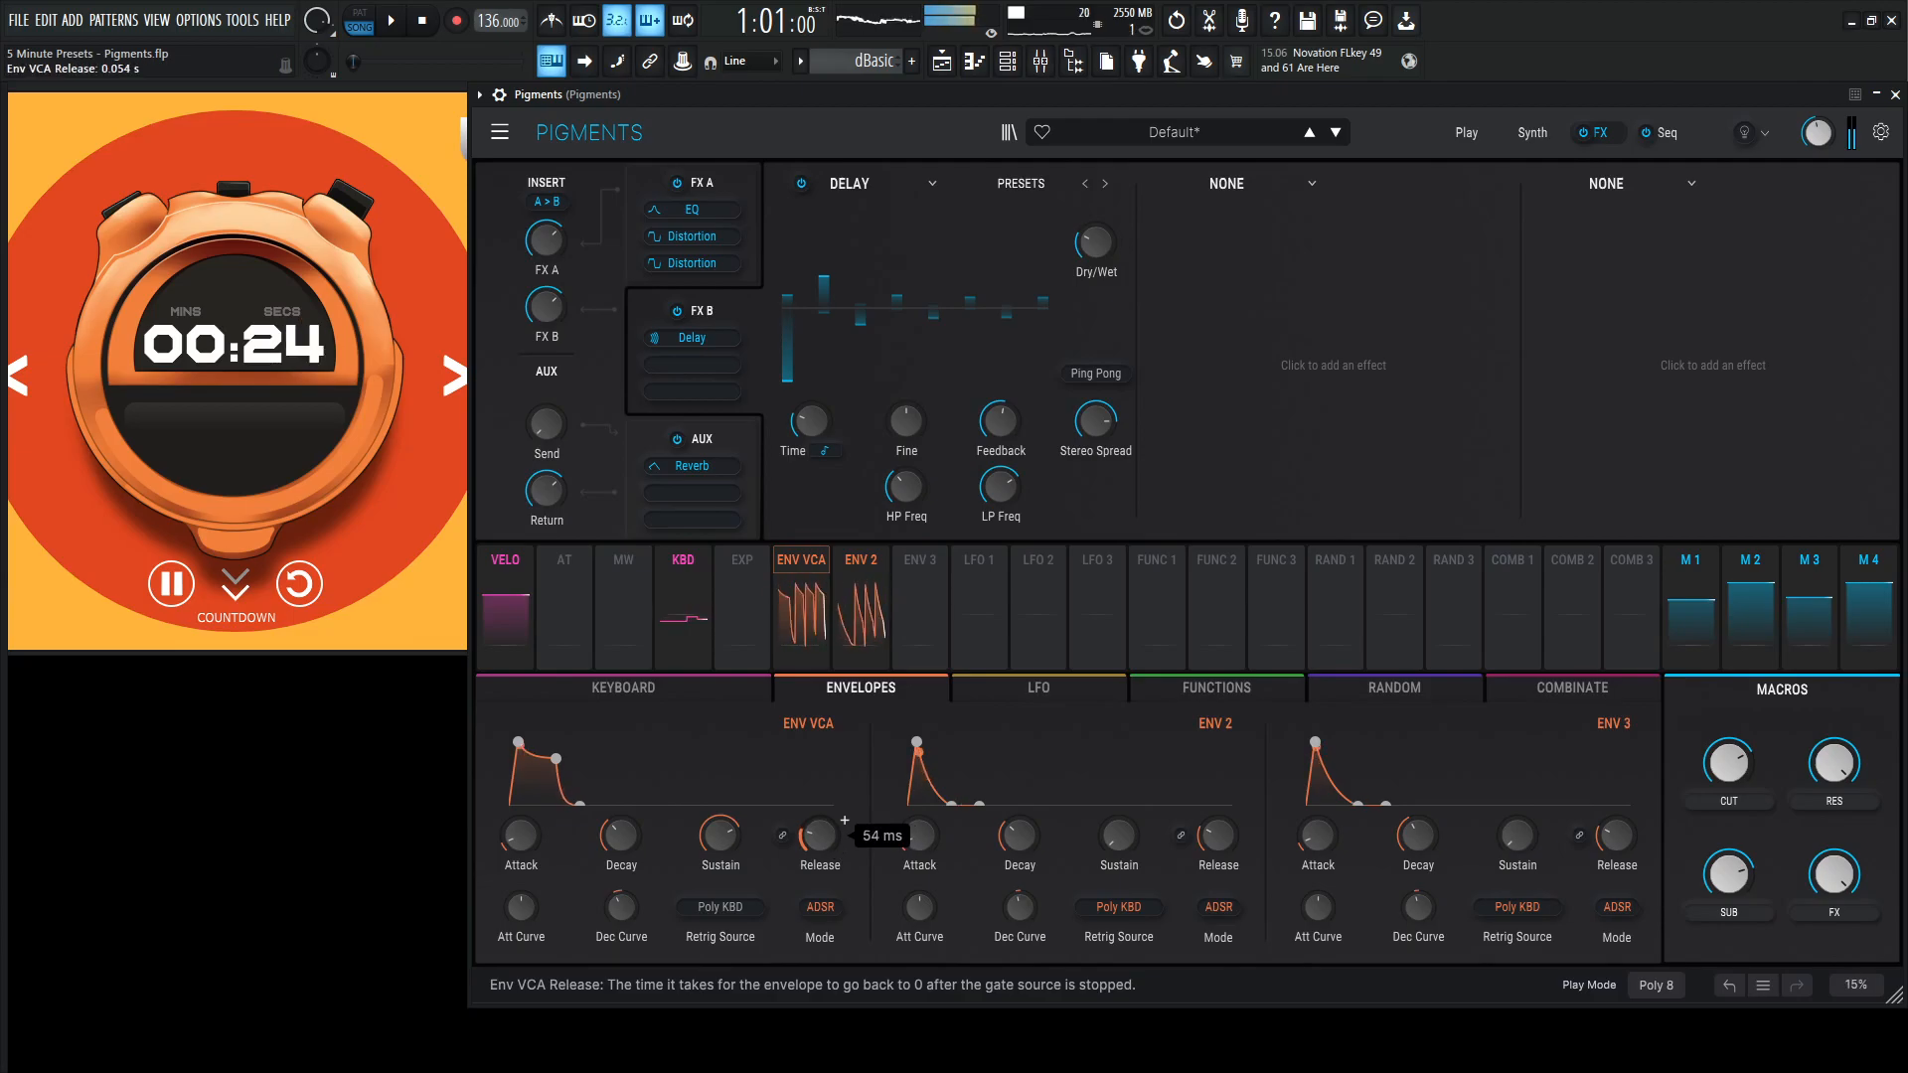
pyautogui.click(1260, 183)
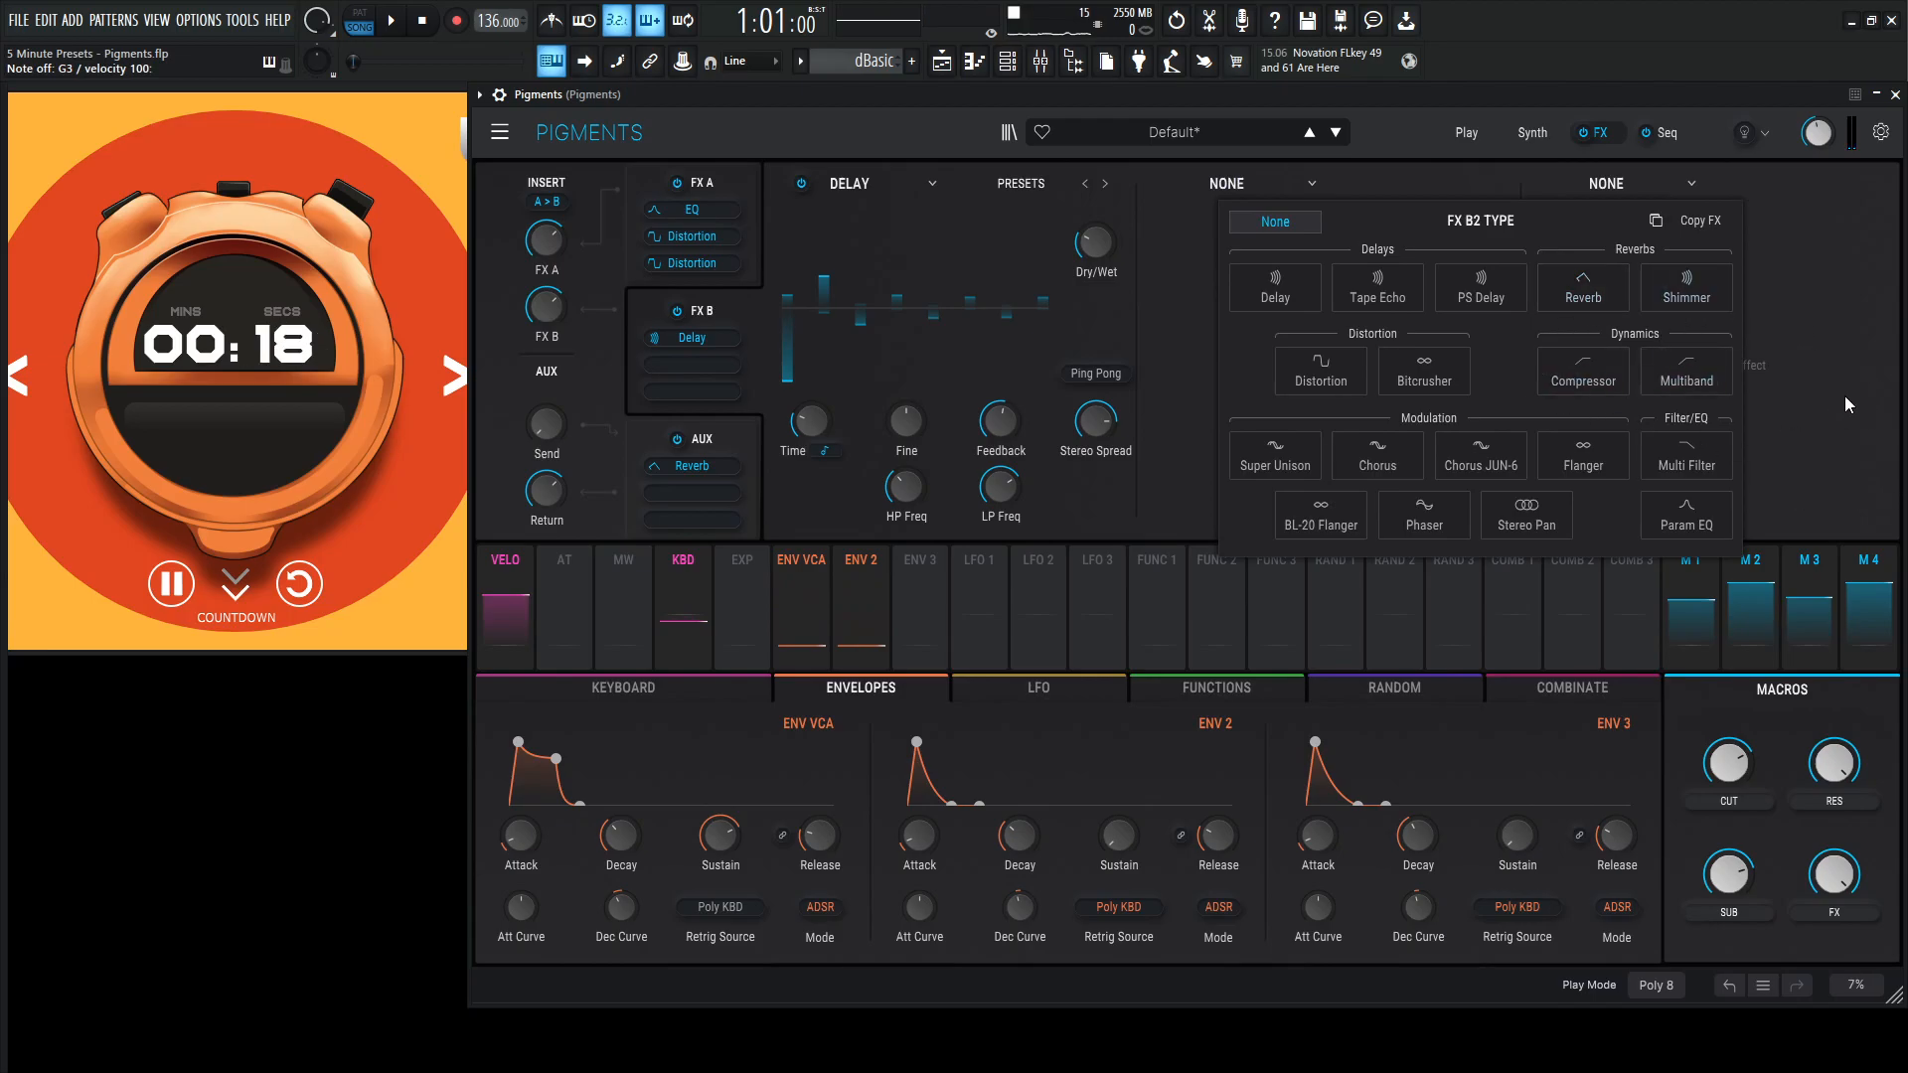
# Add a Reverb in FX B slot 2 after the delay with Dry/Wet at 38%.
pyautogui.click(1582, 286)
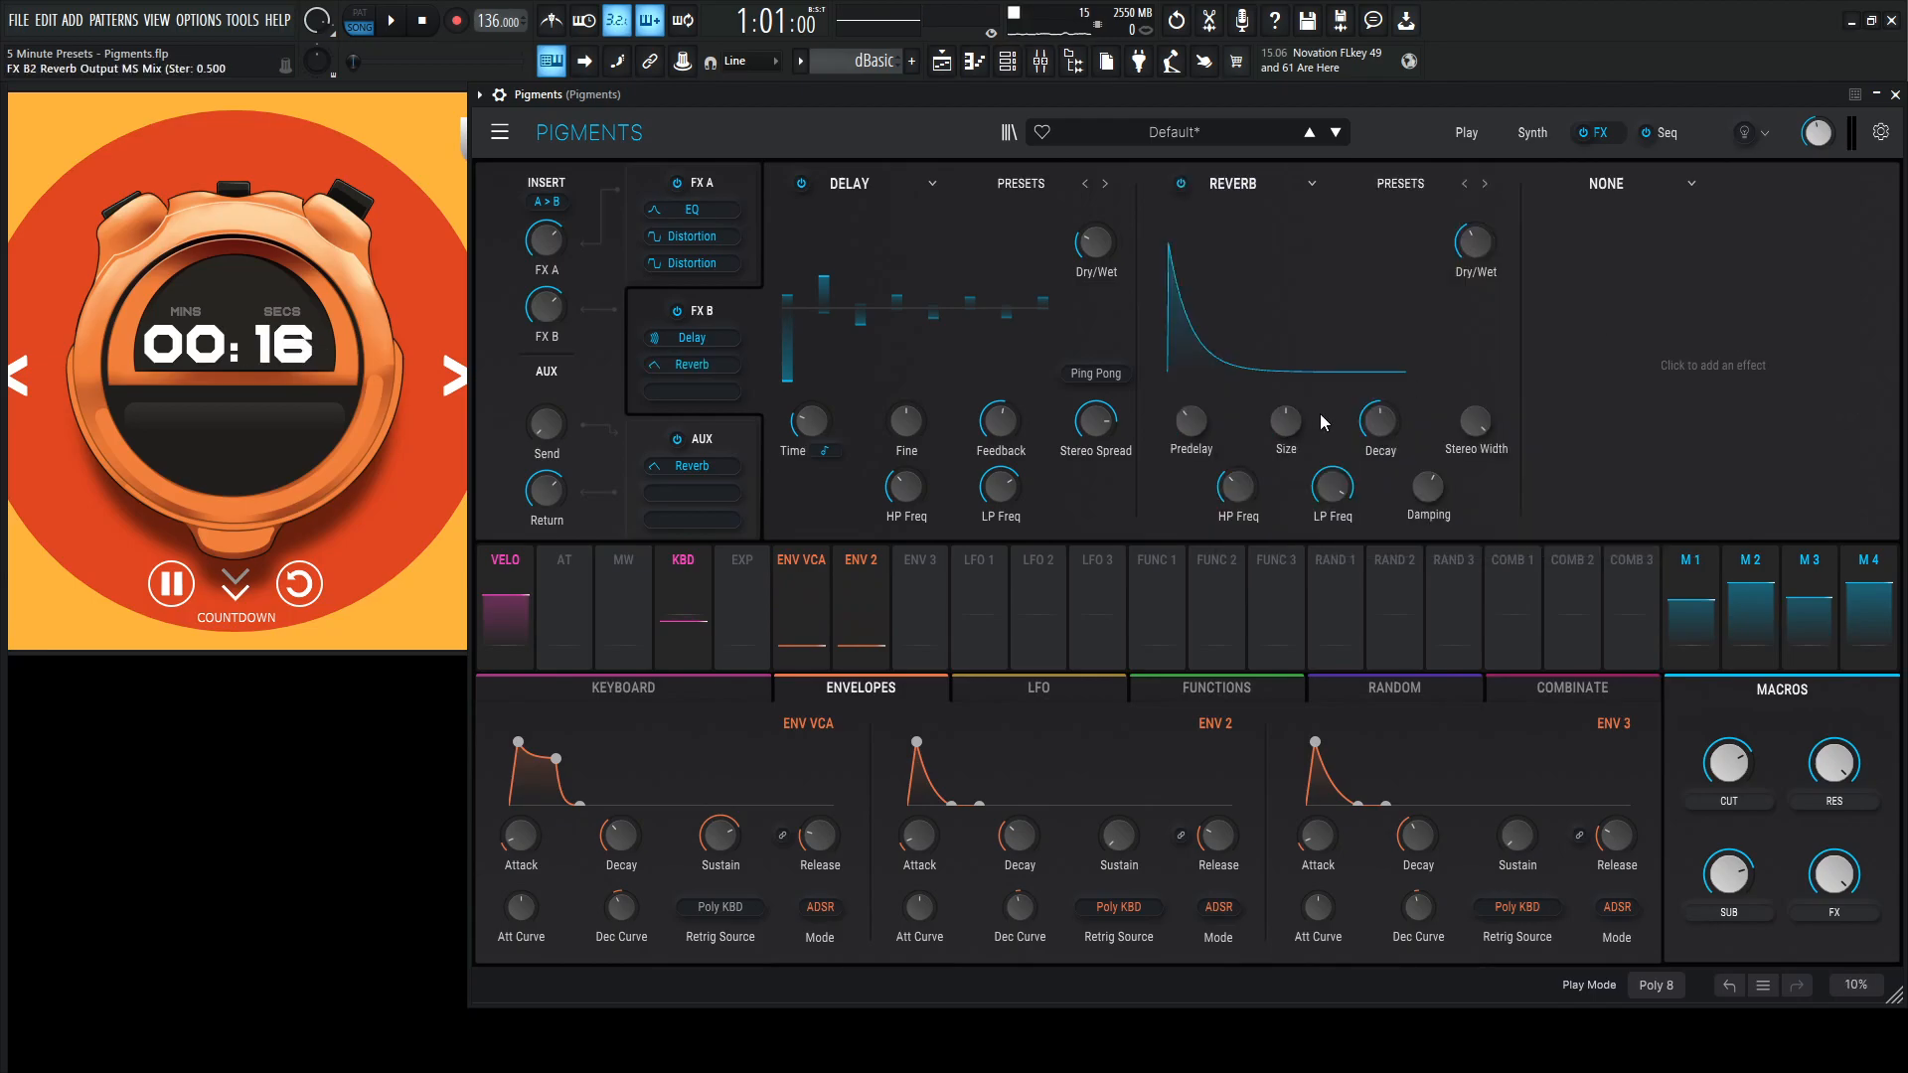
pyautogui.moveTo(1472, 240); pyautogui.dragTo(1472, 230)
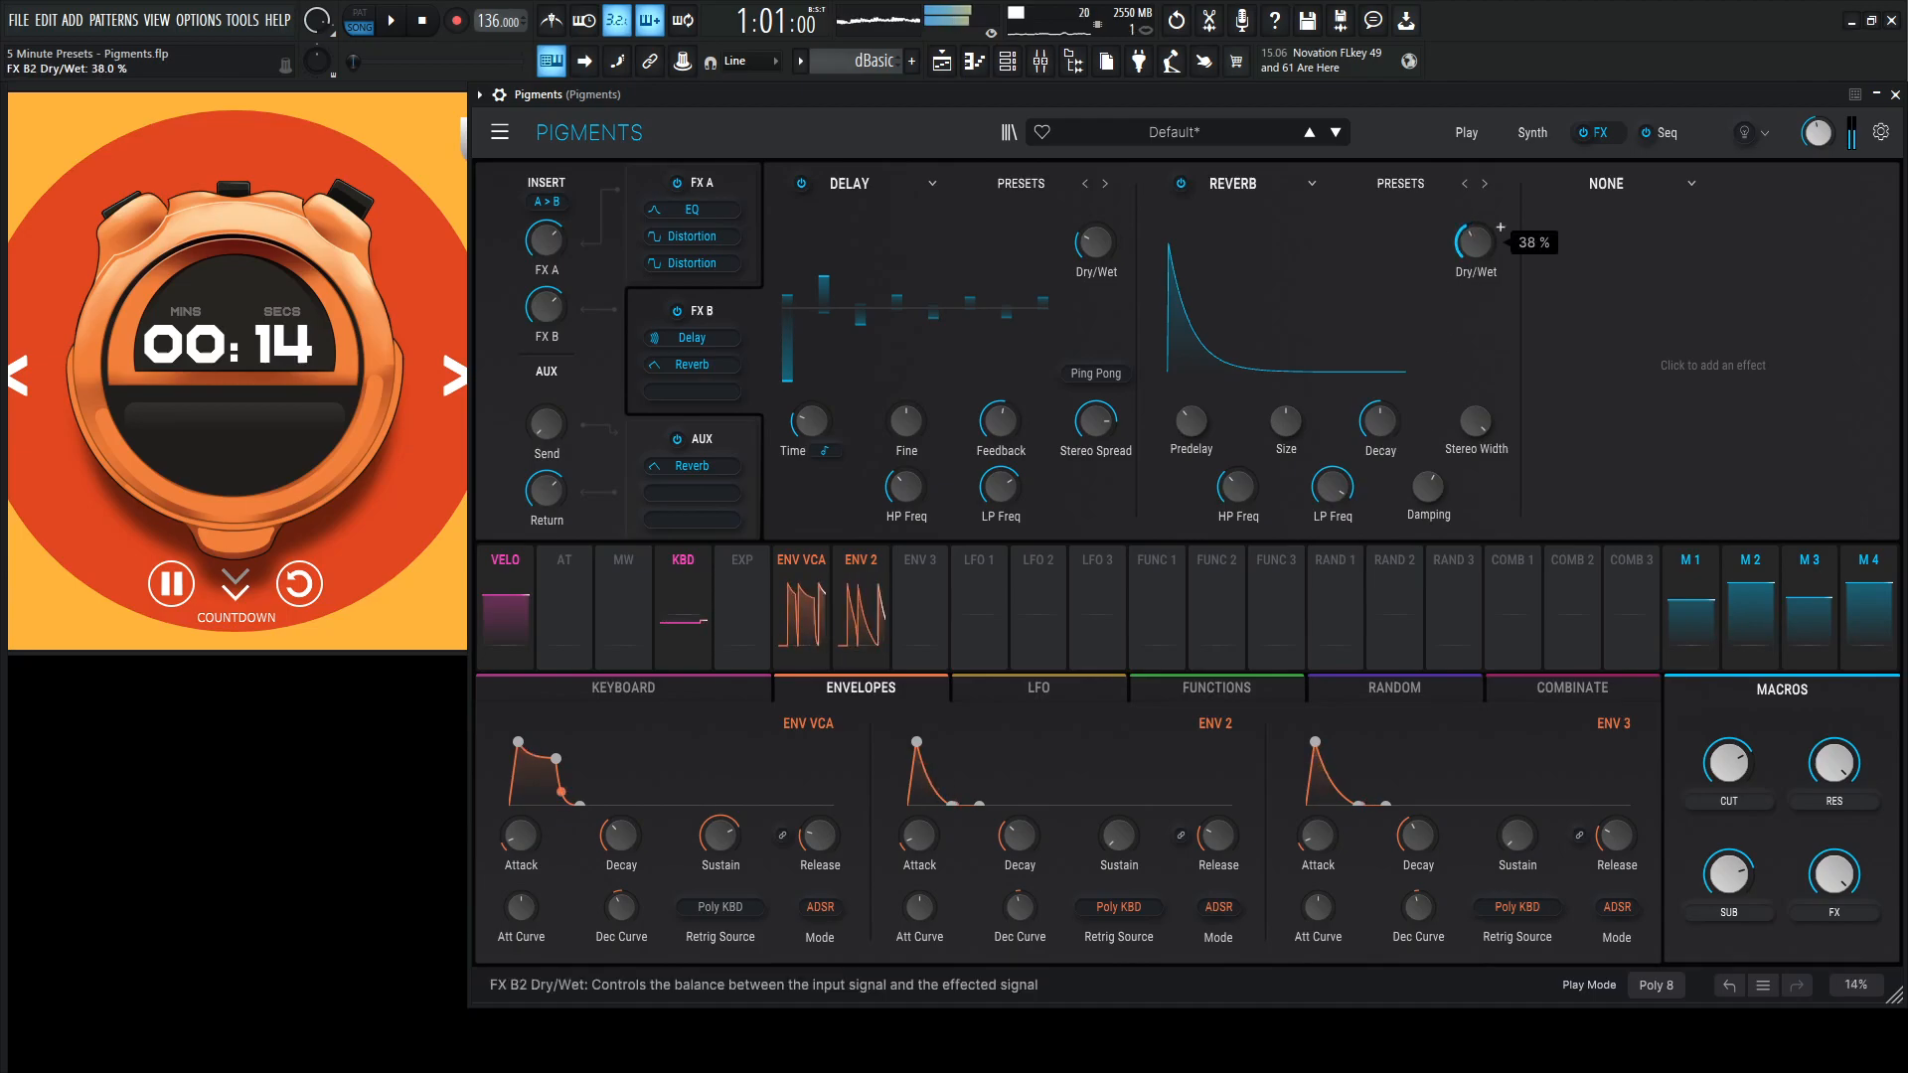
pyautogui.moveTo(1473, 240); pyautogui.dragTo(1473, 263)
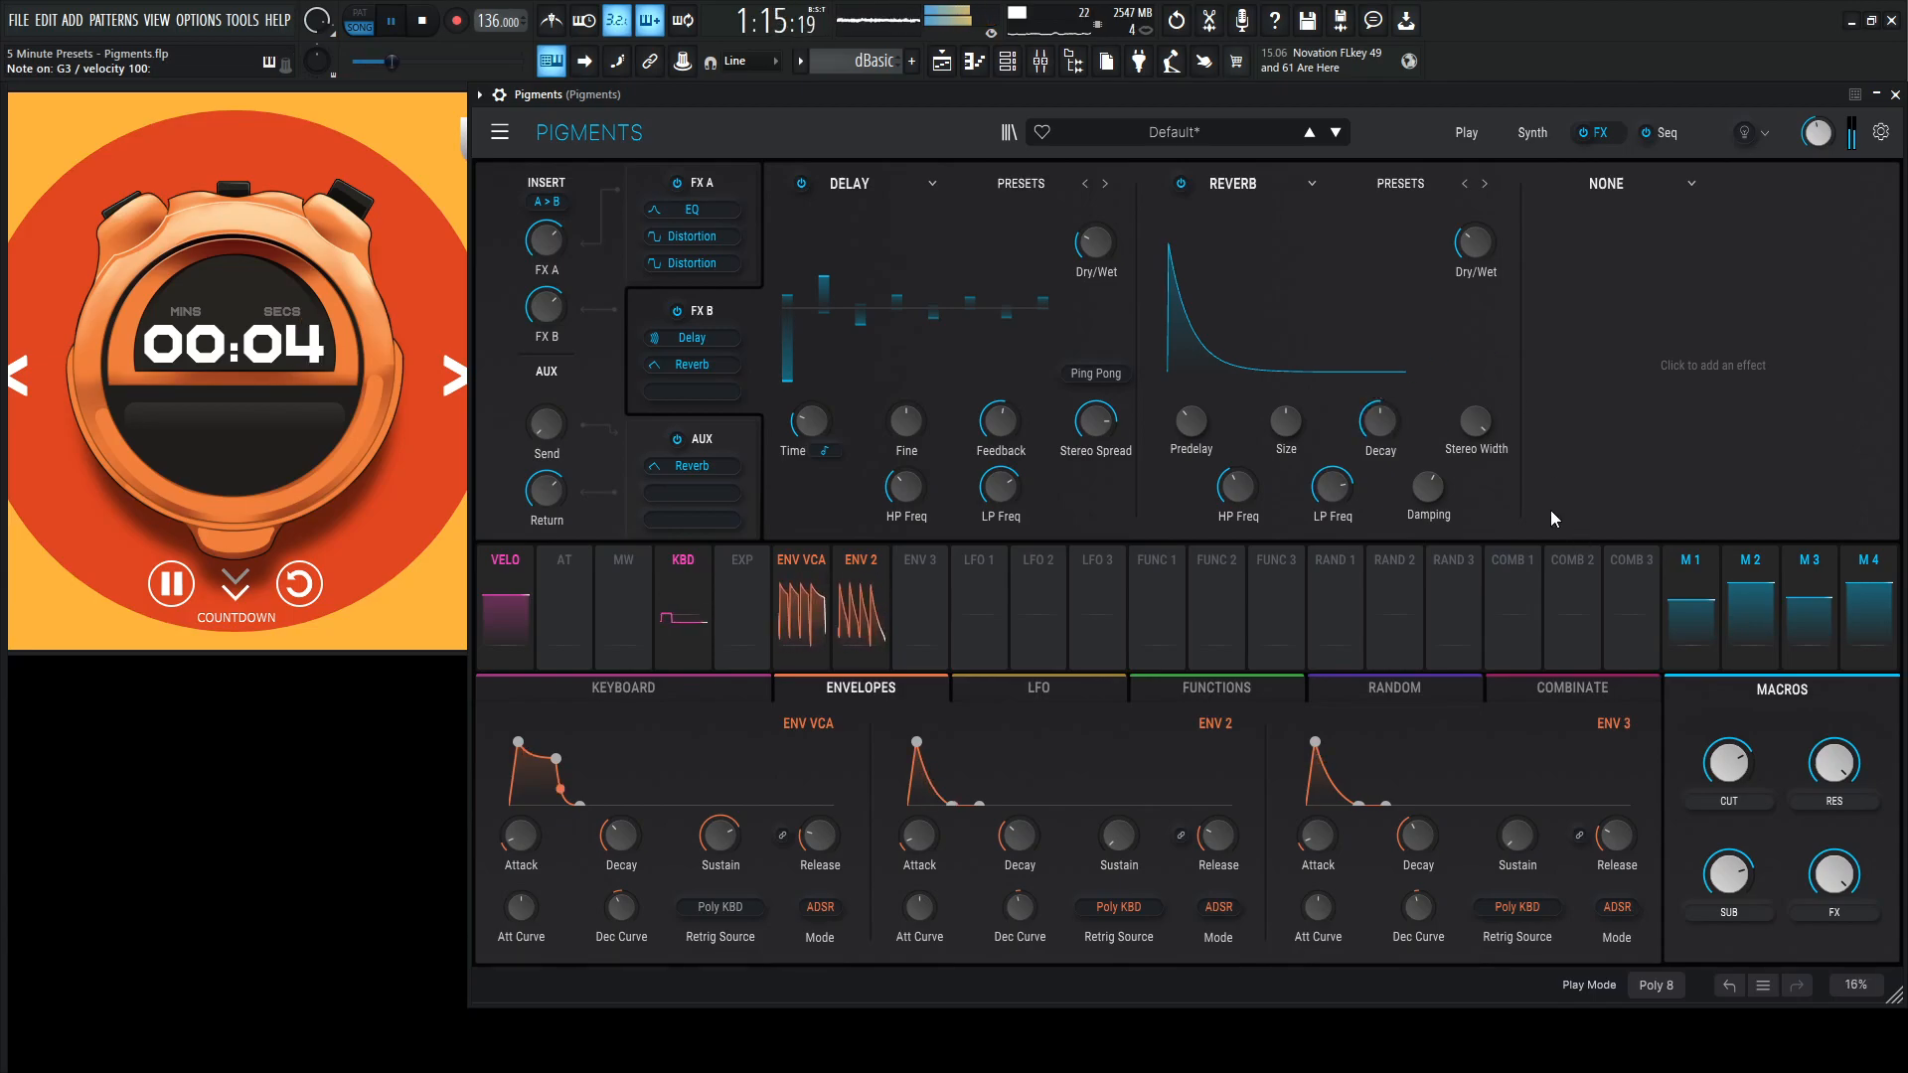
pyautogui.moveTo(1749, 597)
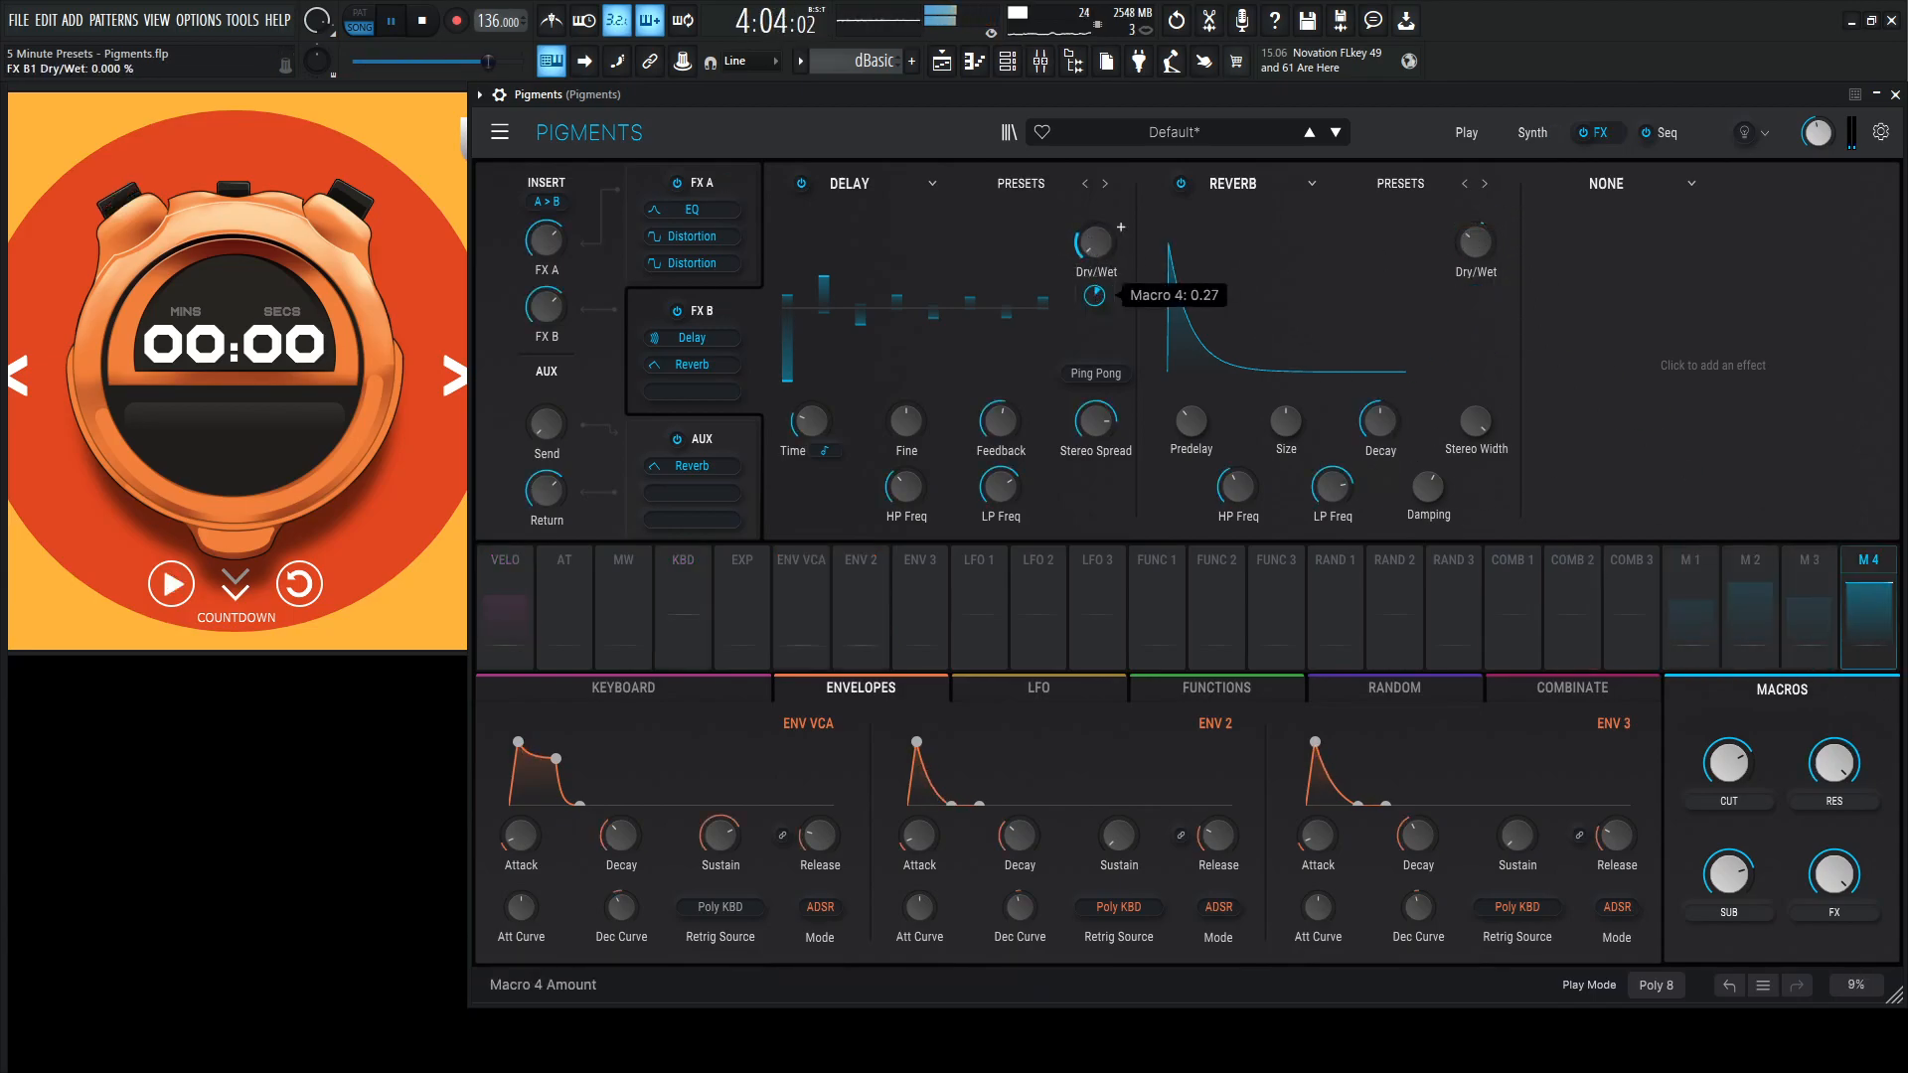
# Route macro M4 to the delay's Dry/Wet with an amount of 0.27.
pyautogui.moveTo(1093, 241); pyautogui.dragTo(1473, 241)
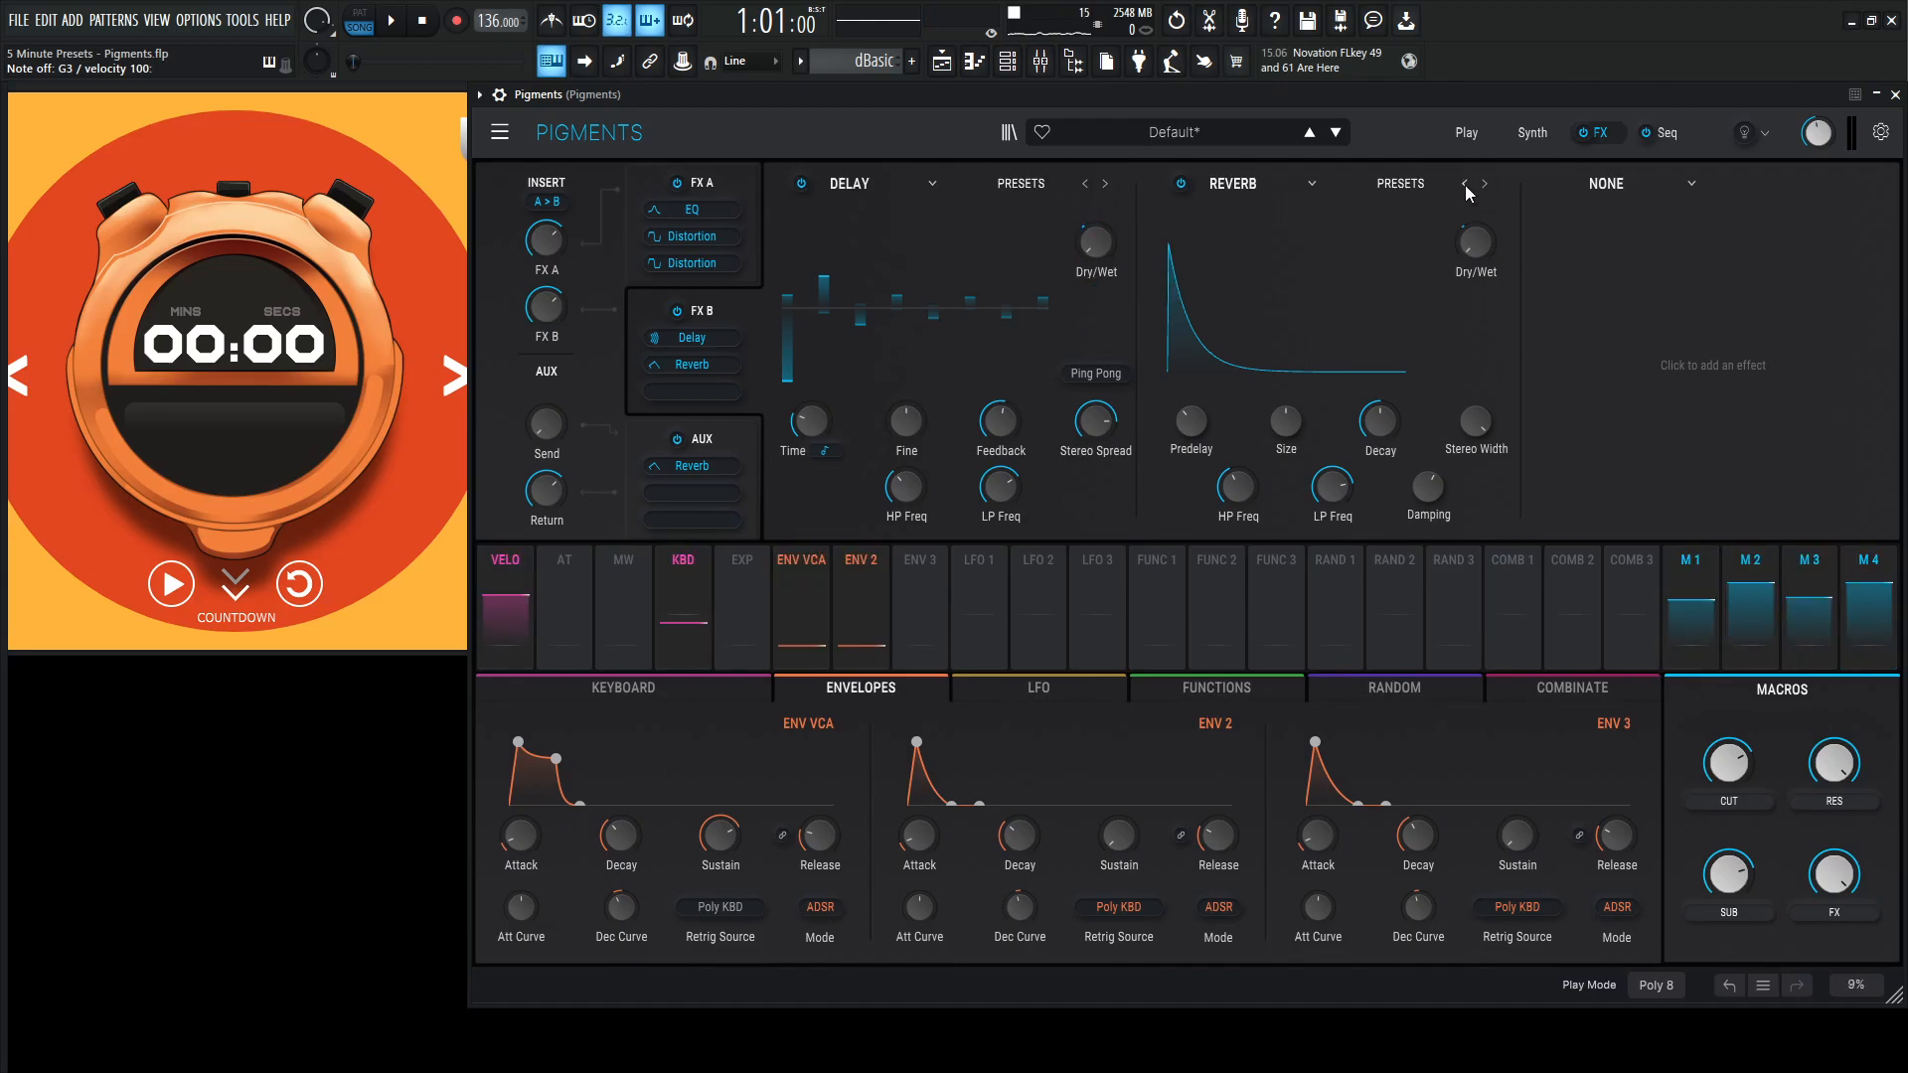
# Return to the Synth page showing both engines and the MS-20 filter.
pyautogui.click(1530, 133)
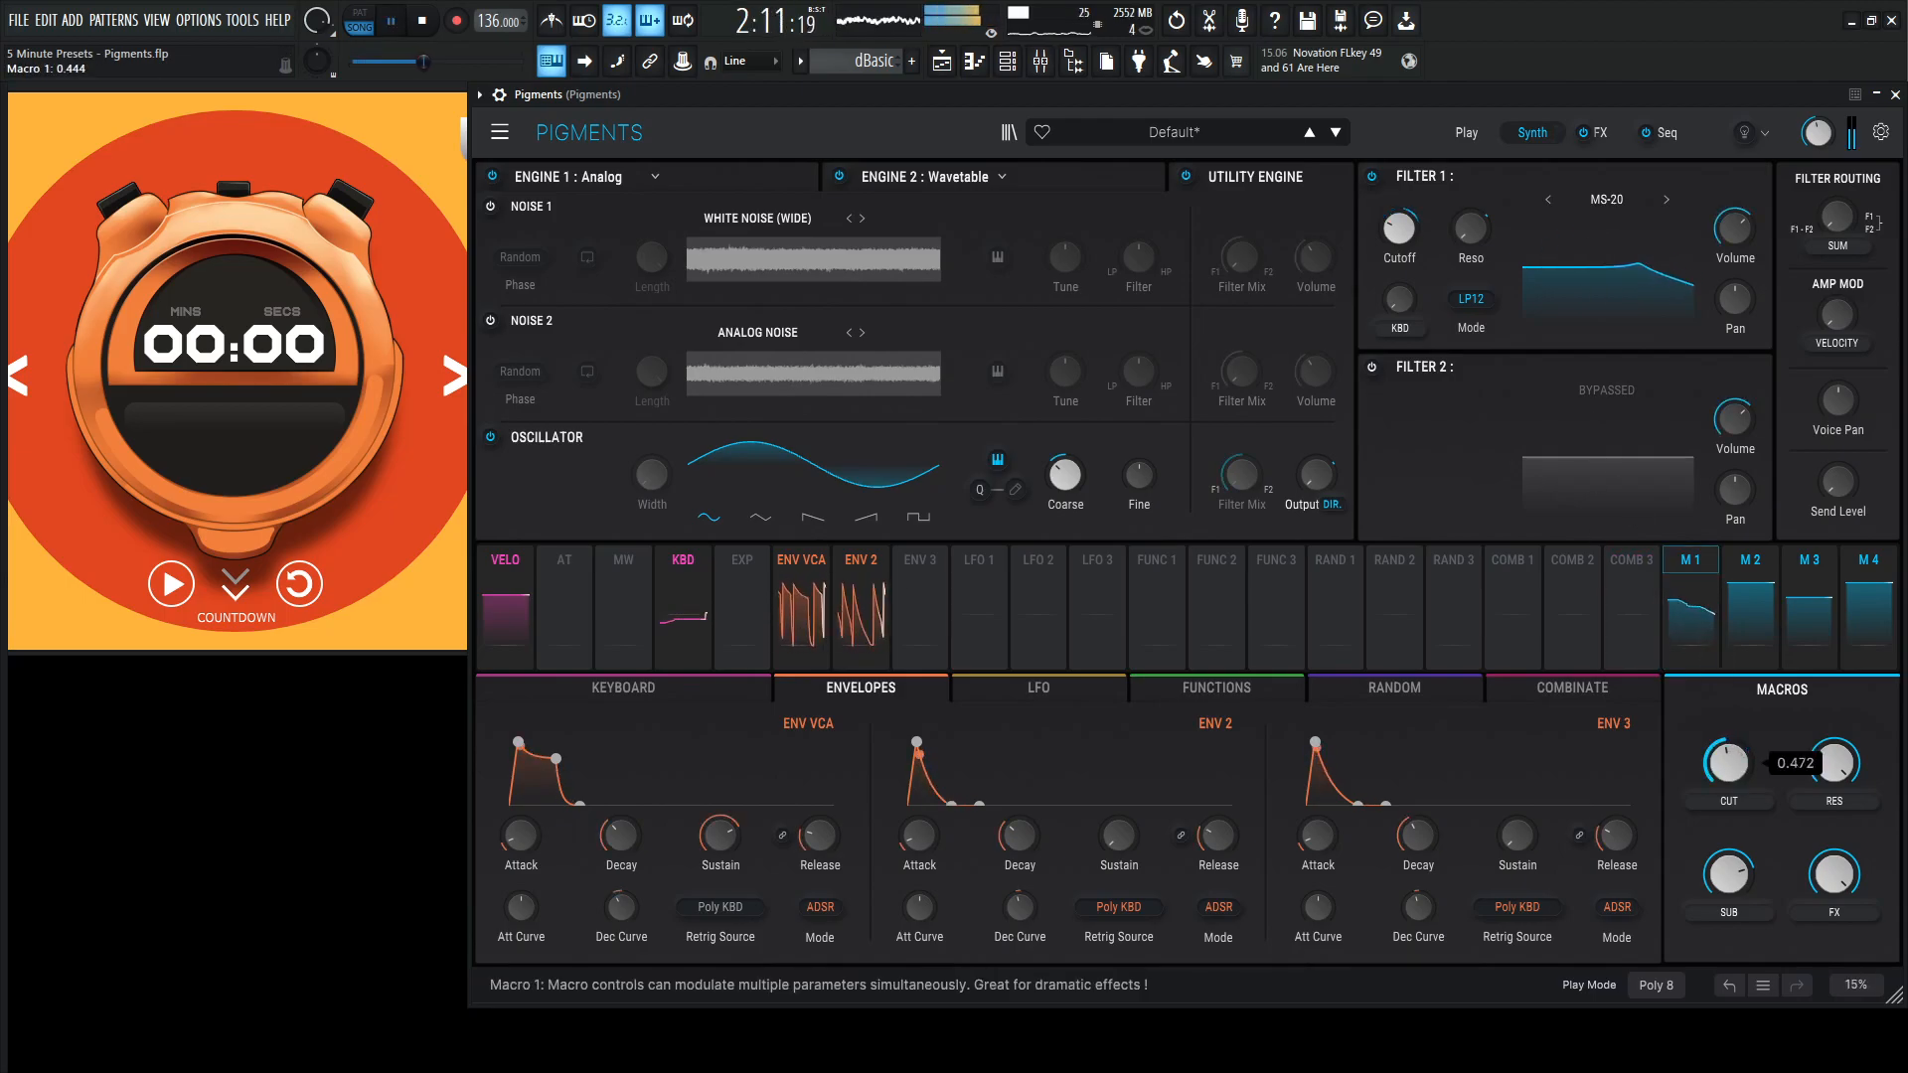
pyautogui.moveTo(1727, 763); pyautogui.dragTo(1727, 773)
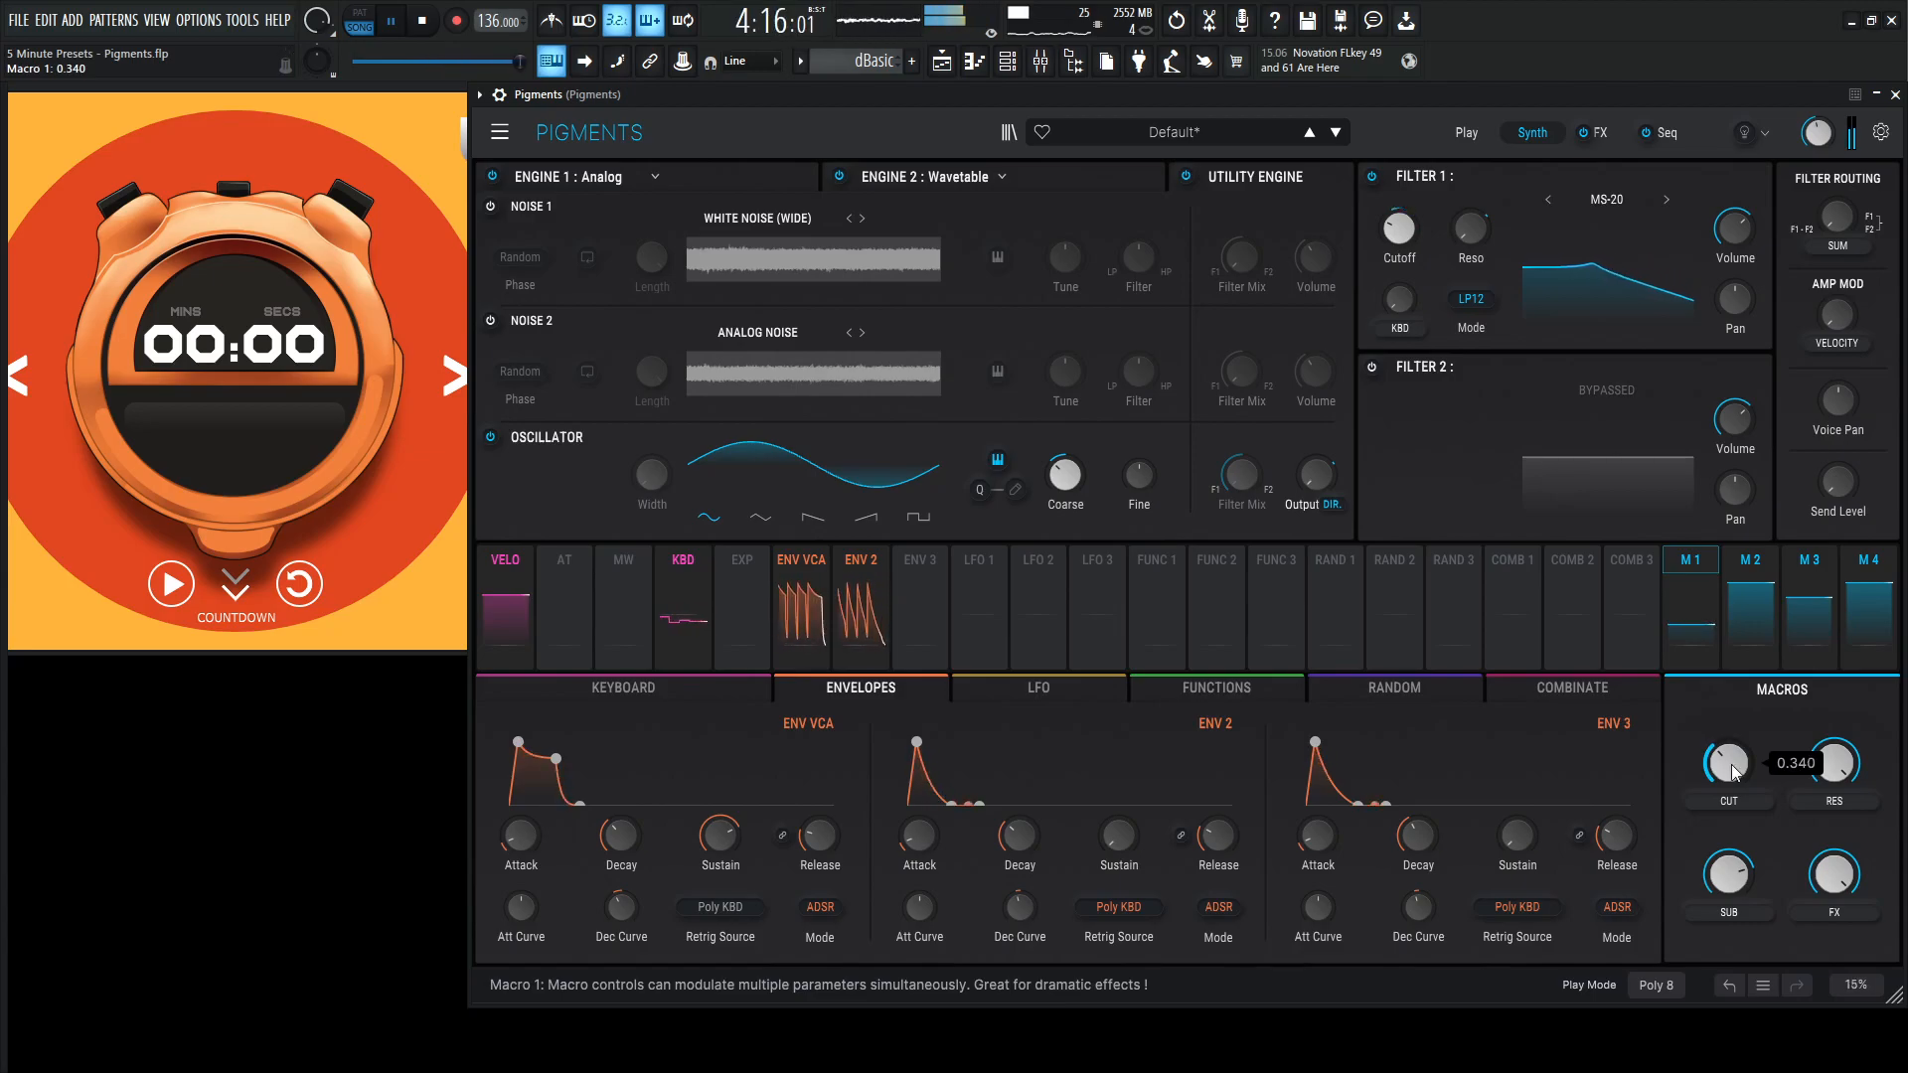
pyautogui.click(392, 20)
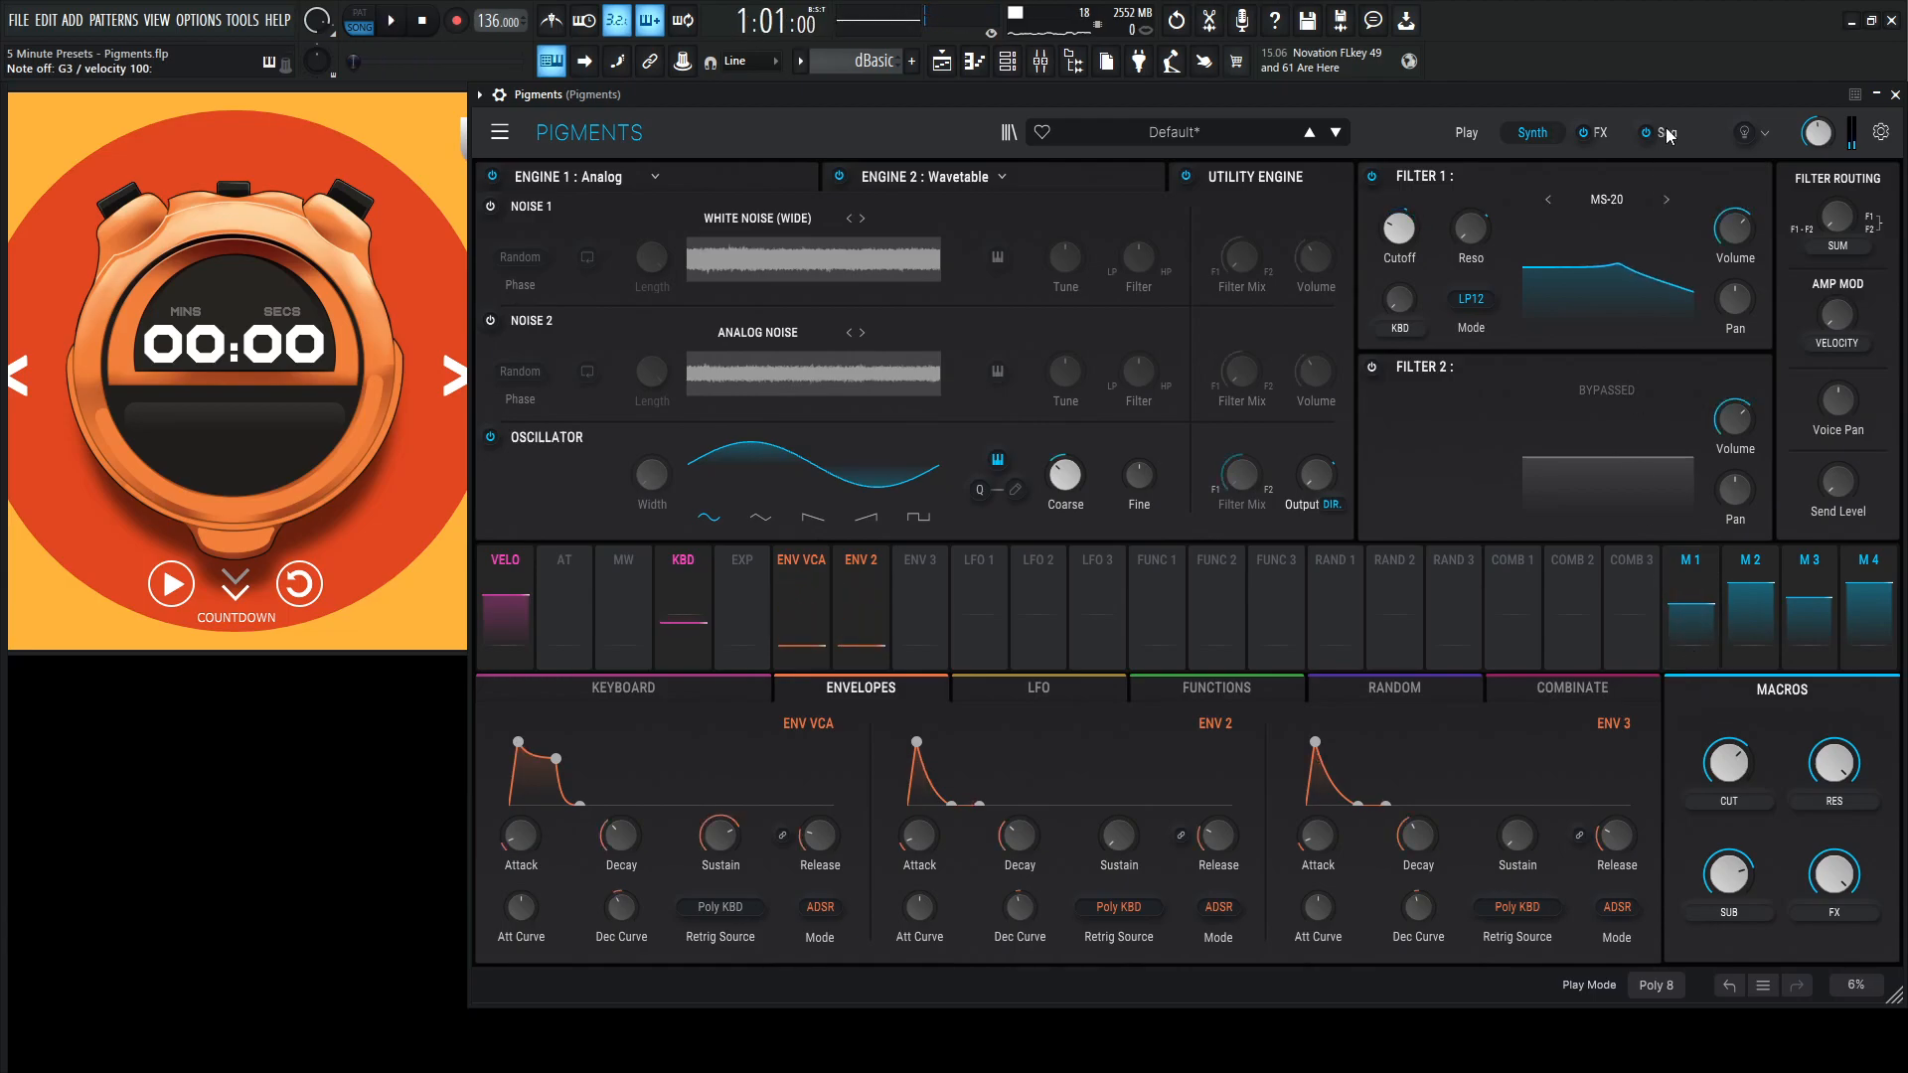
# Show the Seq page's Phrygian steps and sweep the CUT macro to about 0.356 during playback.
pyautogui.click(1661, 131)
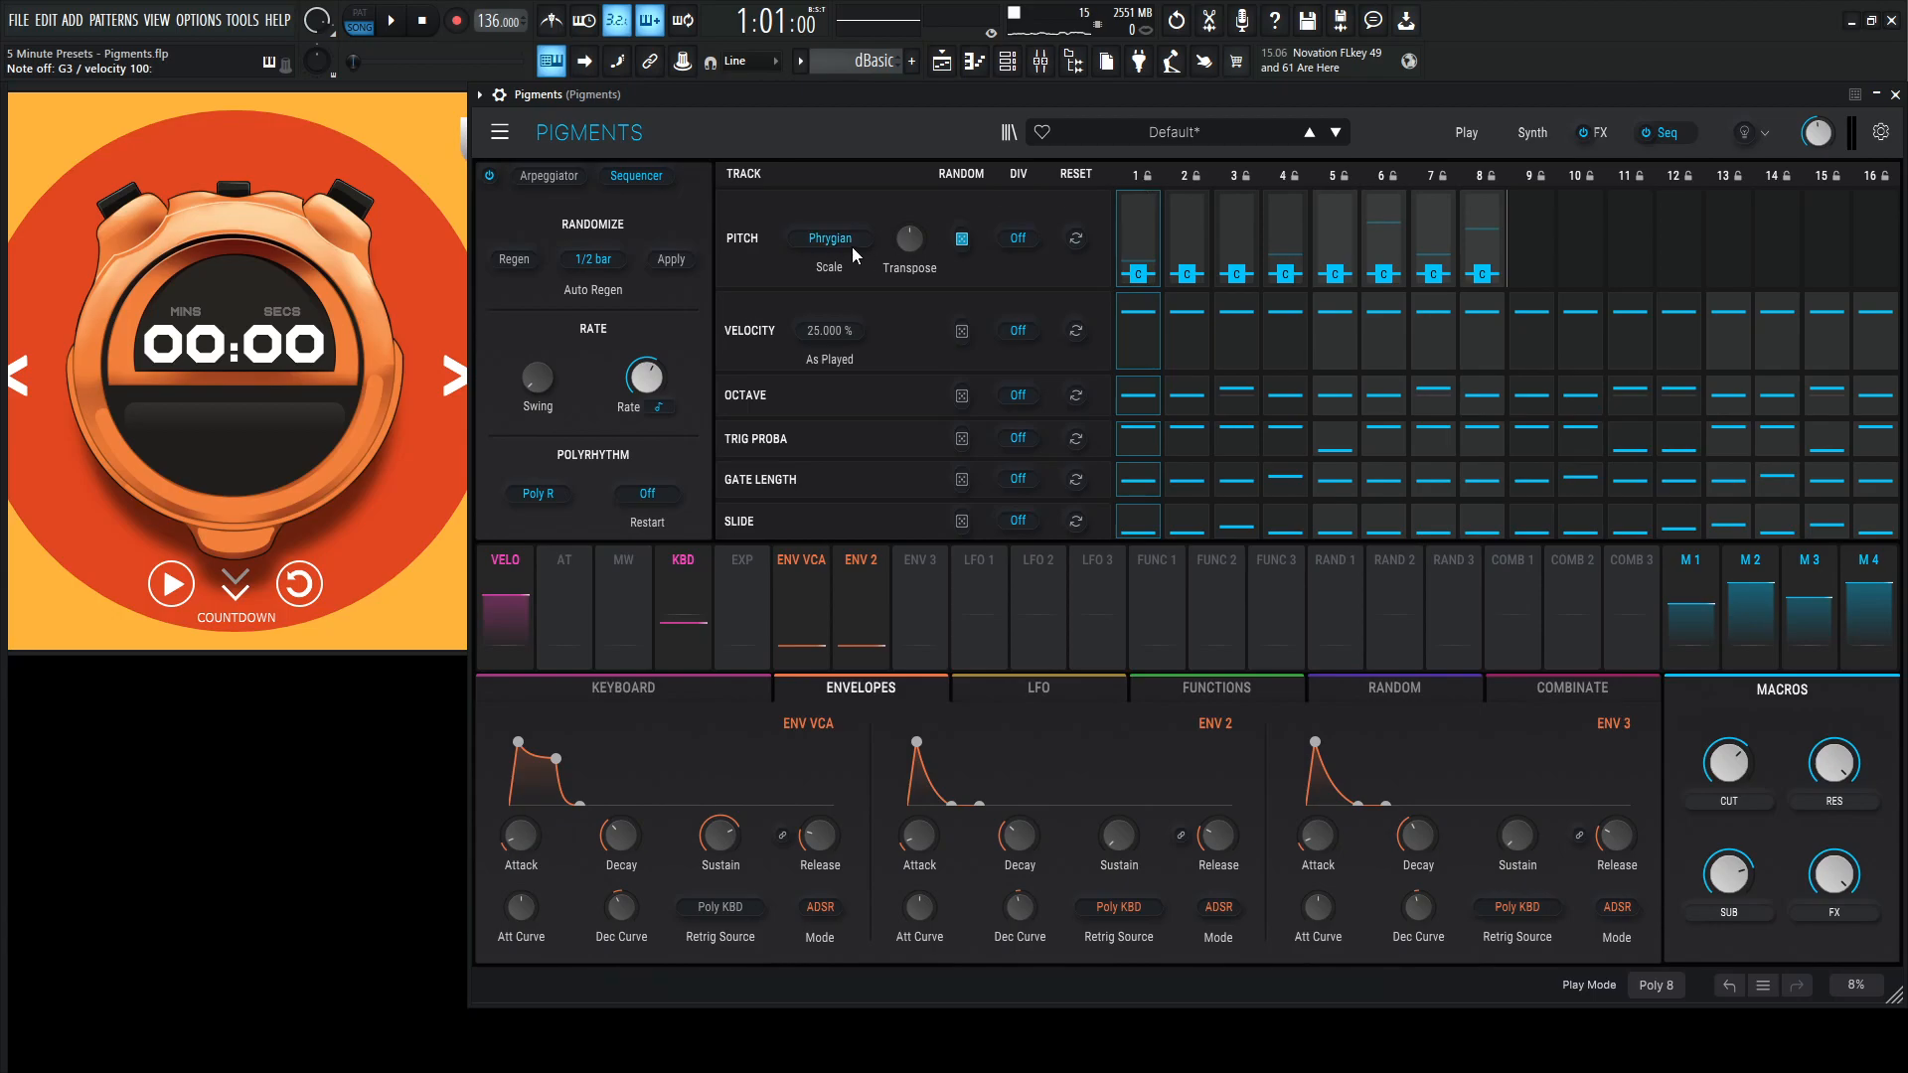
pyautogui.click(828, 237)
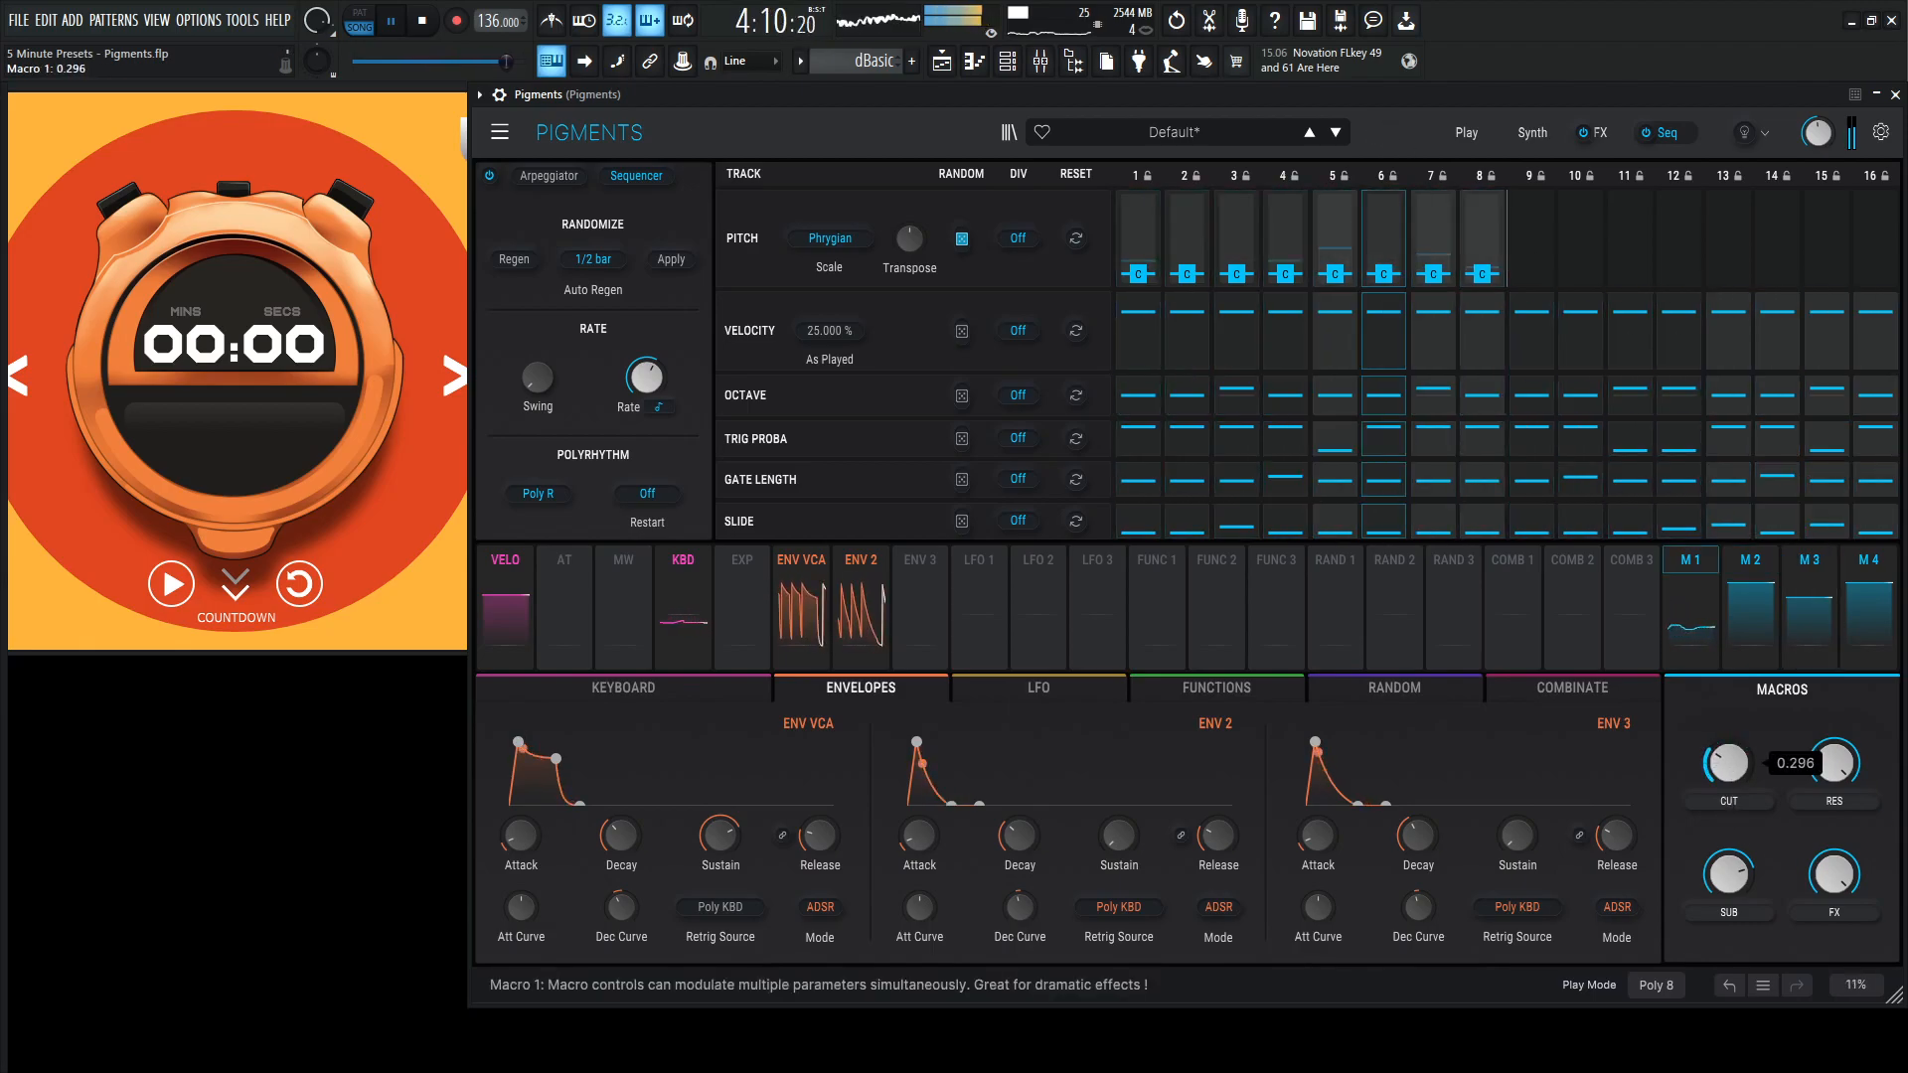
pyautogui.click(1865, 560)
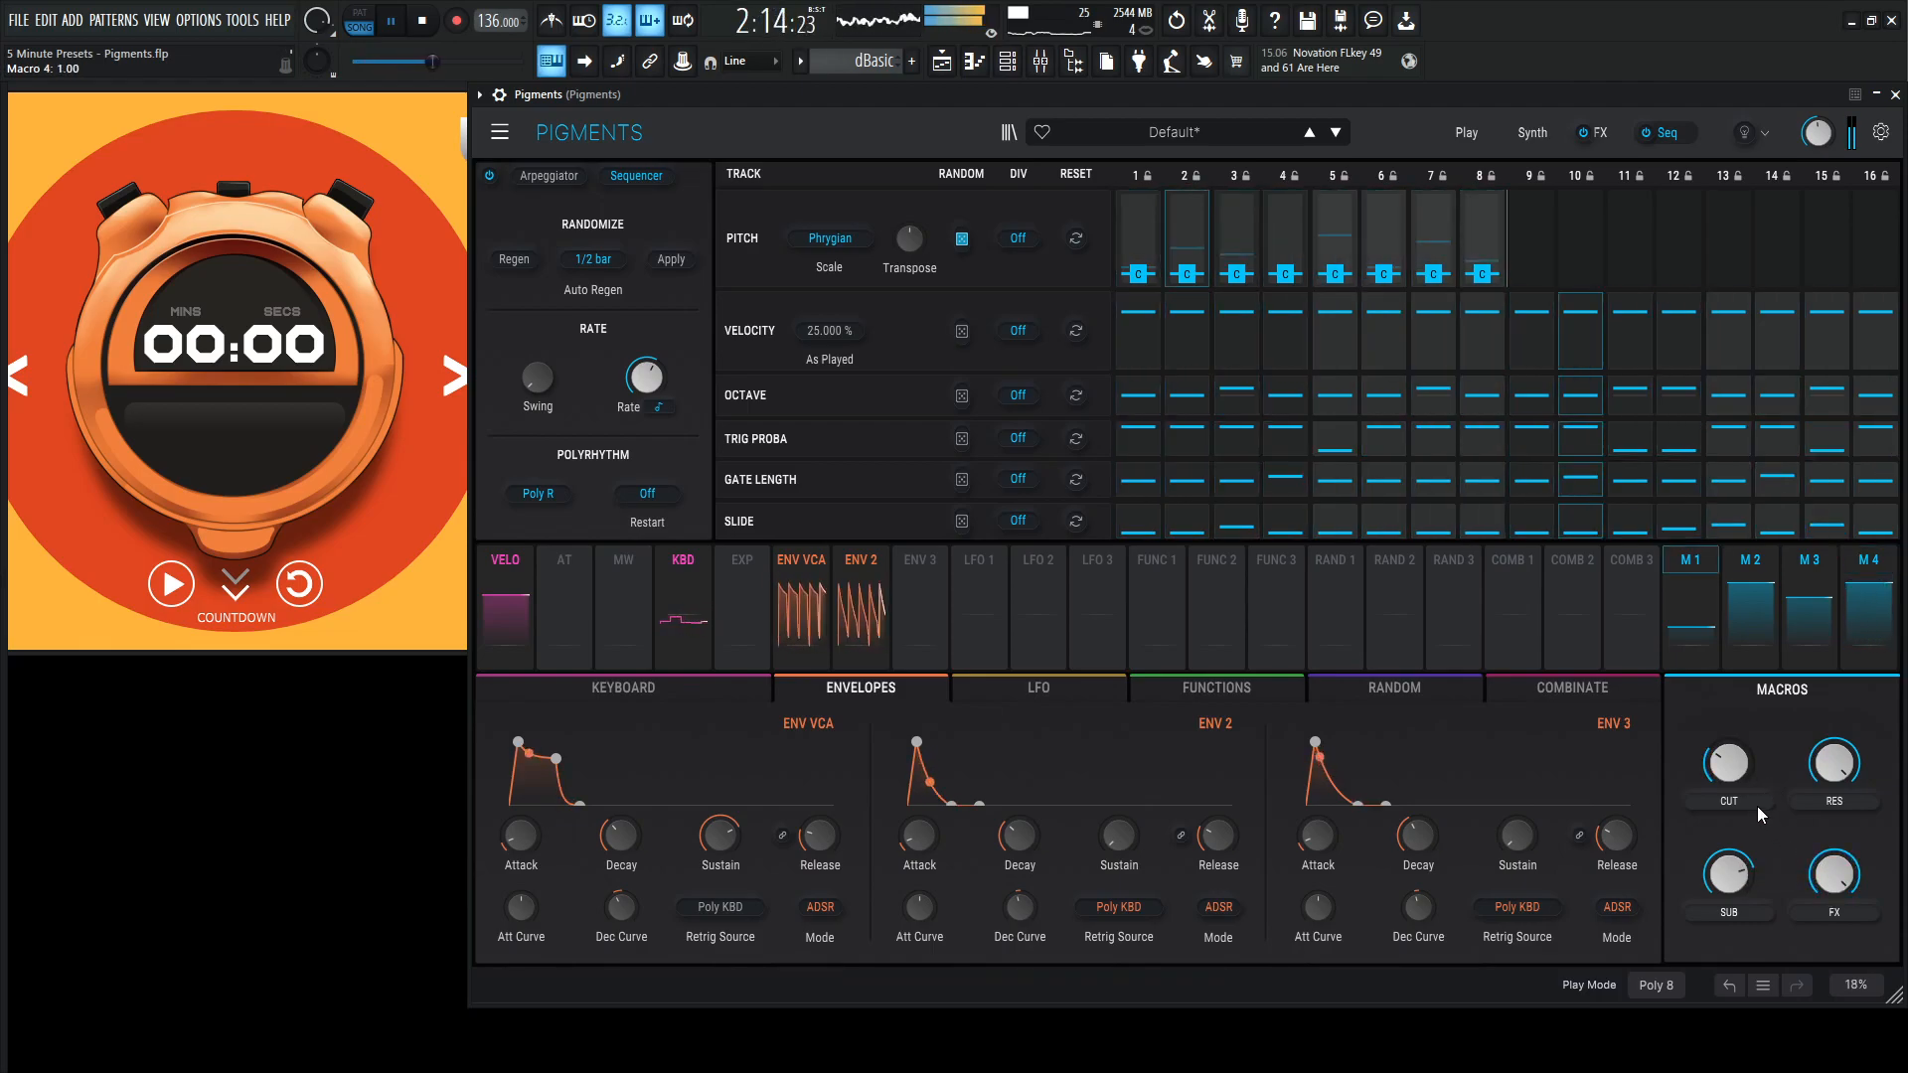
pyautogui.moveTo(1725, 763); pyautogui.dragTo(1725, 779)
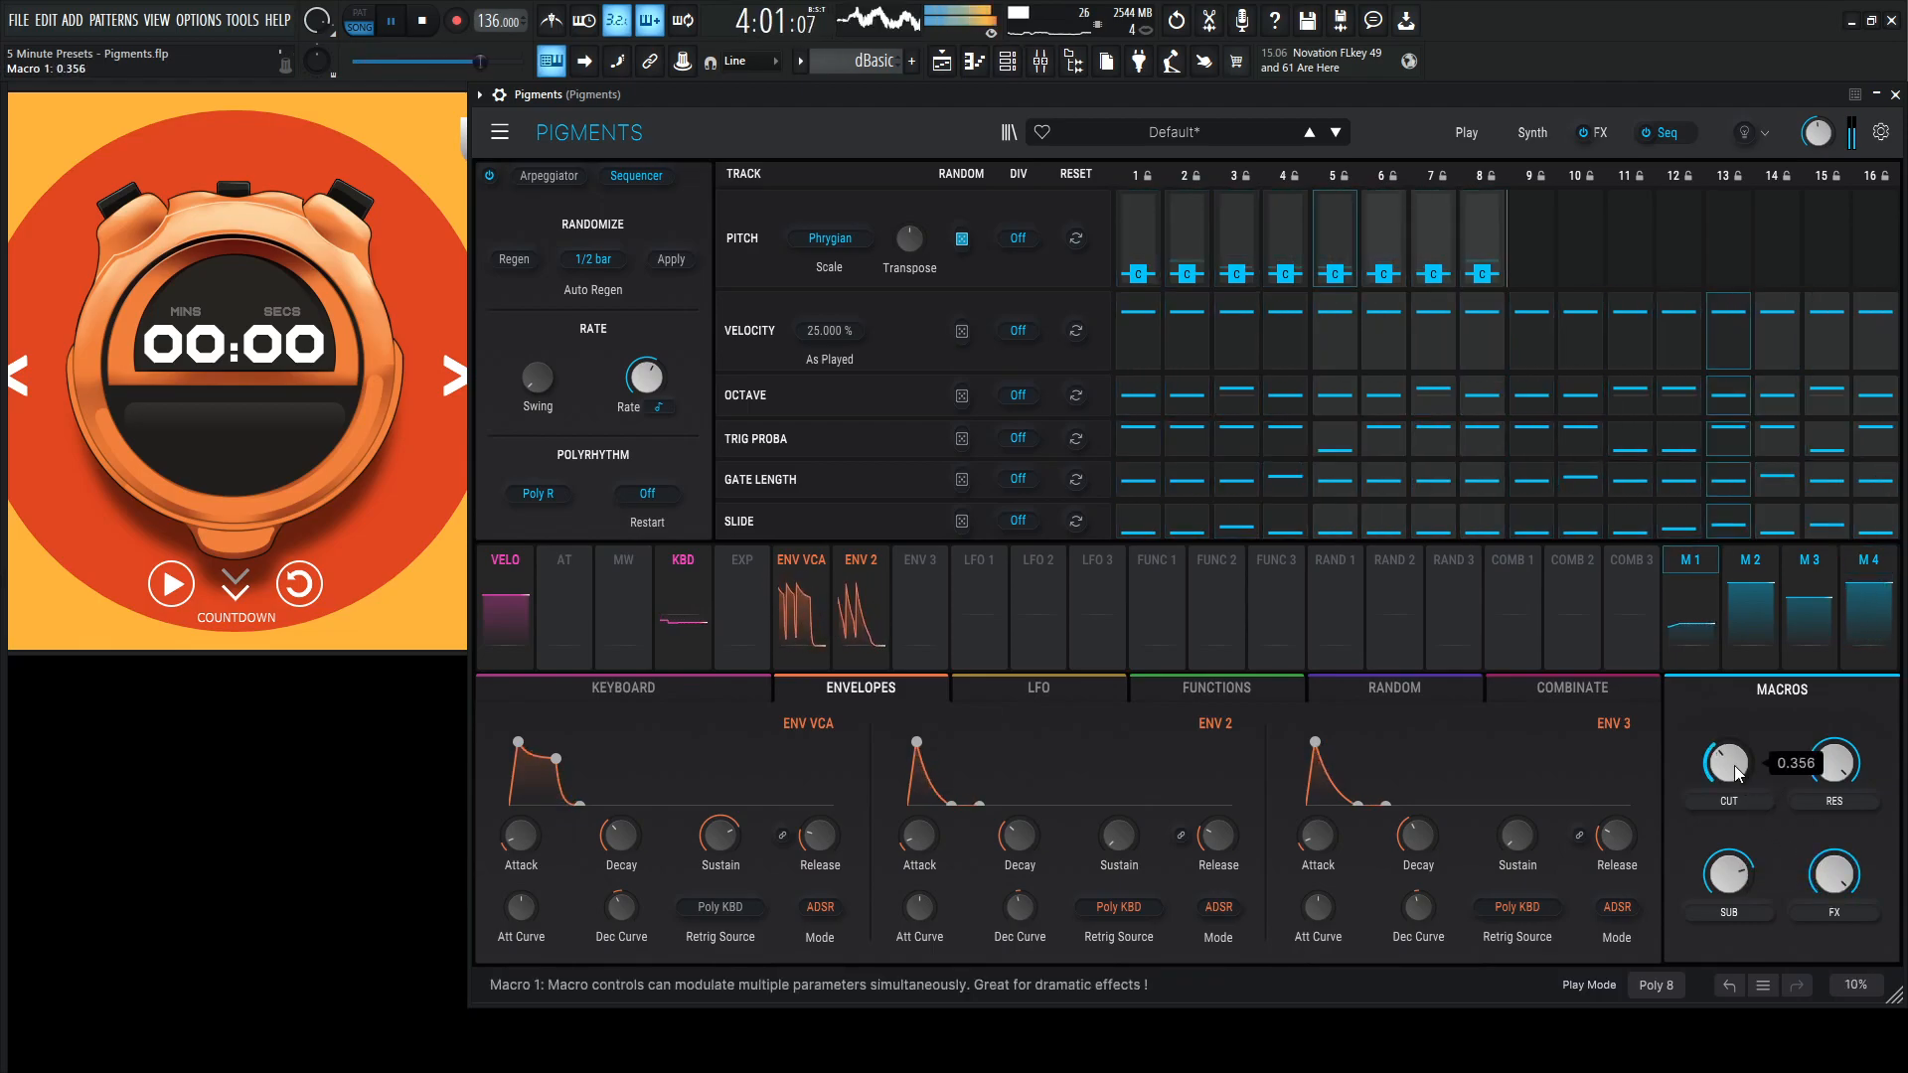